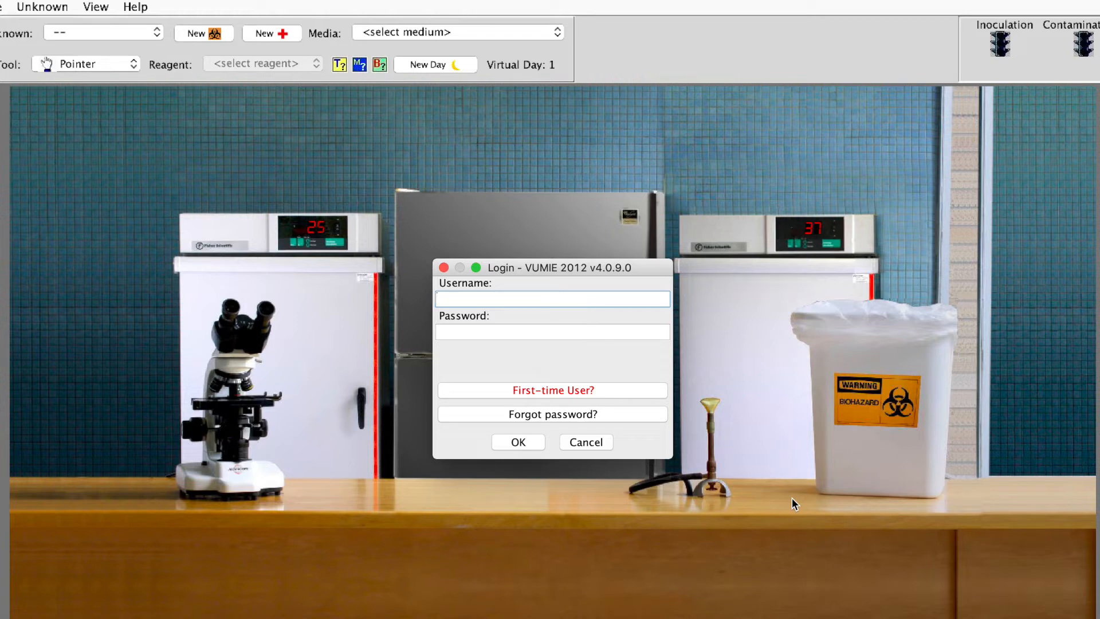
text(s)
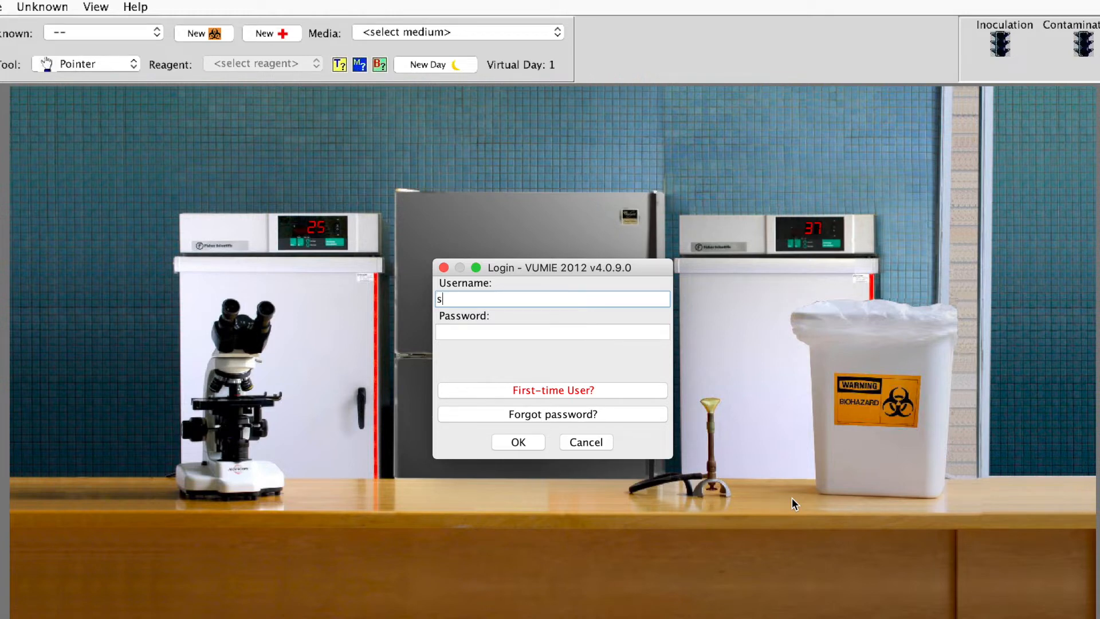
text(herryst)
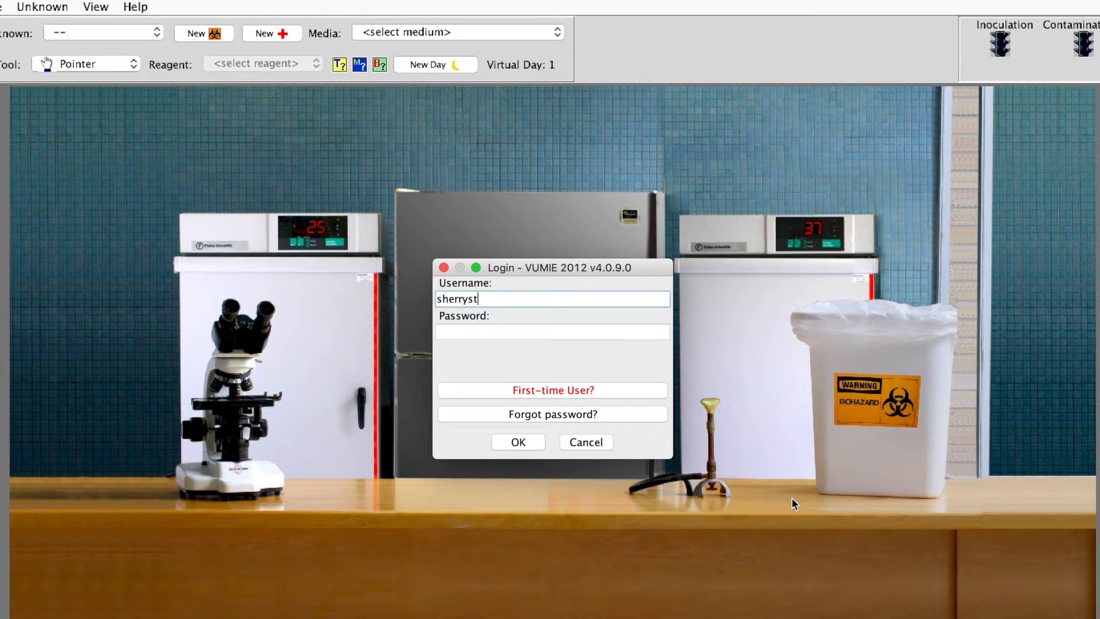
text(ewart)
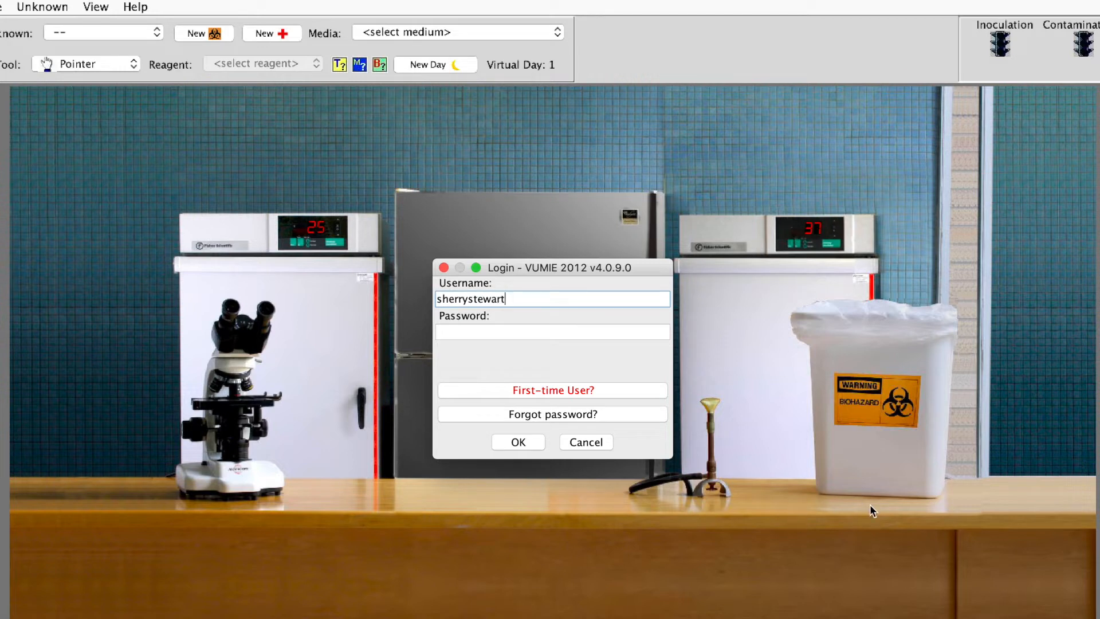
click(553, 331)
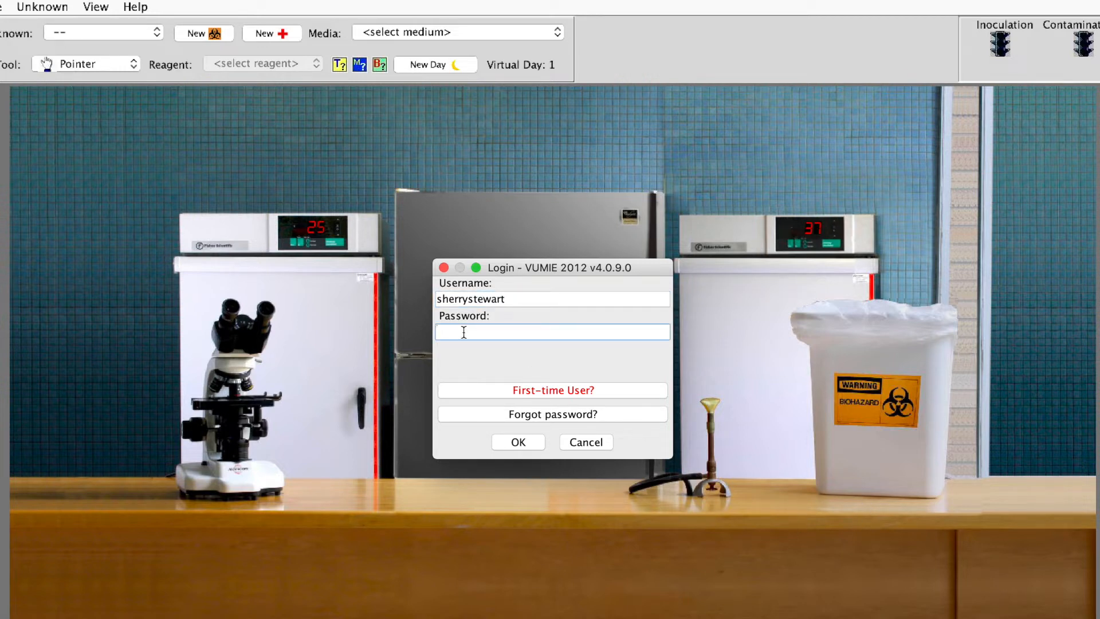
text(*****)
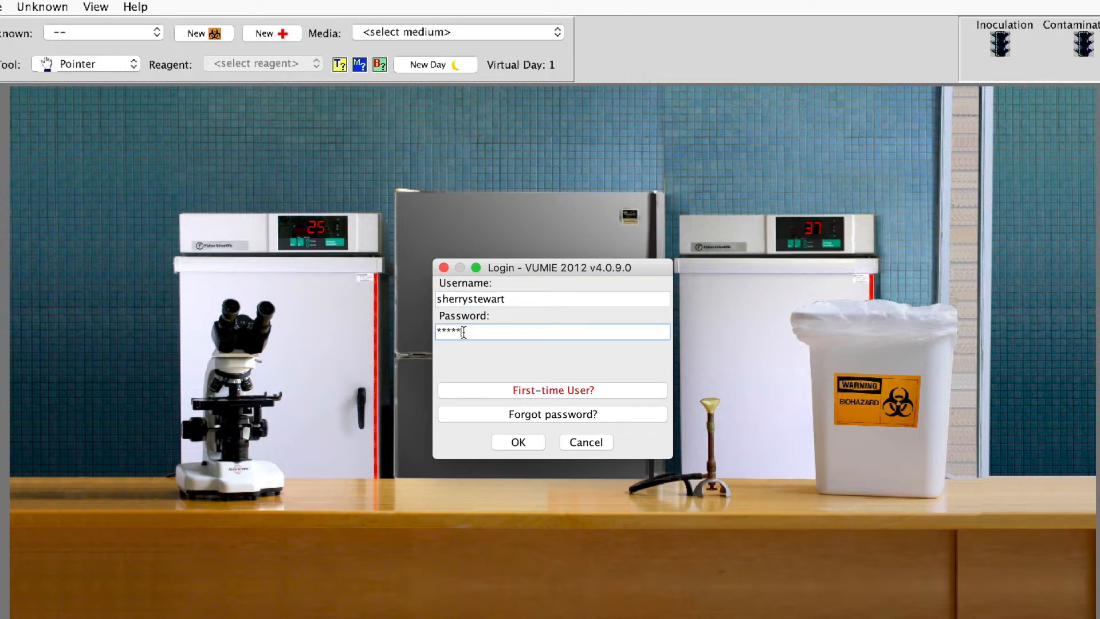
text(*)
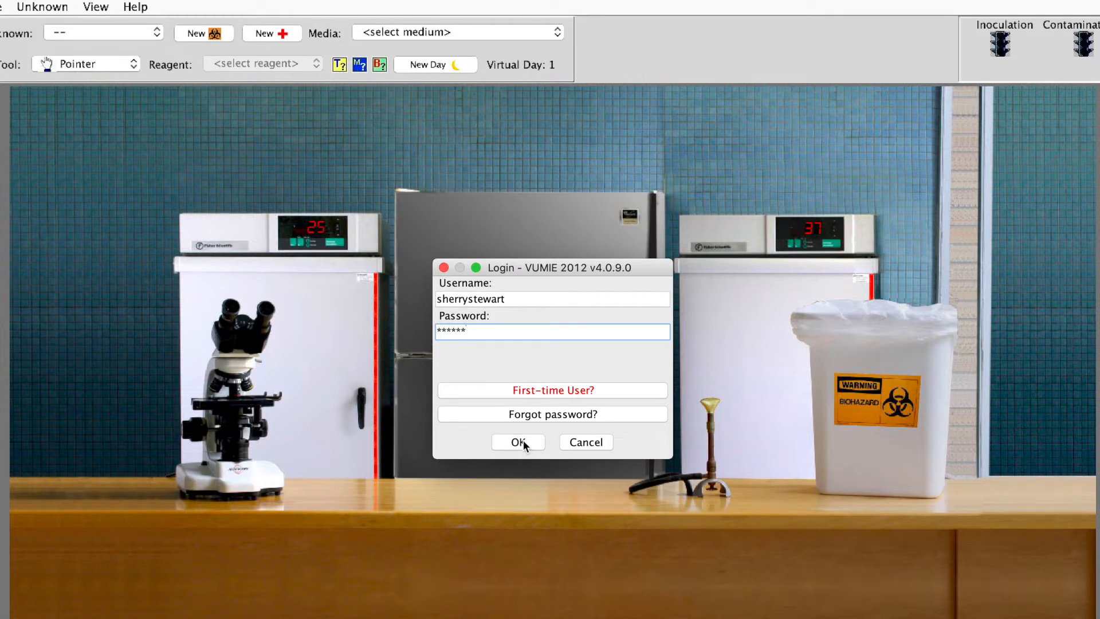
click(518, 442)
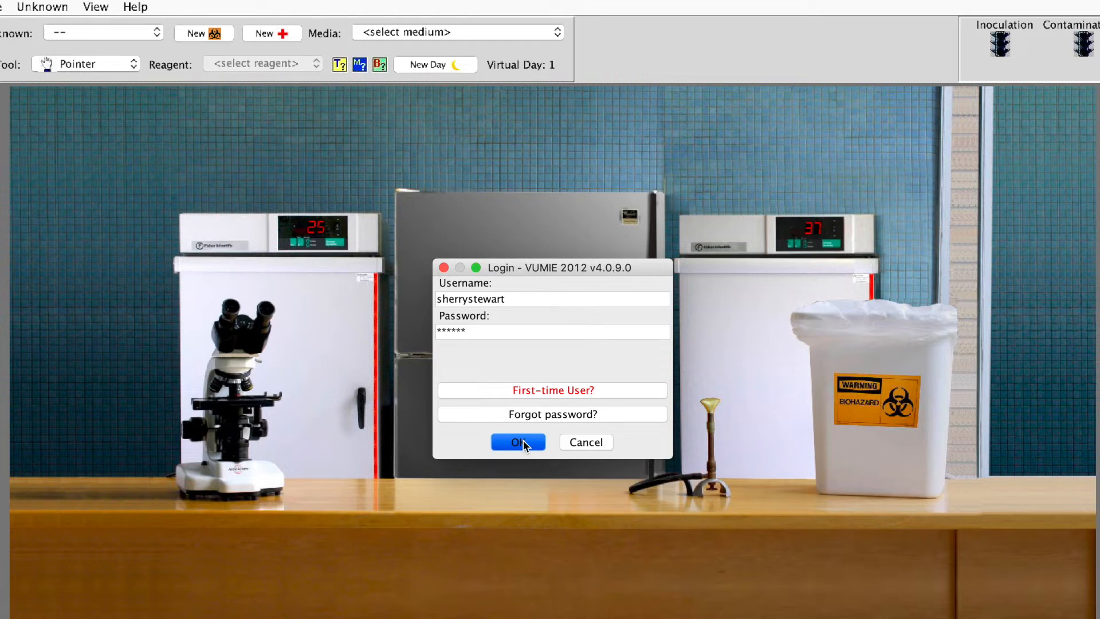
- Select unknown1# from the Unknown list and confirm Yes to begin the lab
click(518, 442)
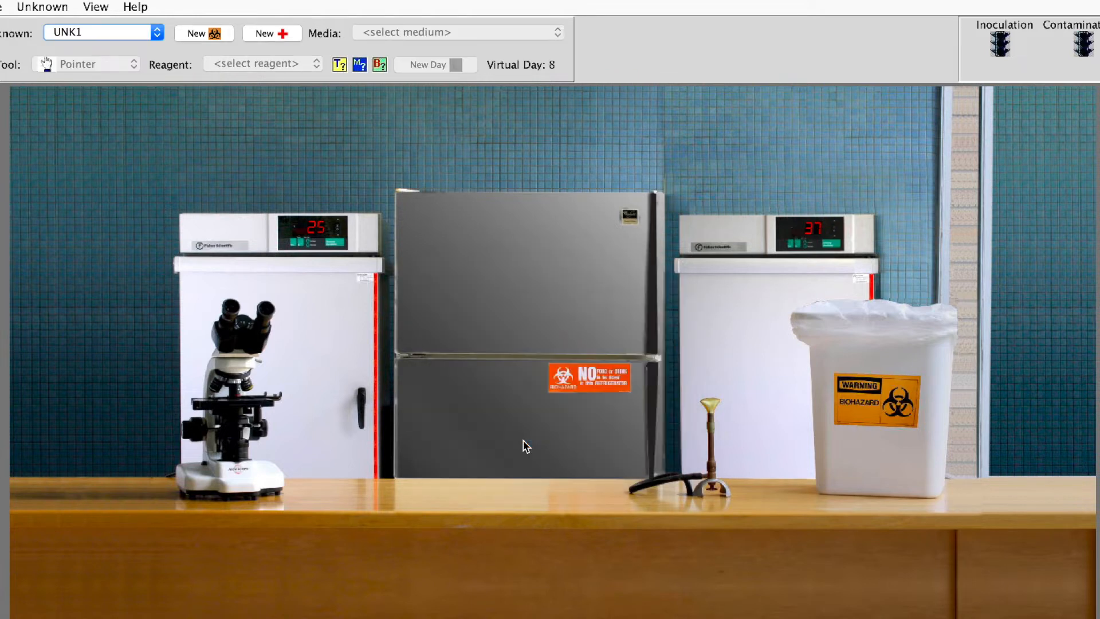
mouse_move(37, 83)
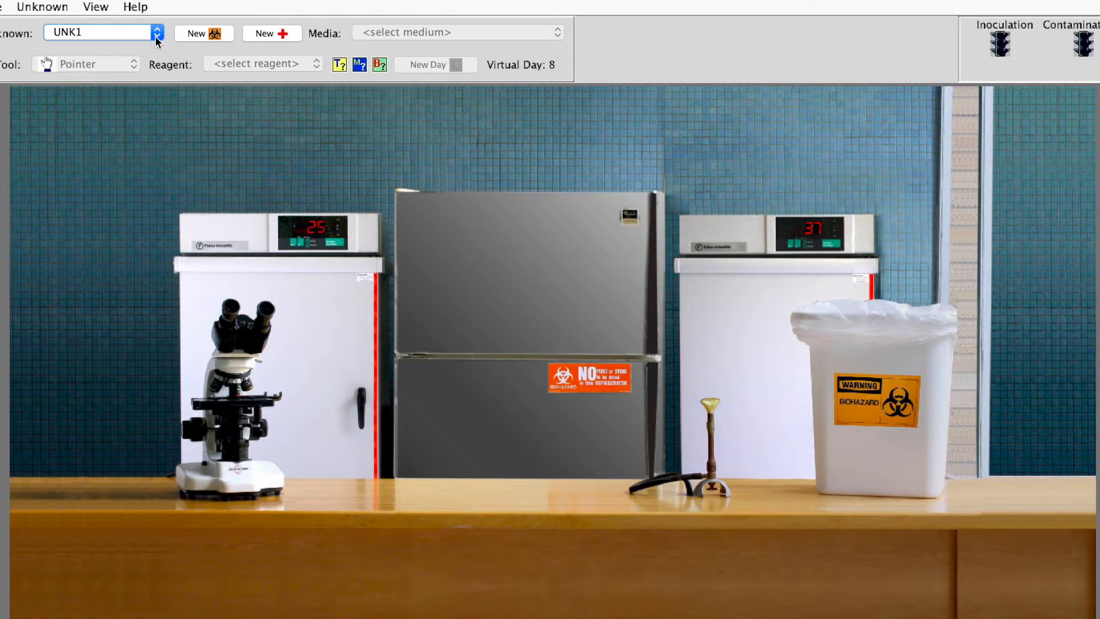
click(156, 32)
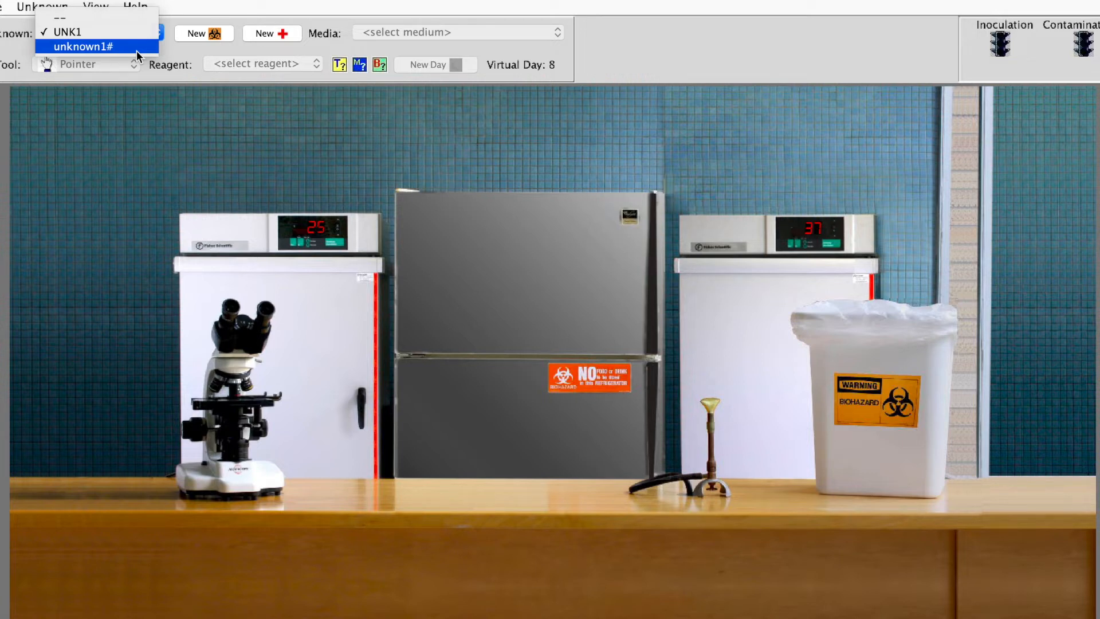
click(83, 45)
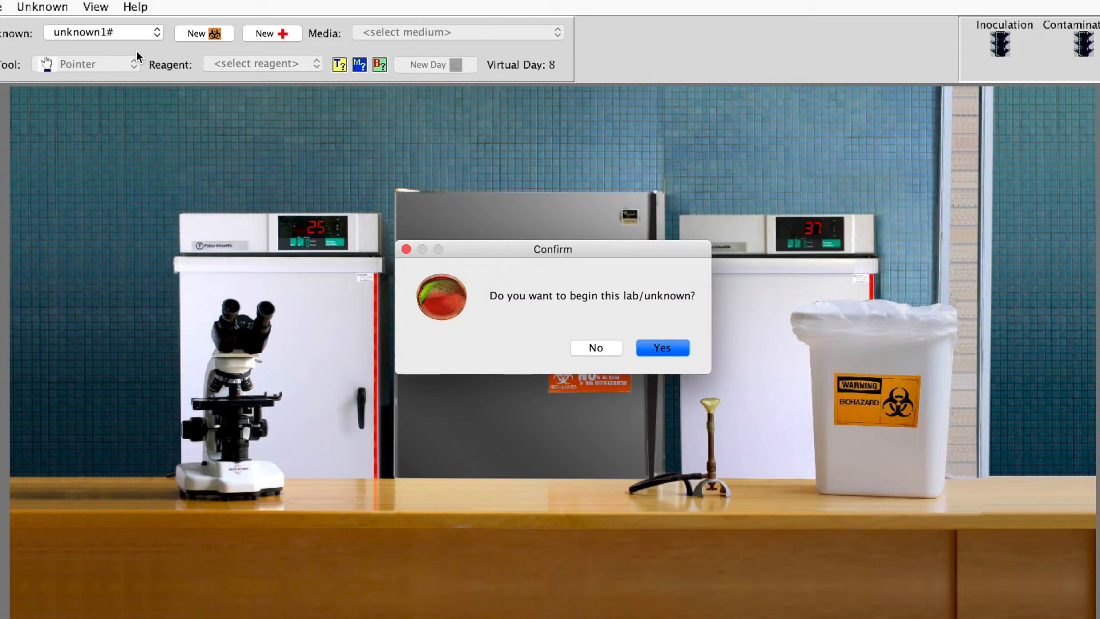
mouse_move(651, 302)
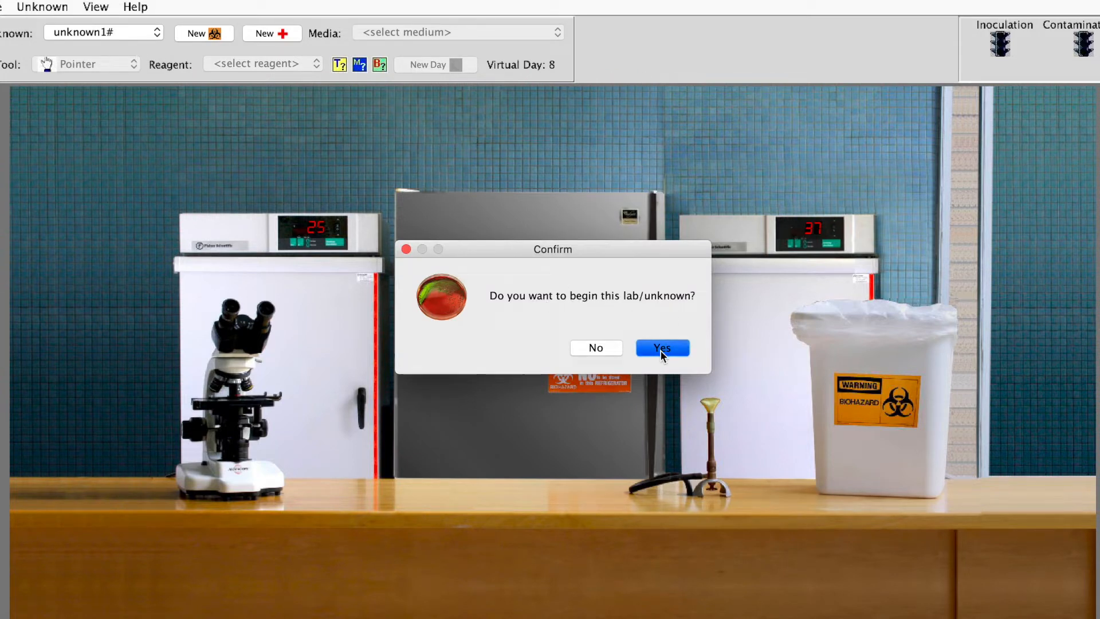
click(660, 347)
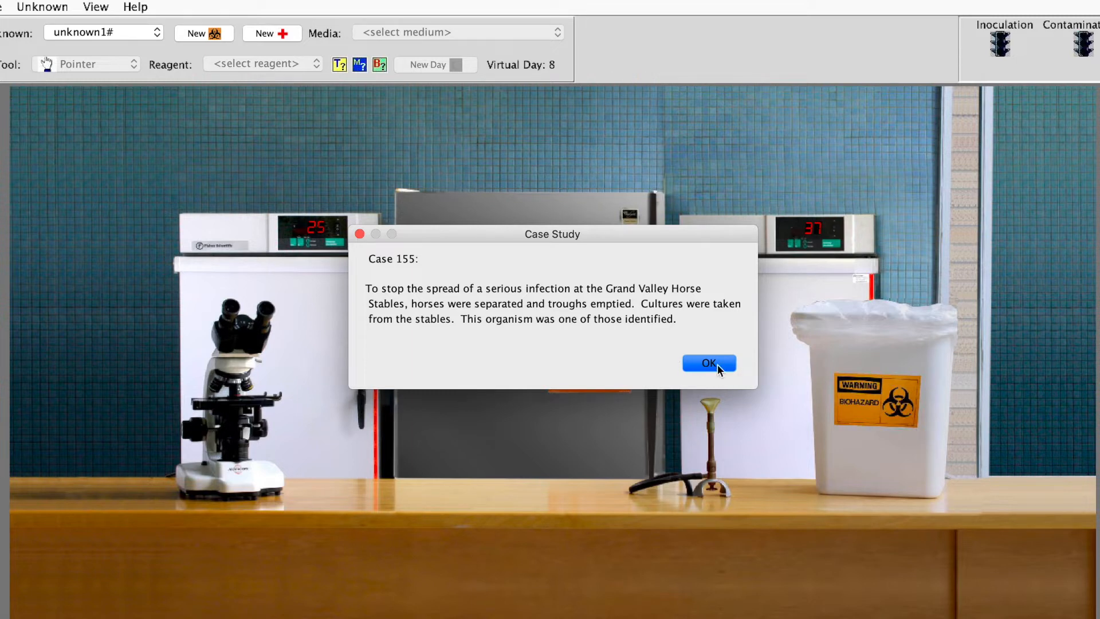
- Dismiss the Case 155 study and classify the stained slide as Gram Positive Cocci
click(708, 364)
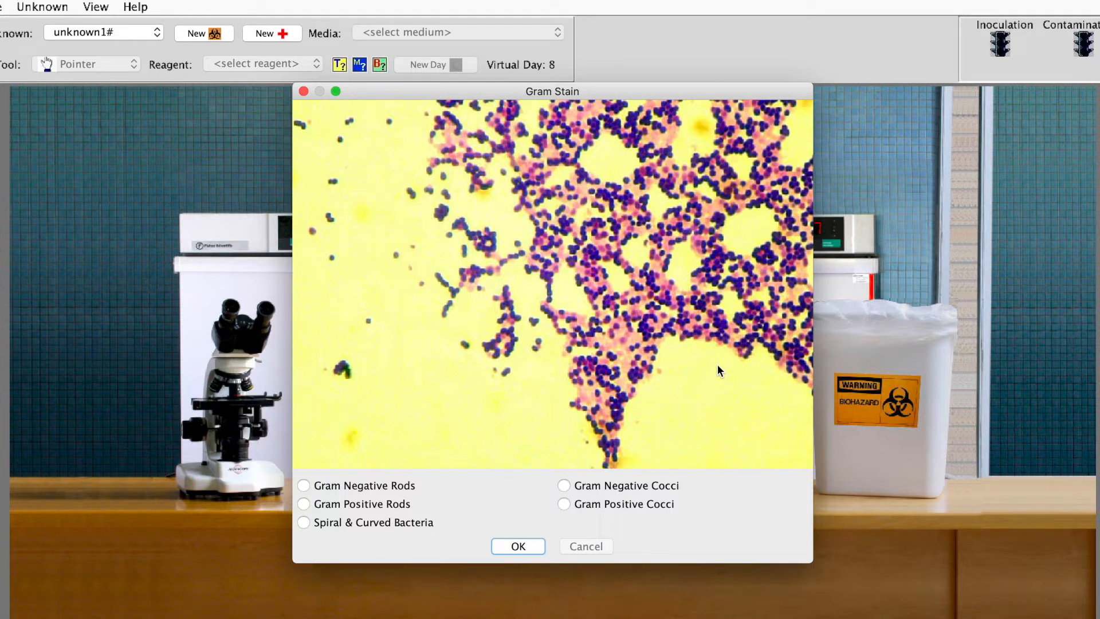
mouse_move(621, 330)
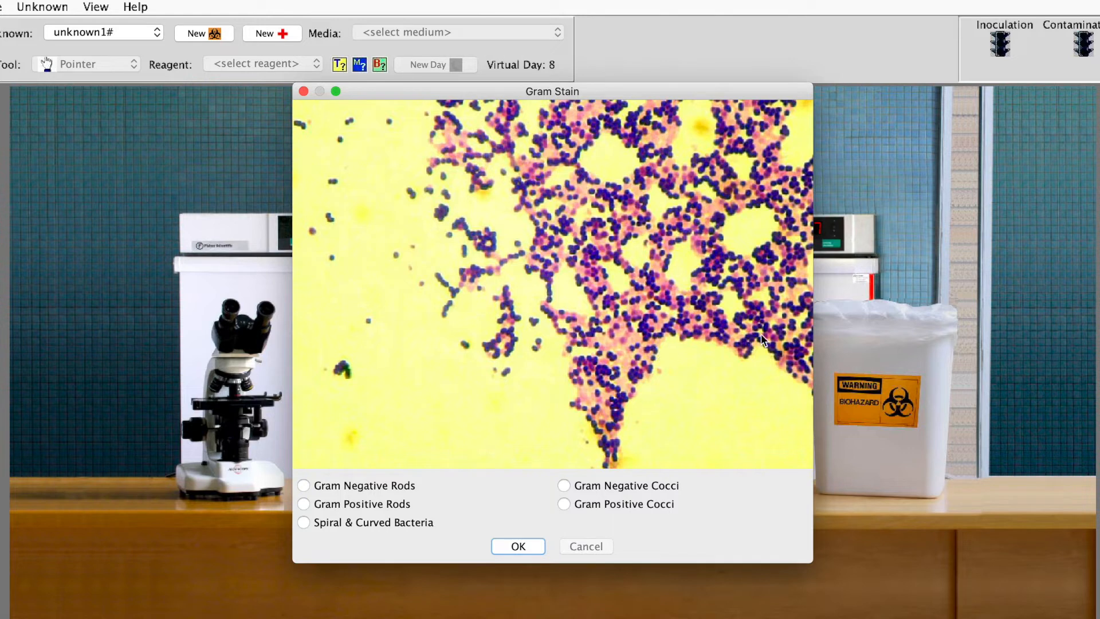
mouse_move(700, 275)
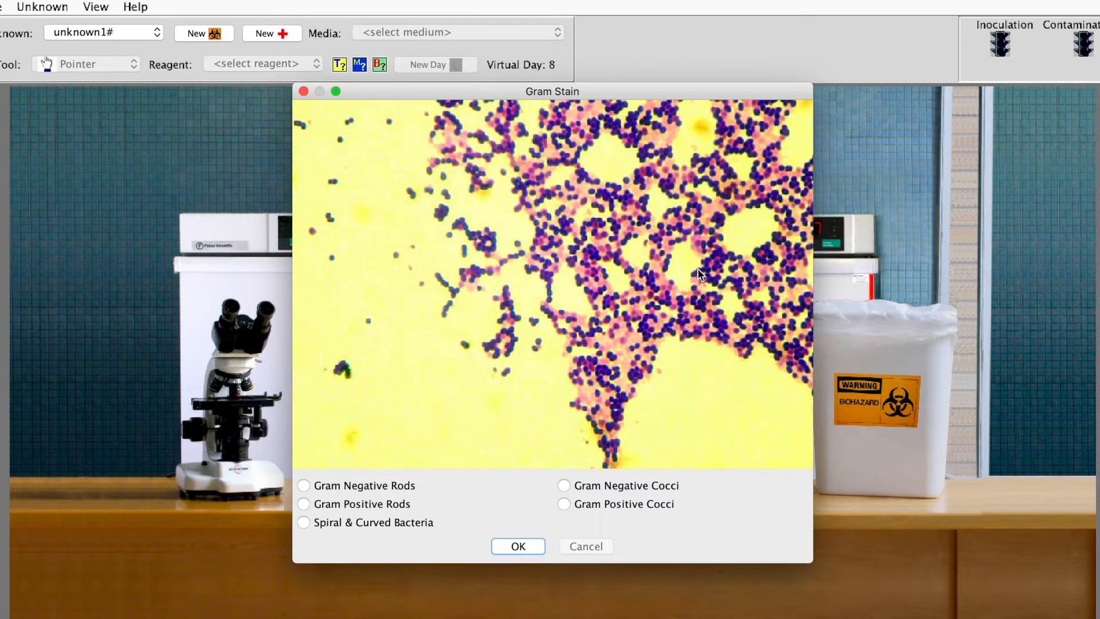
mouse_move(452, 301)
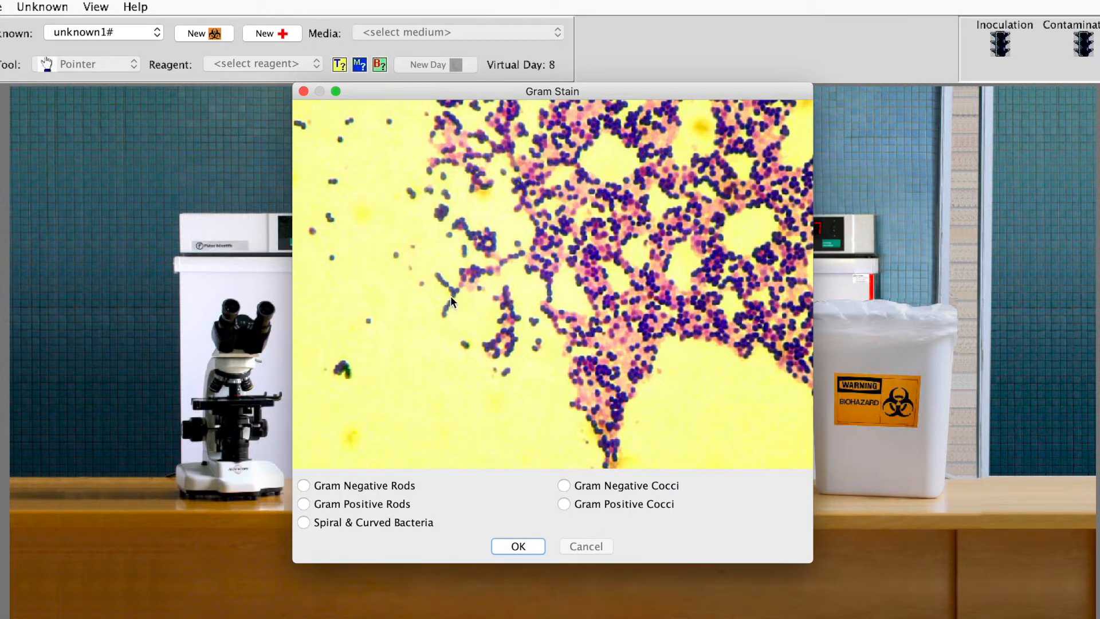
mouse_move(569, 228)
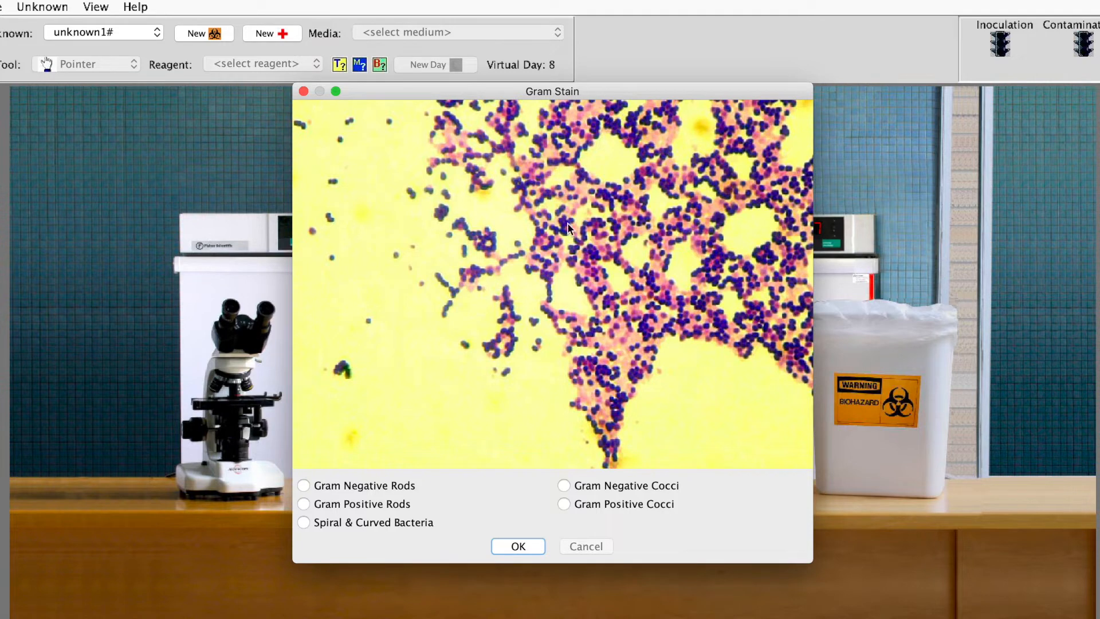
mouse_move(574, 349)
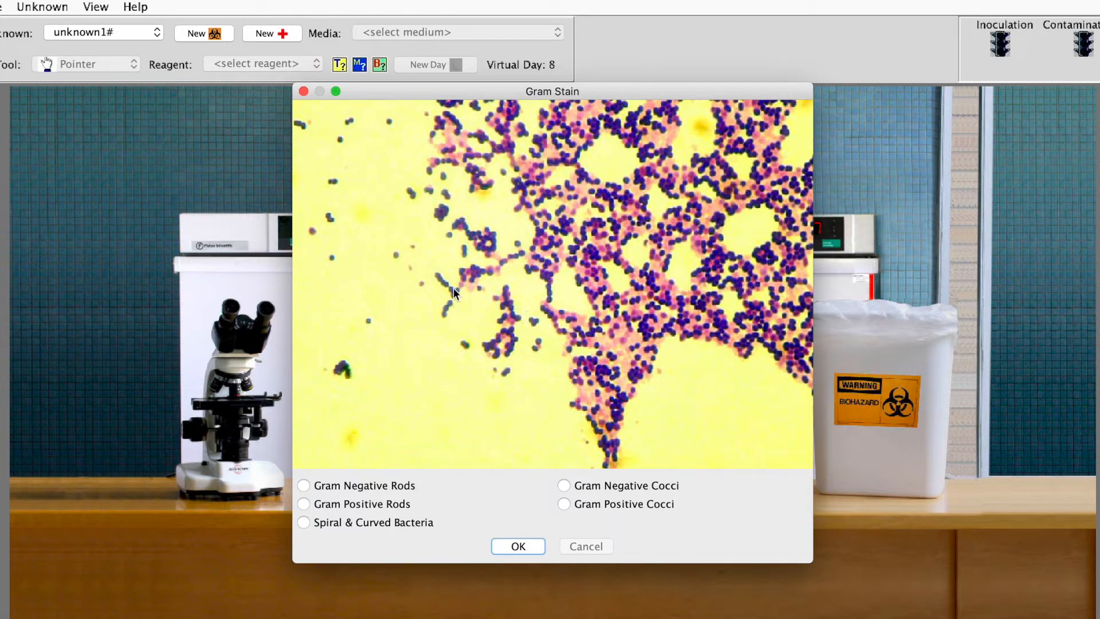
mouse_move(449, 290)
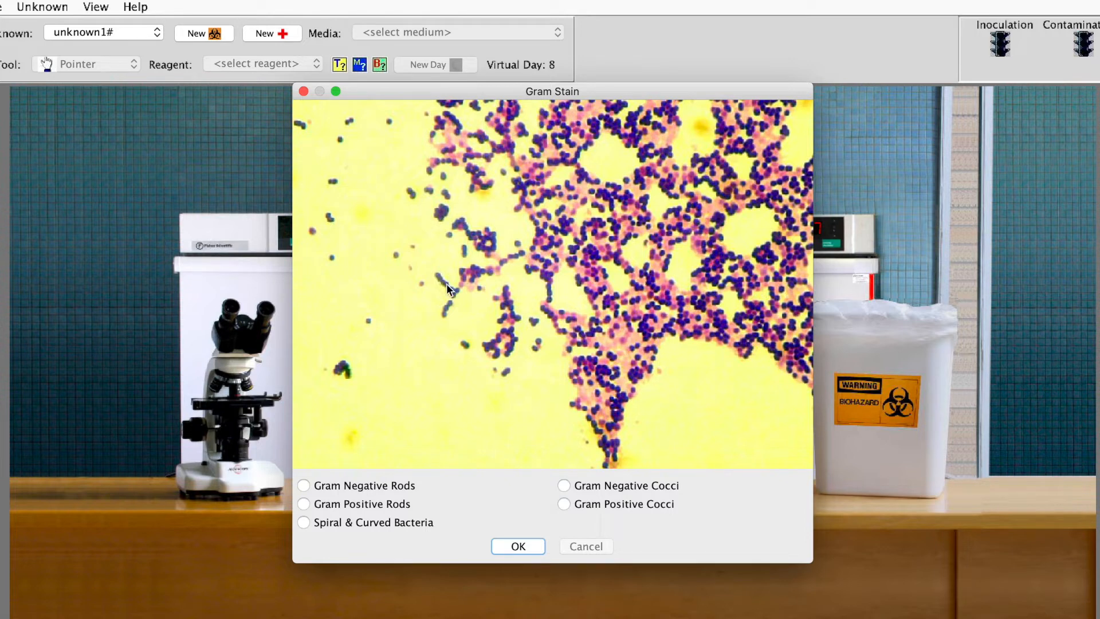
mouse_move(354, 193)
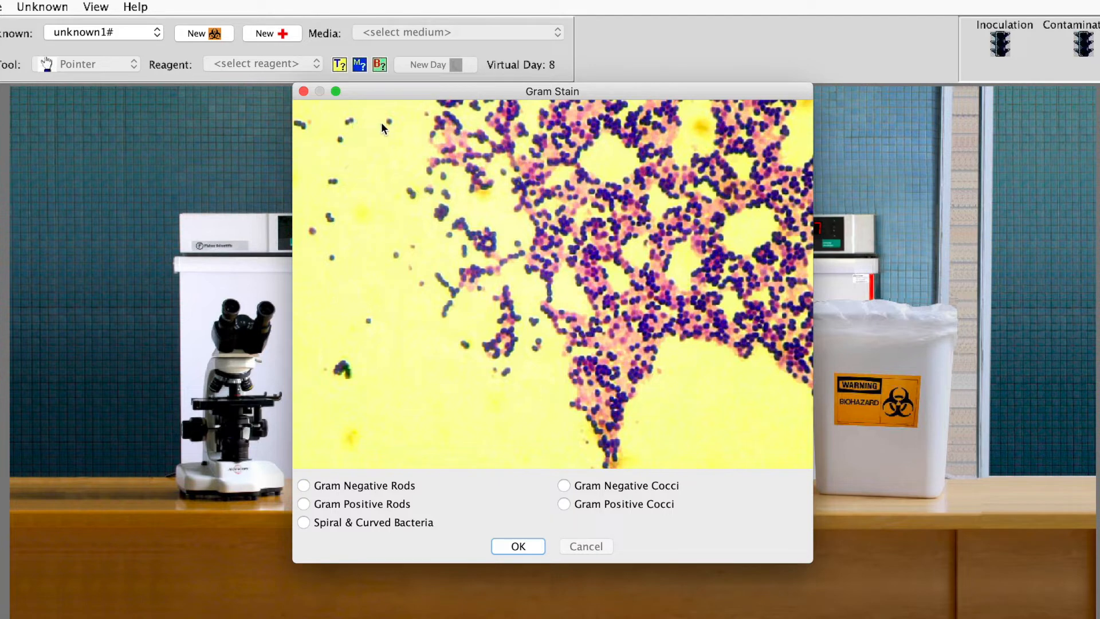
mouse_move(449, 297)
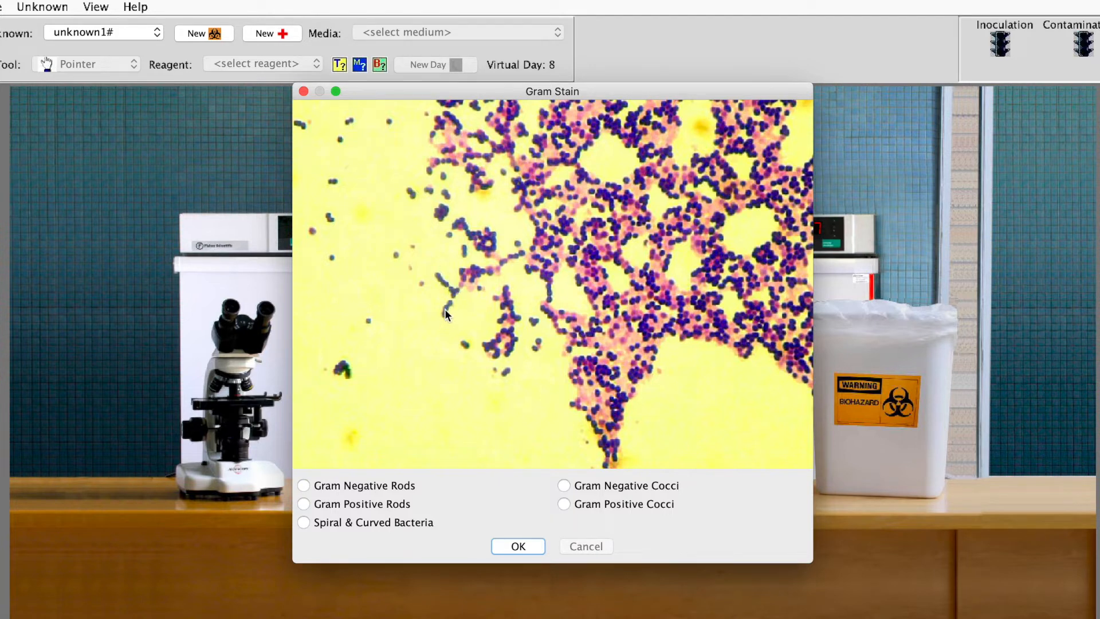
mouse_move(609, 296)
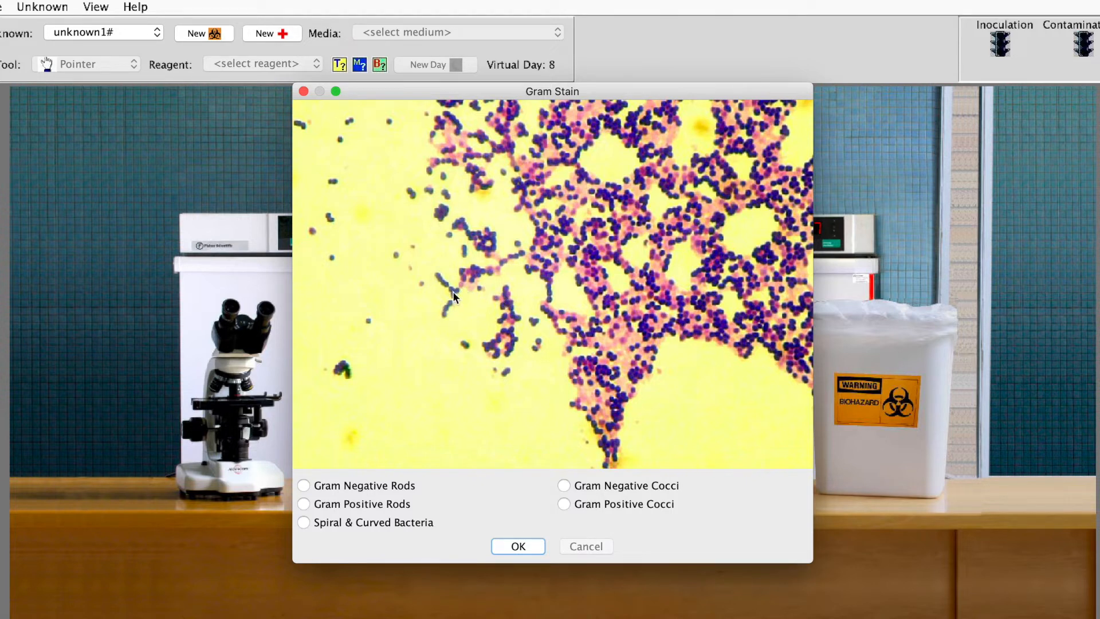
mouse_move(436, 374)
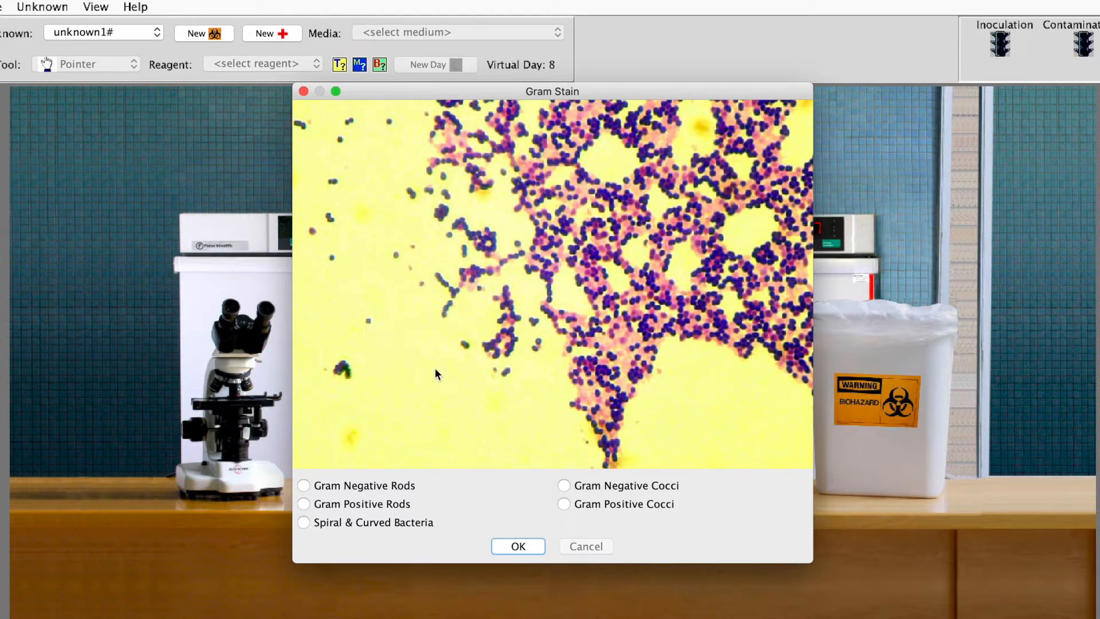
mouse_move(397, 527)
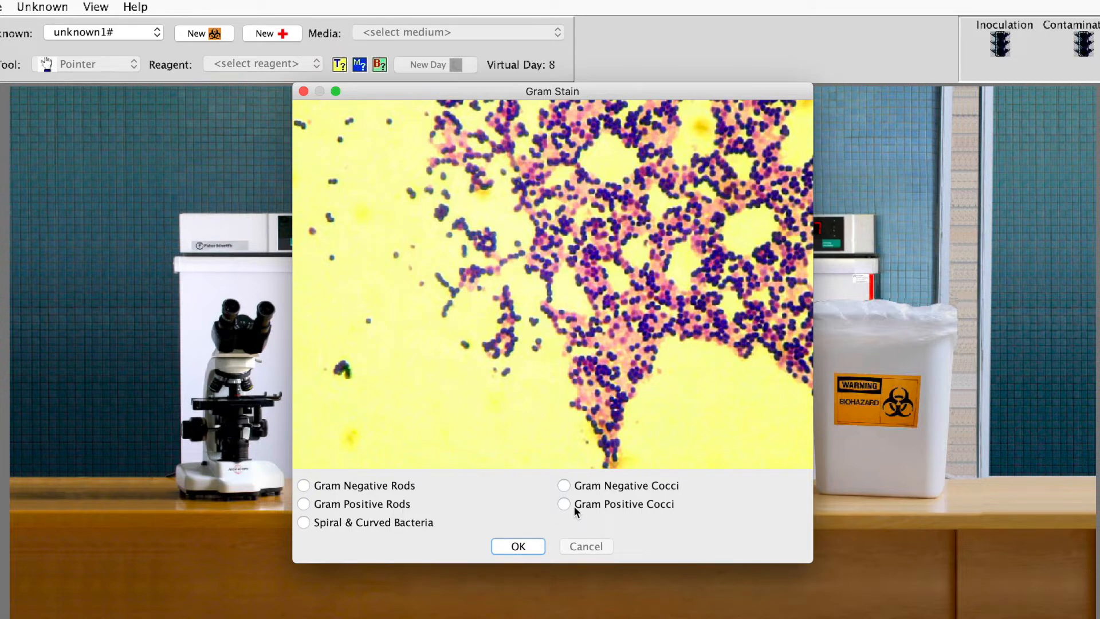
click(564, 504)
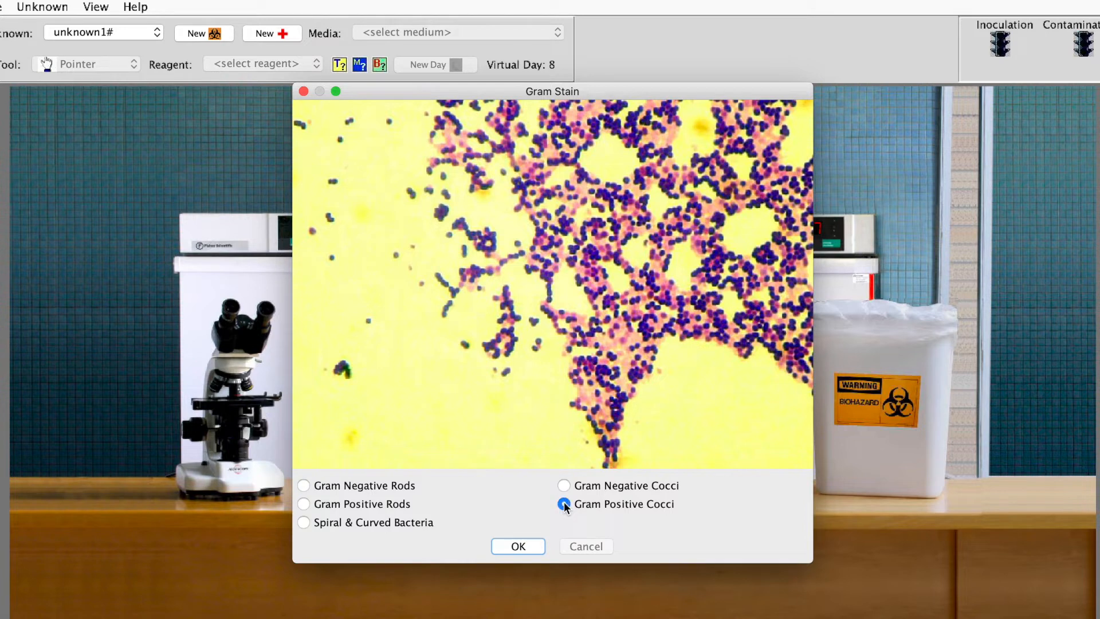
click(518, 547)
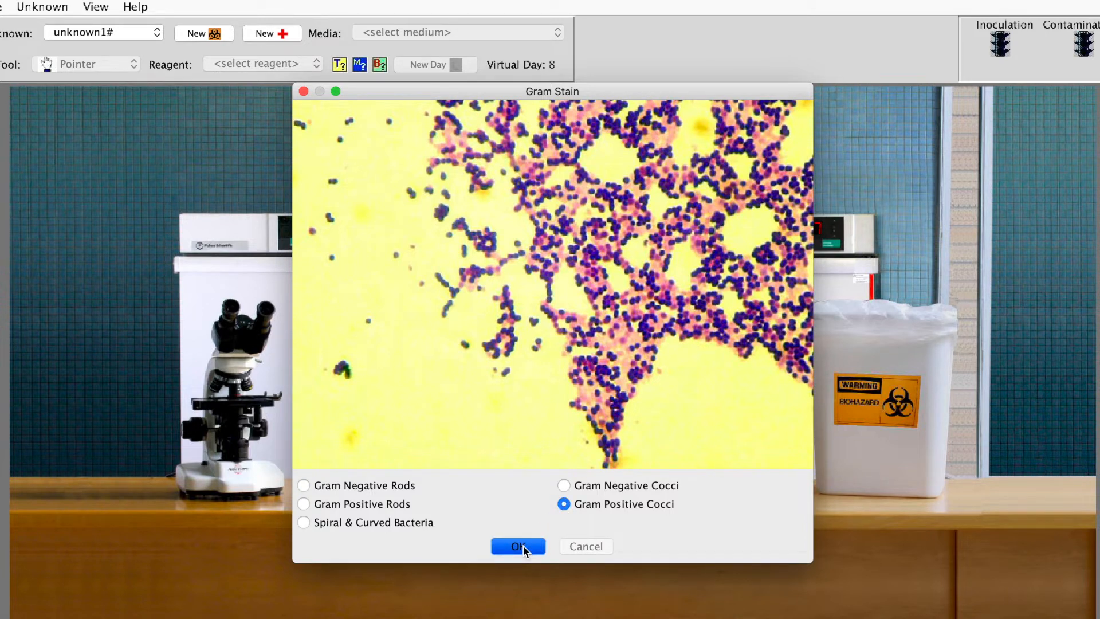
- Confirm the Gram Positive Cocci result, returning to the Virtual Day 1 bench
click(518, 547)
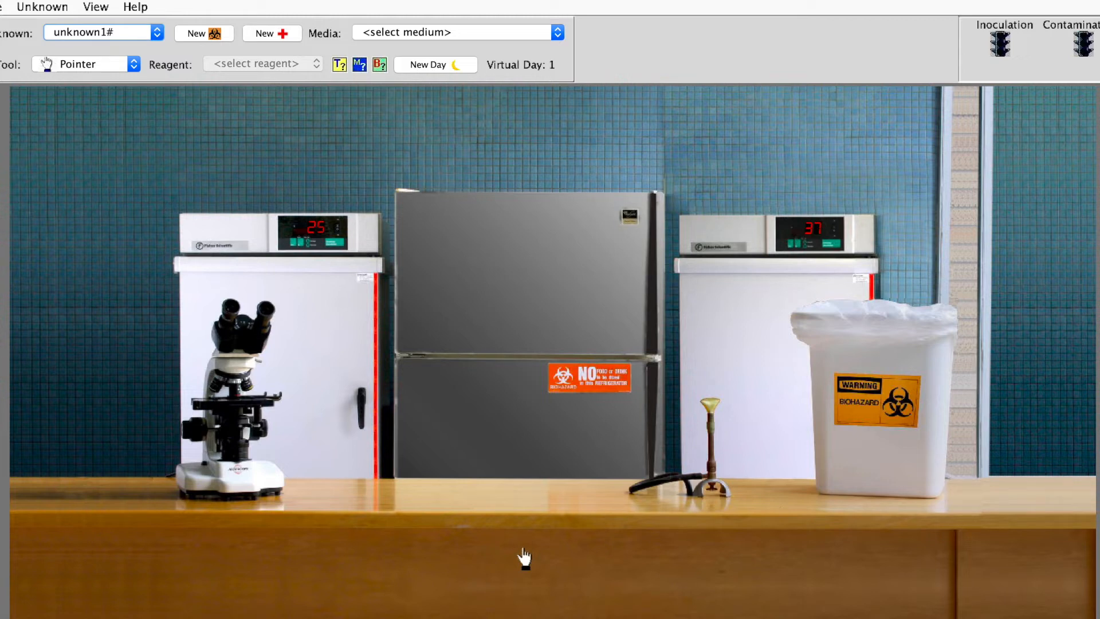
mouse_move(455, 461)
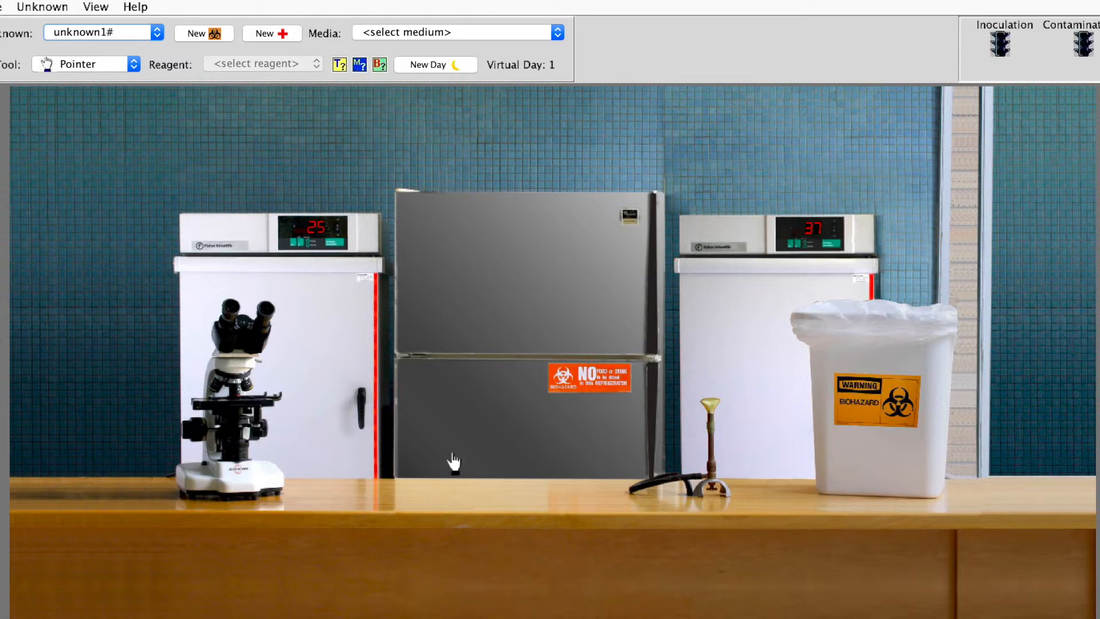
mouse_move(298, 179)
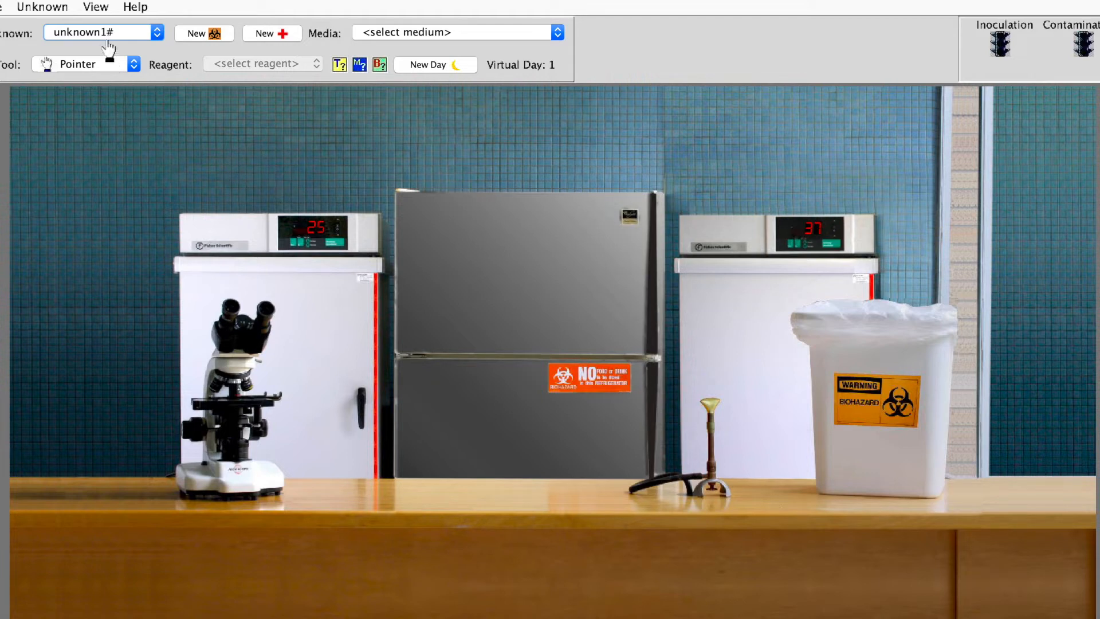
click(95, 7)
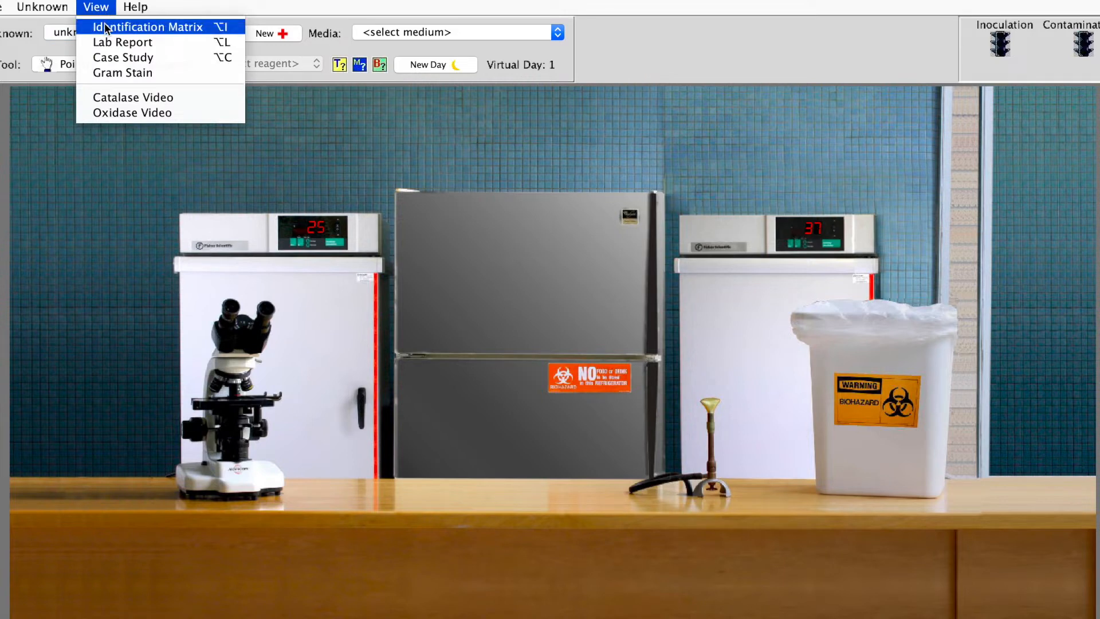
- Show the Identification Matrix and scroll across its species columns and test rows
click(148, 26)
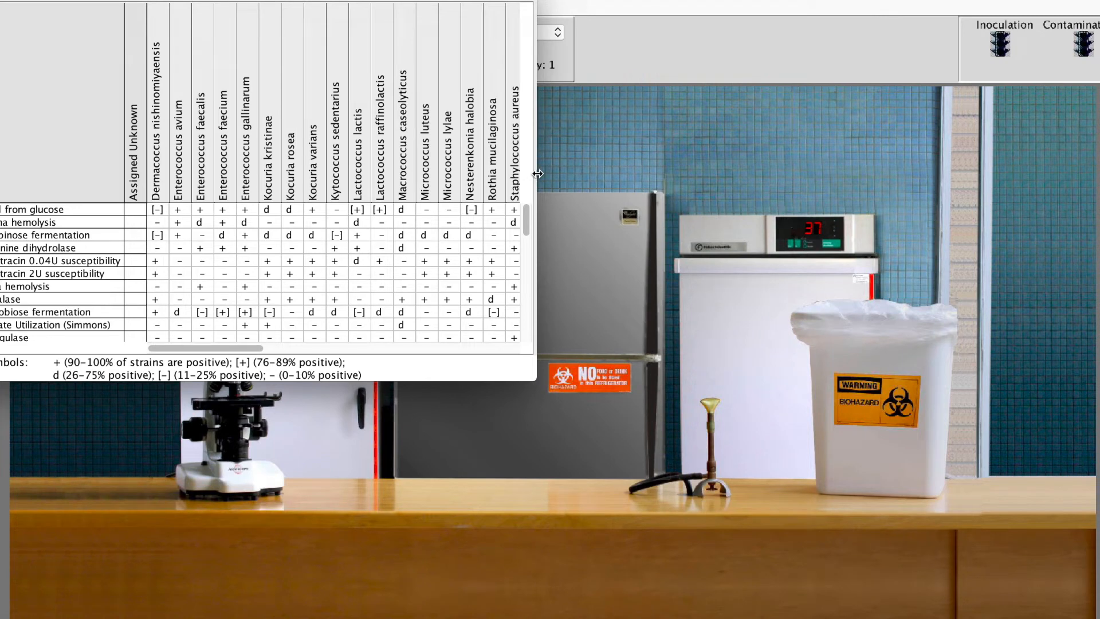
scroll(right, 3)
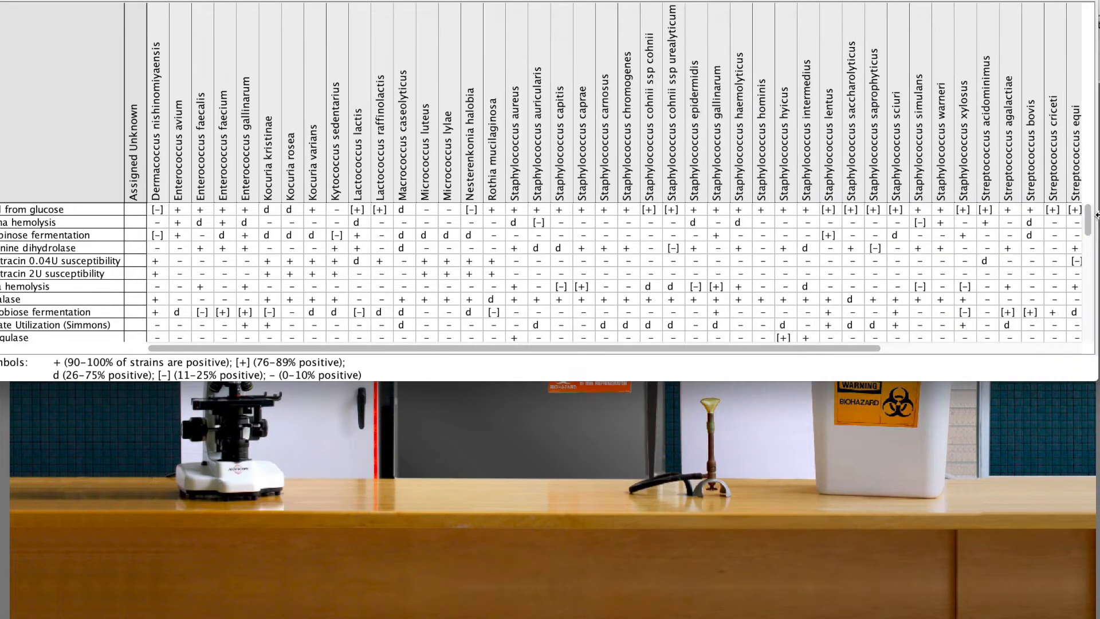
scroll(right, 3)
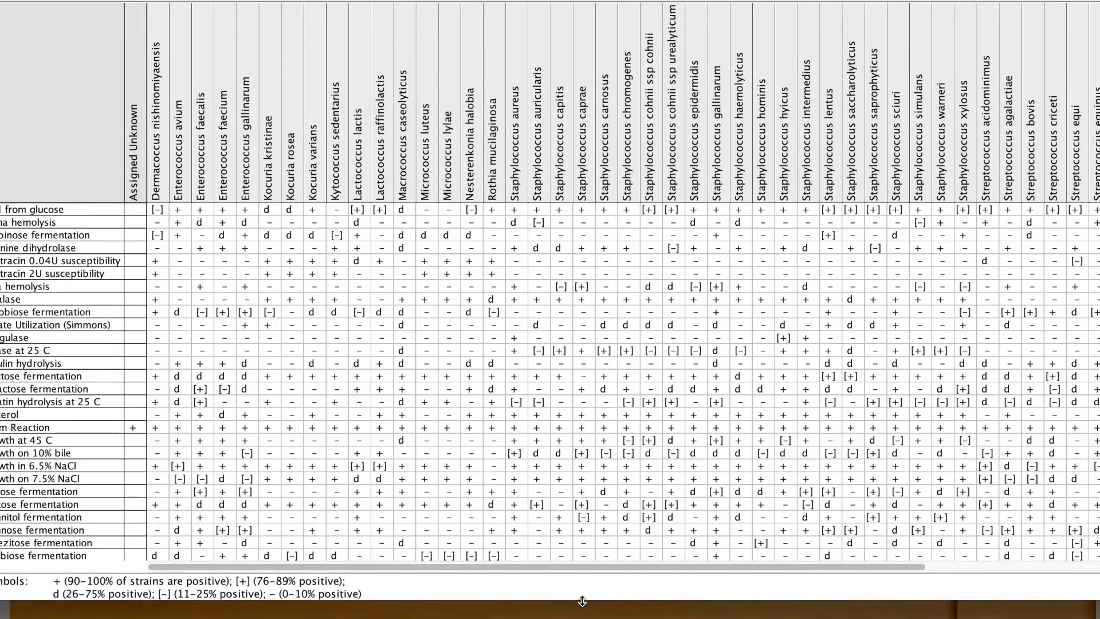
scroll(down, 3)
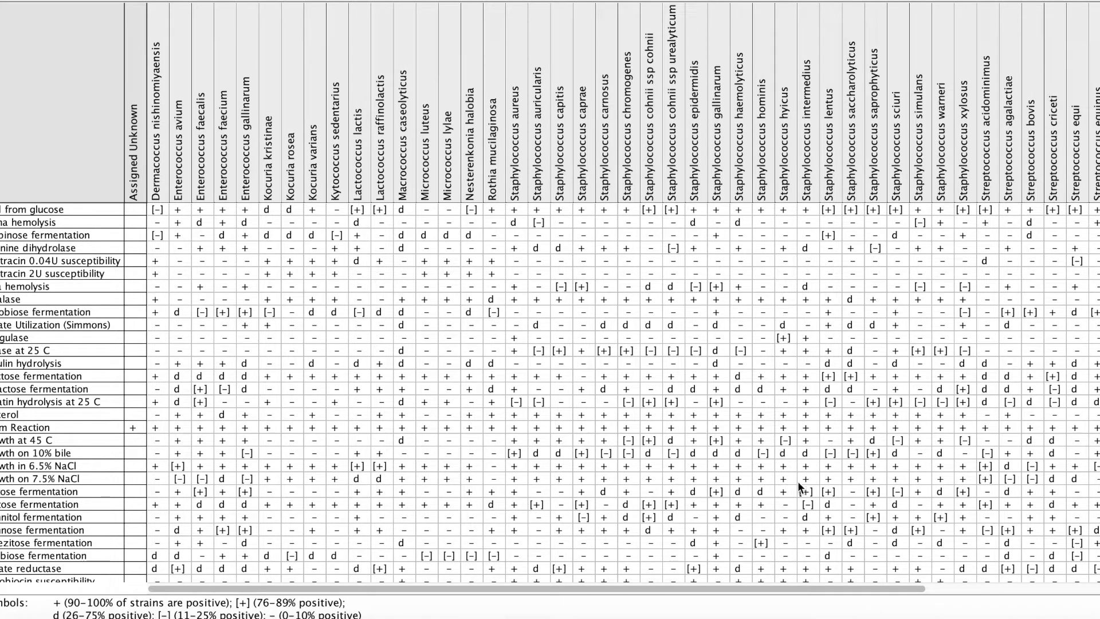
scroll(right, 3)
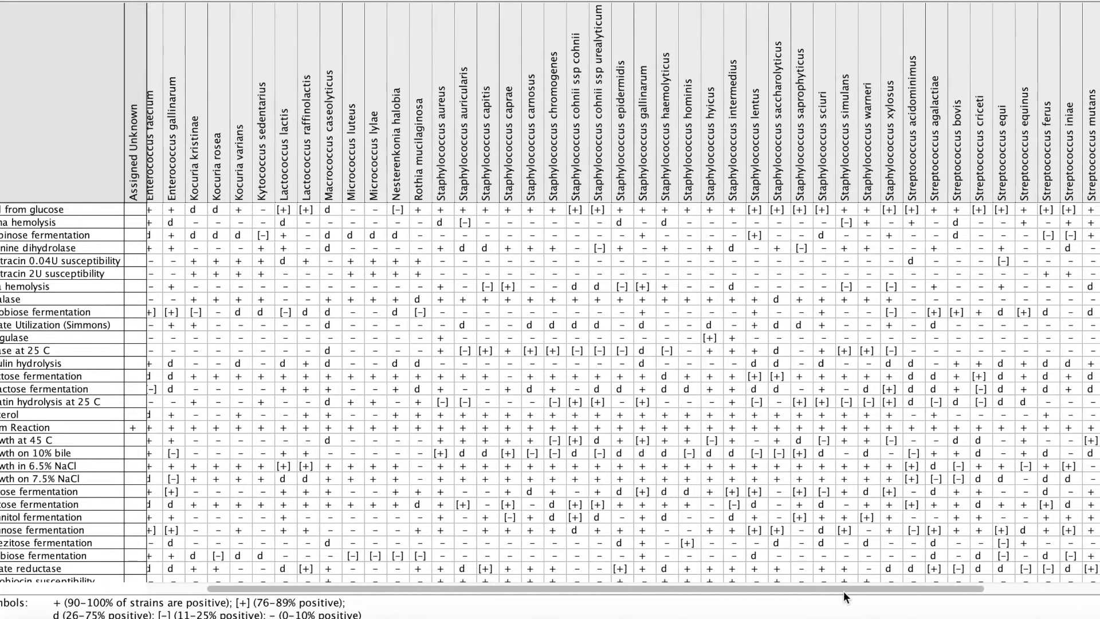
scroll(right, 3)
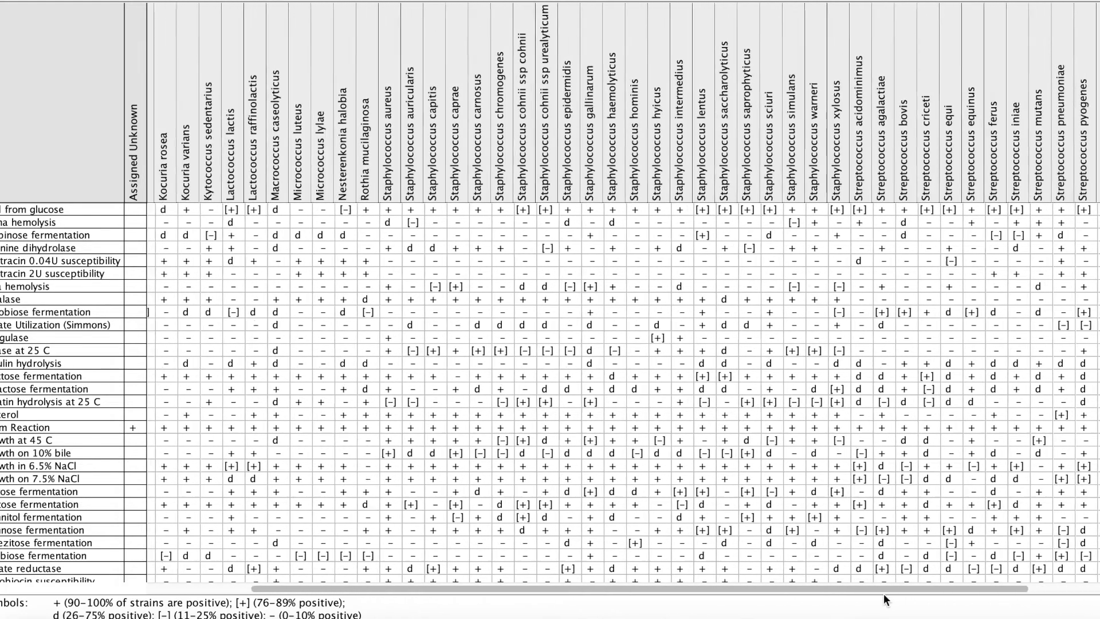
scroll(left, 3)
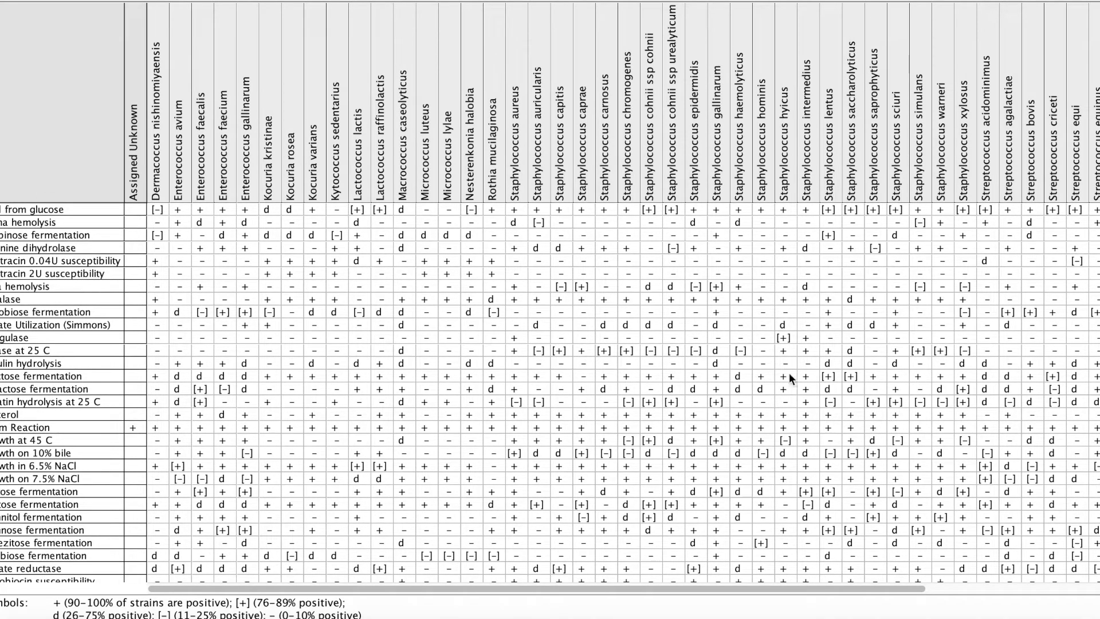
mouse_move(298, 145)
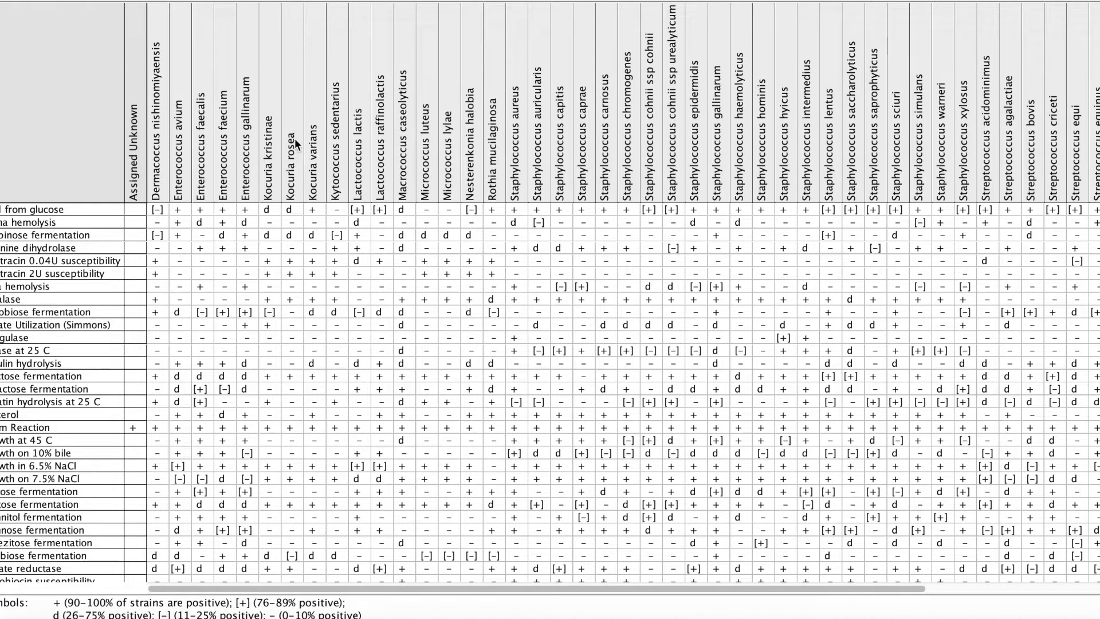
mouse_move(354, 220)
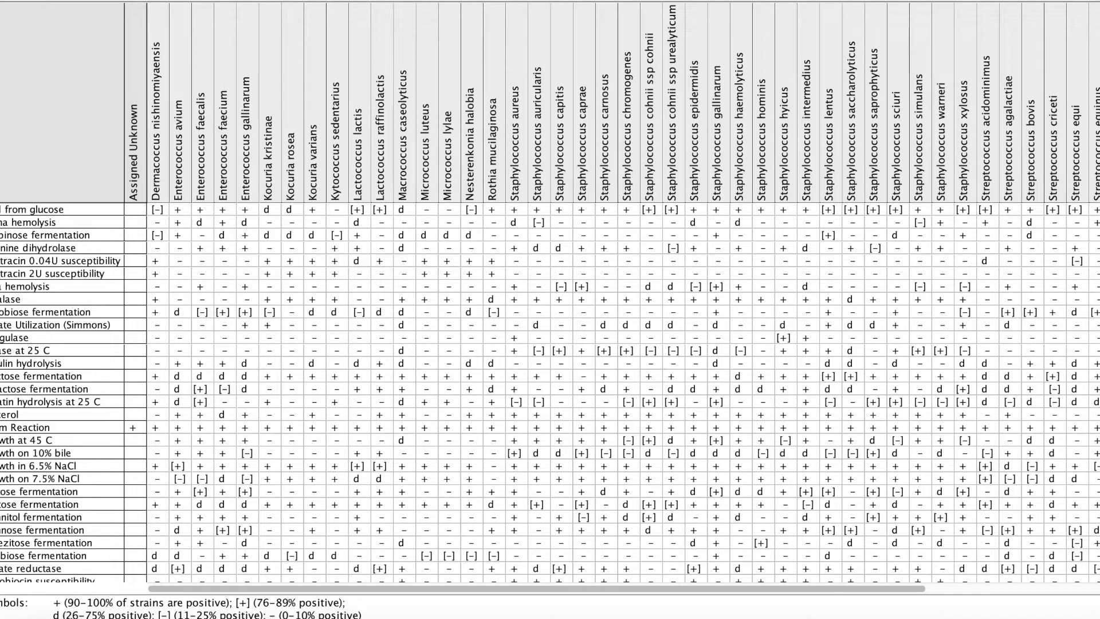
mouse_move(532, 436)
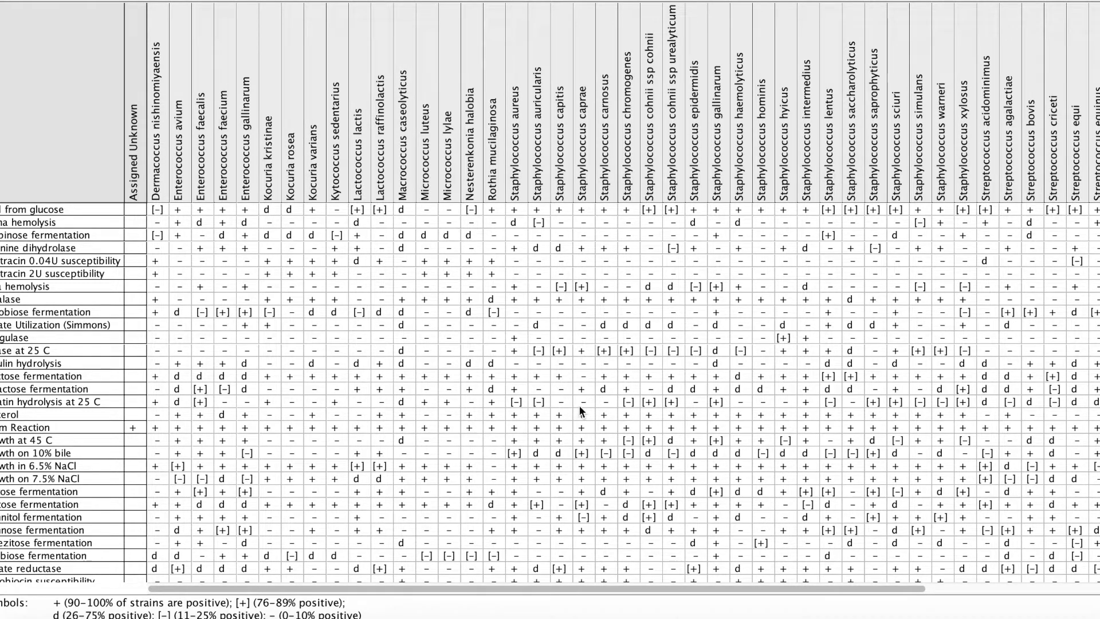
mouse_move(675, 377)
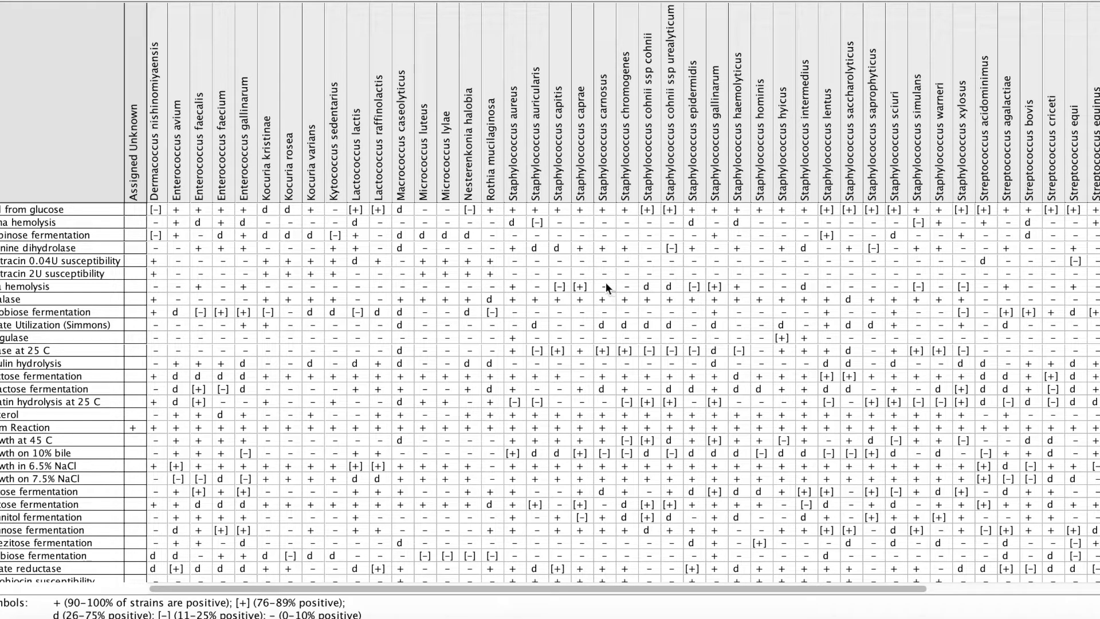
mouse_move(660, 286)
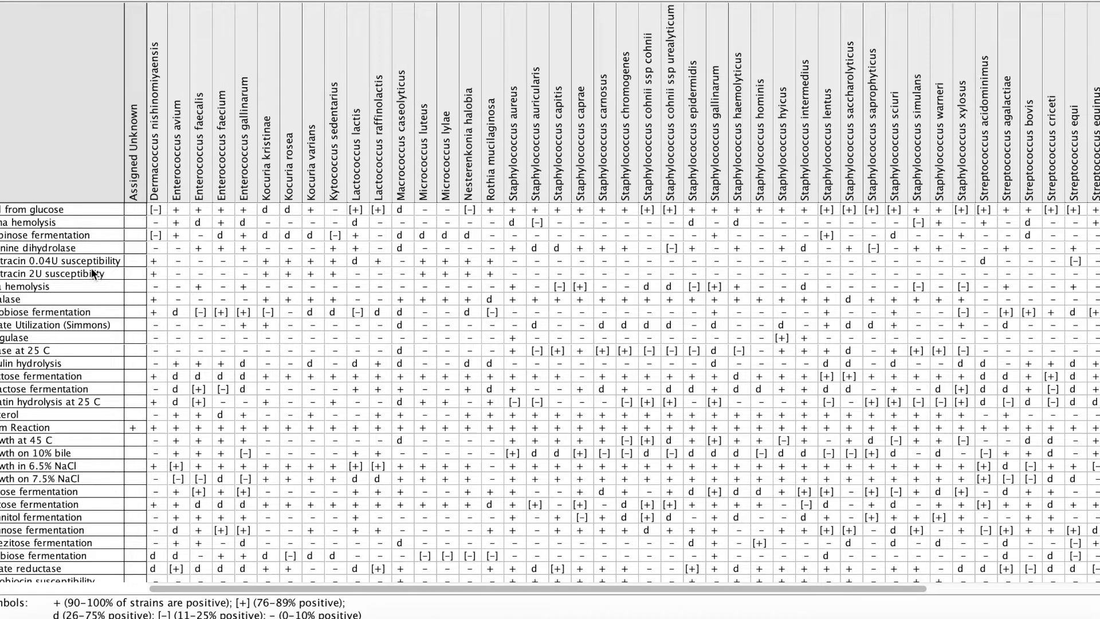
mouse_move(532, 317)
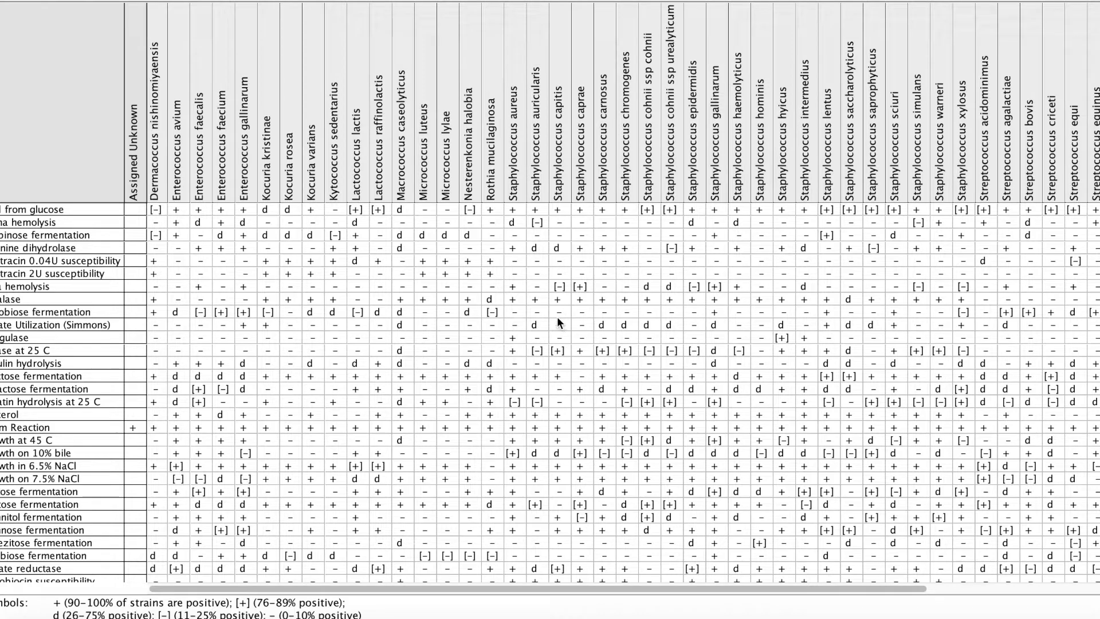
mouse_move(558, 320)
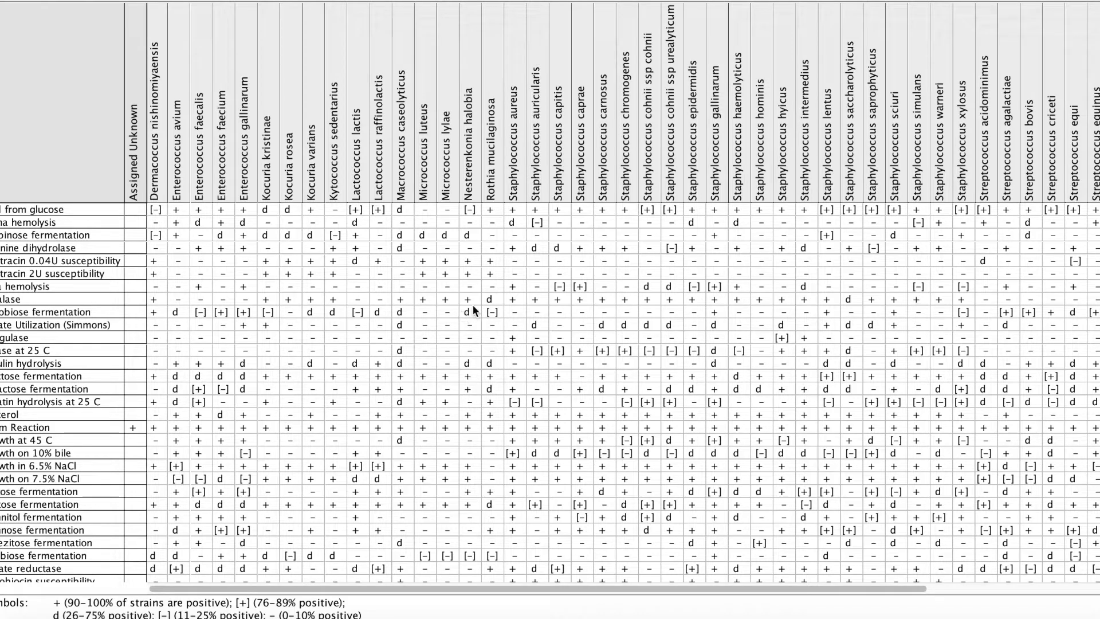
mouse_move(480, 309)
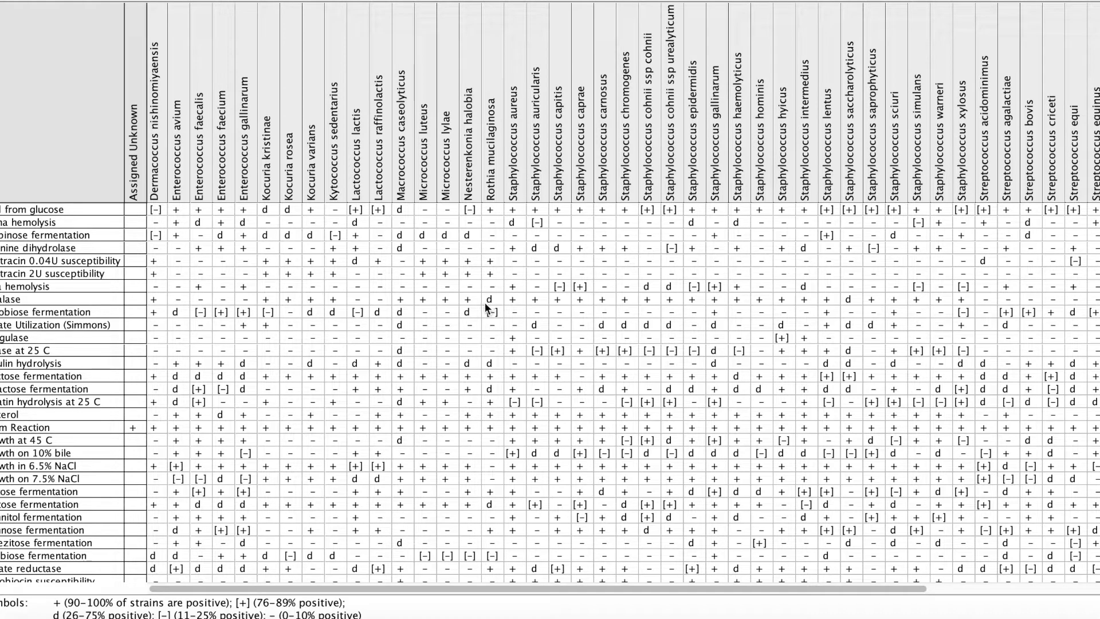
mouse_move(491, 319)
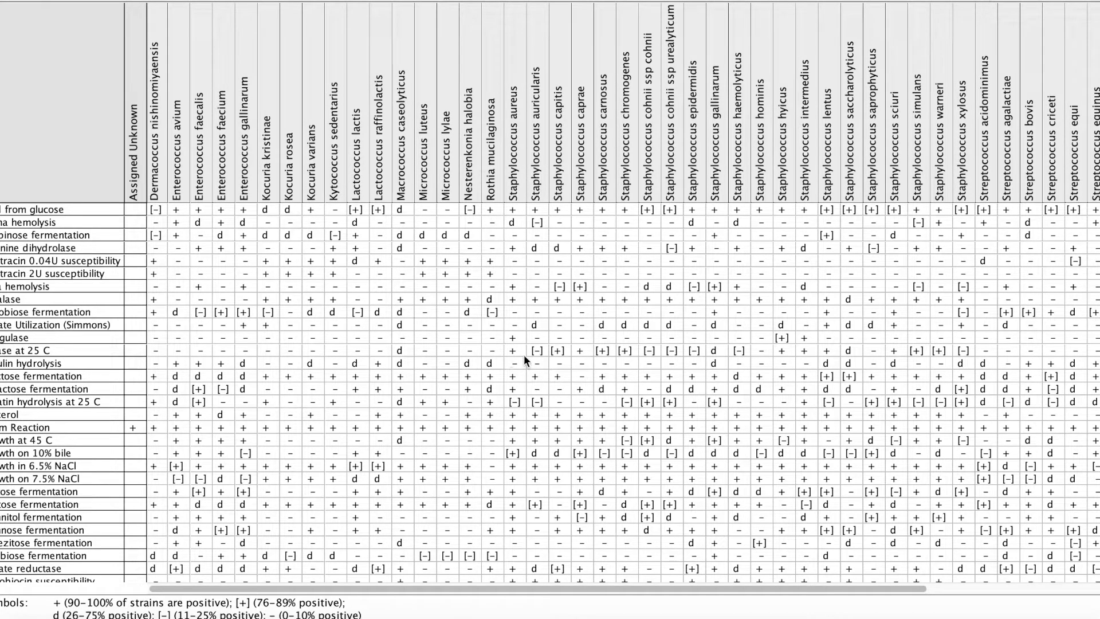
mouse_move(527, 377)
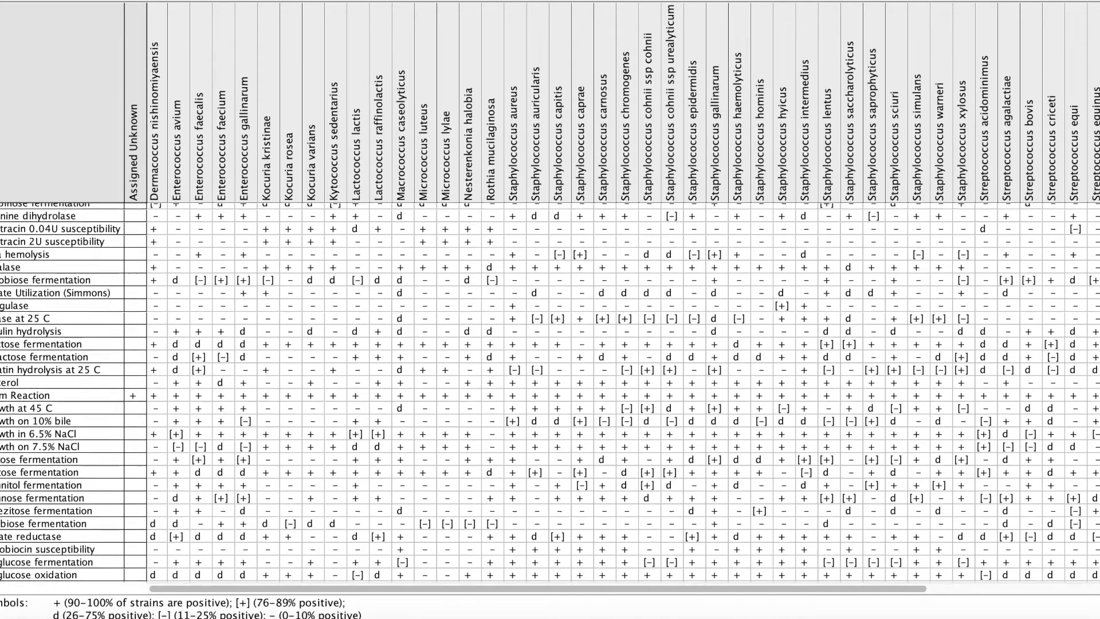
- Scroll the matrix down to the novobiocin, glucose oxidation and raffinose rows
scroll(down, 3)
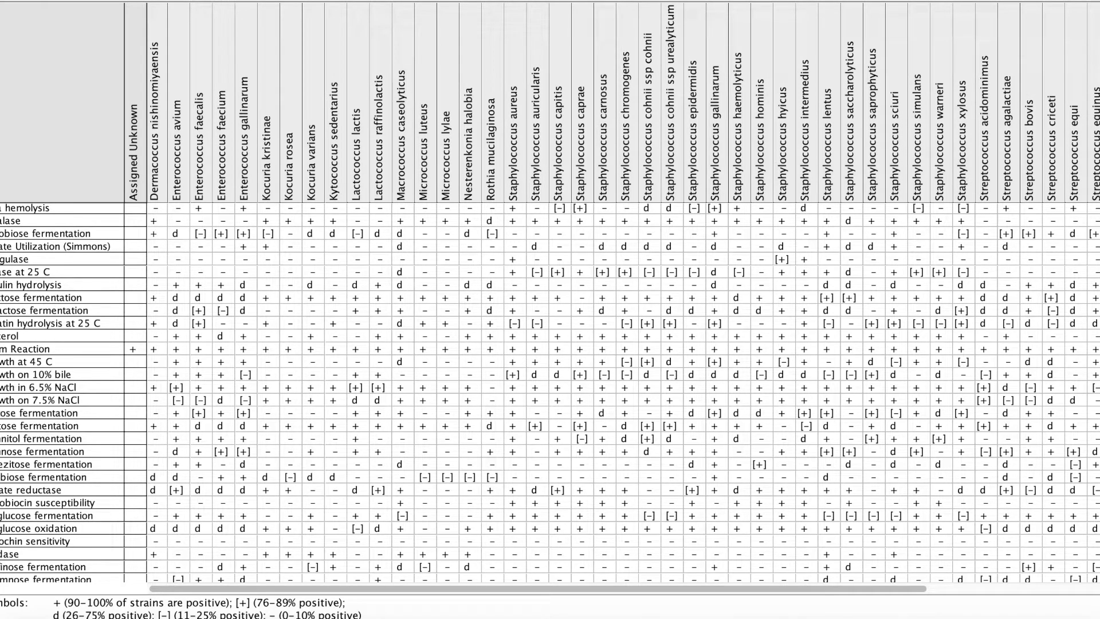
mouse_move(118, 468)
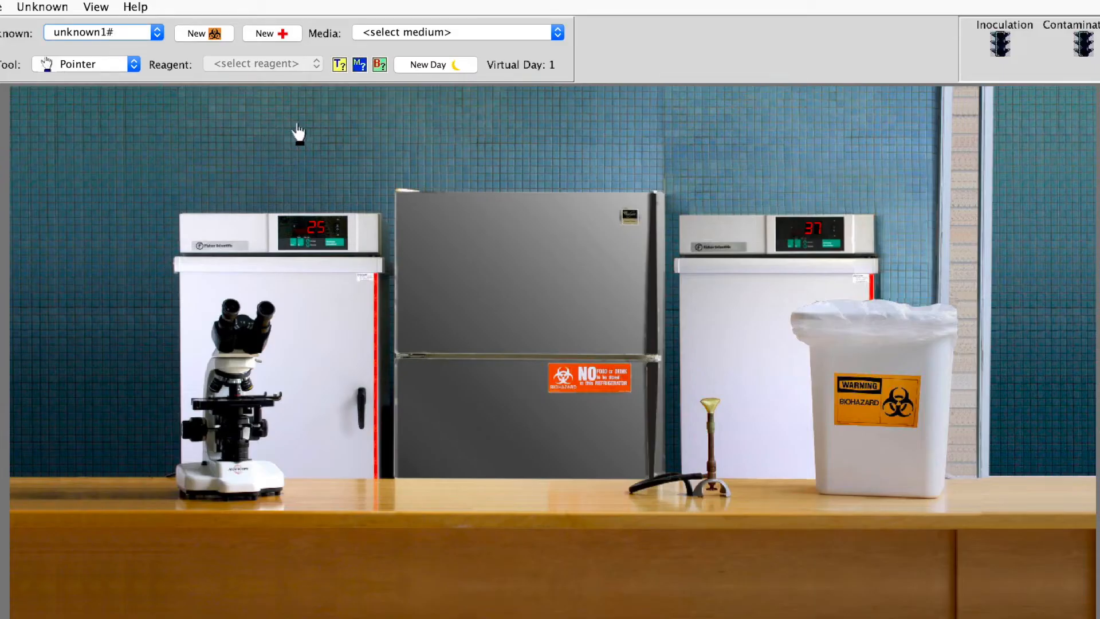
mouse_move(242, 123)
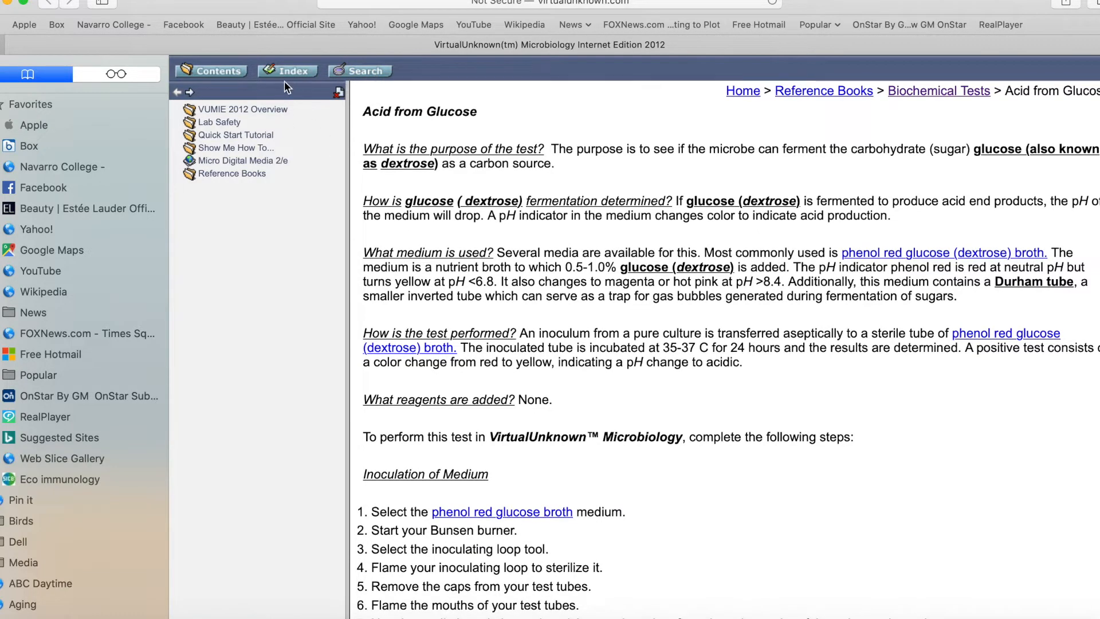
- From the reference index, show the Mannose Fermentation Test page and its medium and procedure sections
click(287, 69)
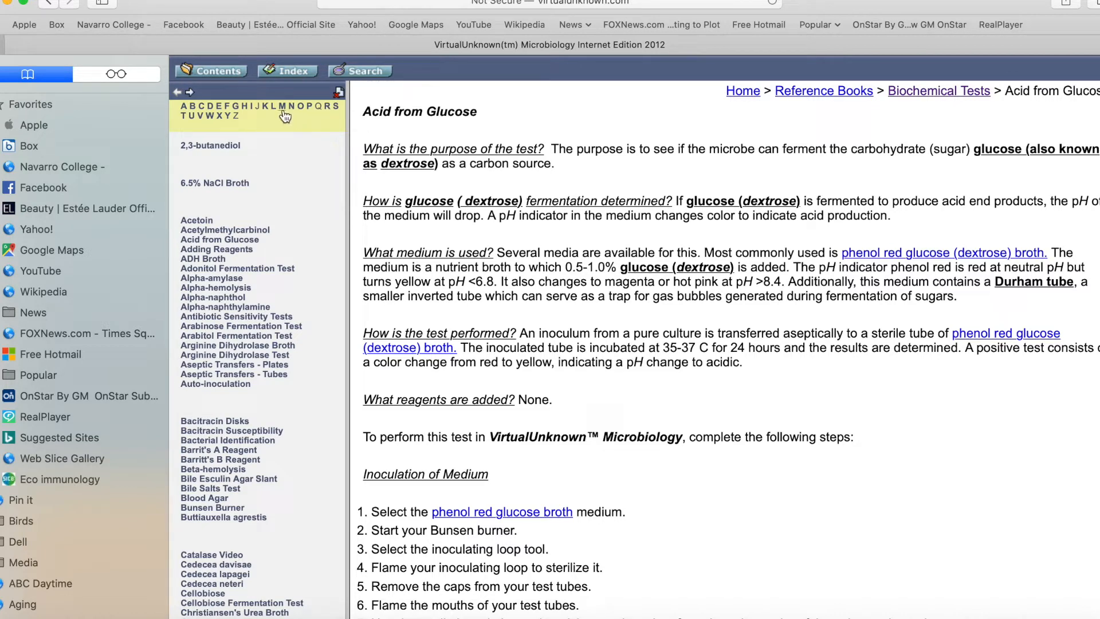
scroll(down, 3)
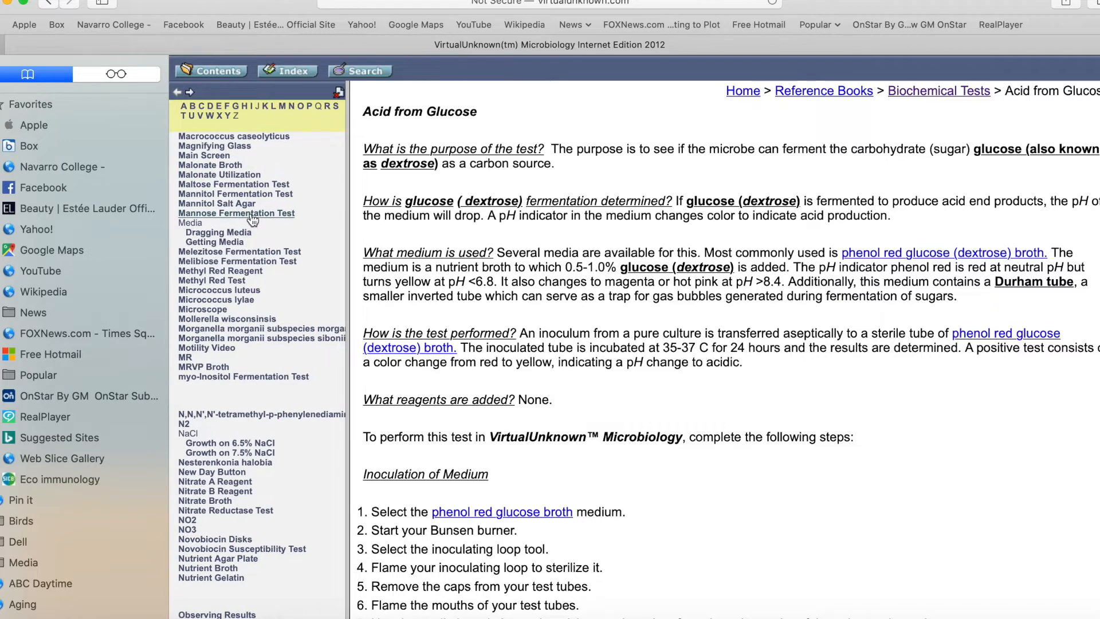
click(236, 214)
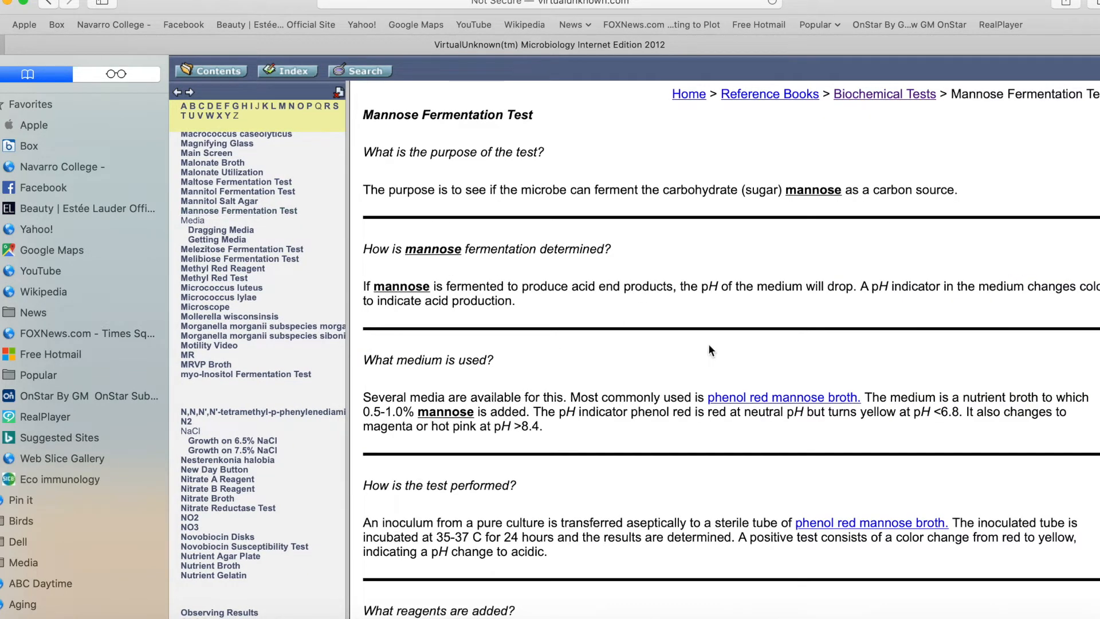
mouse_move(615, 233)
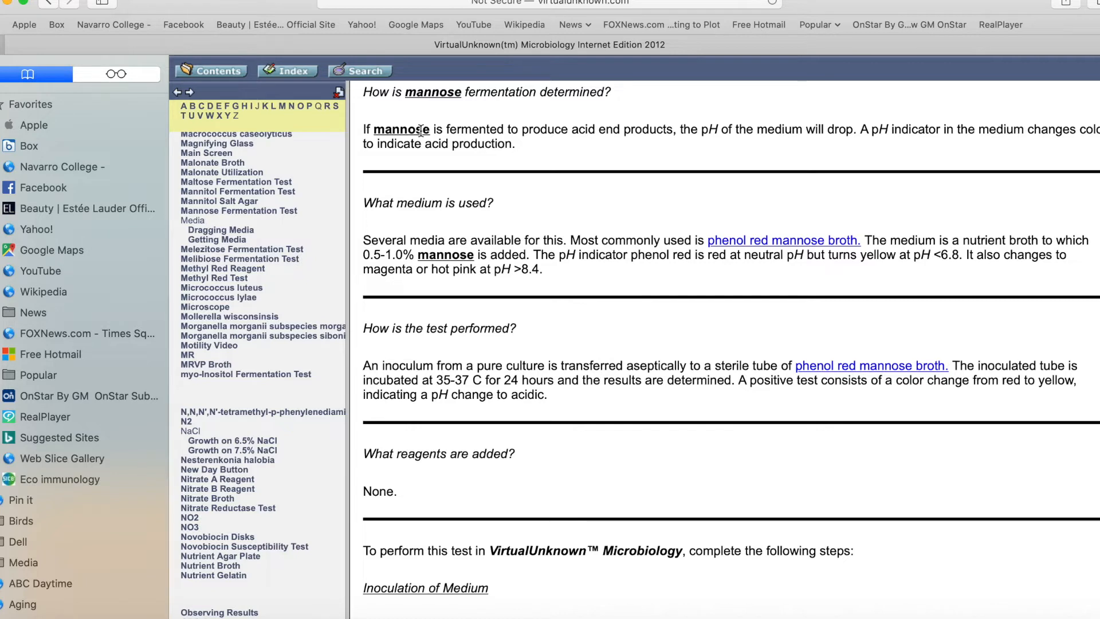
scroll(down, 3)
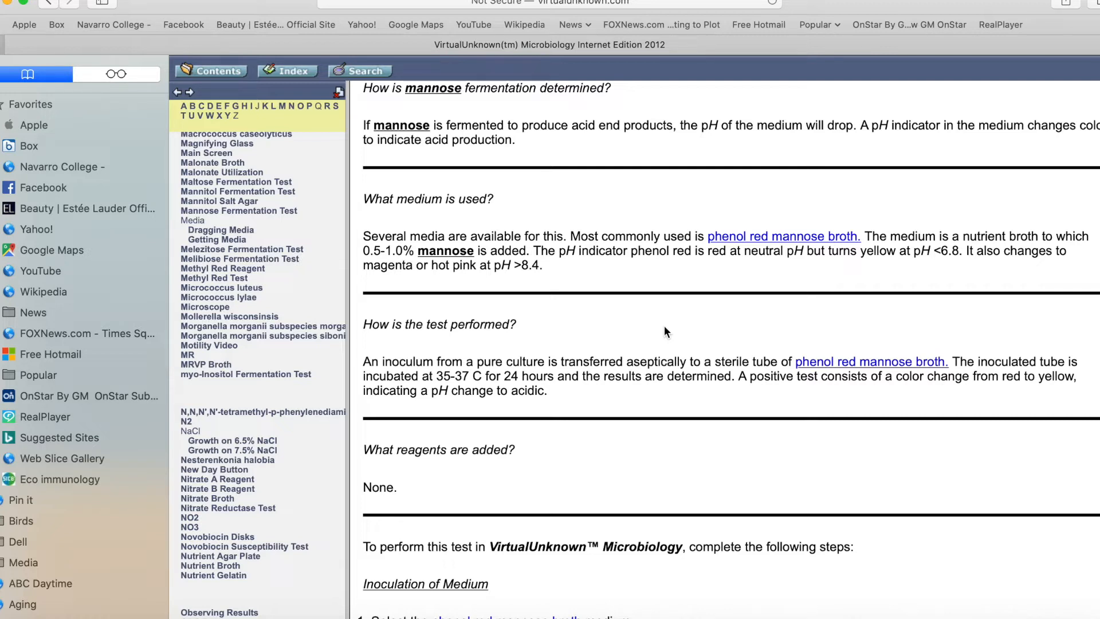
mouse_move(671, 337)
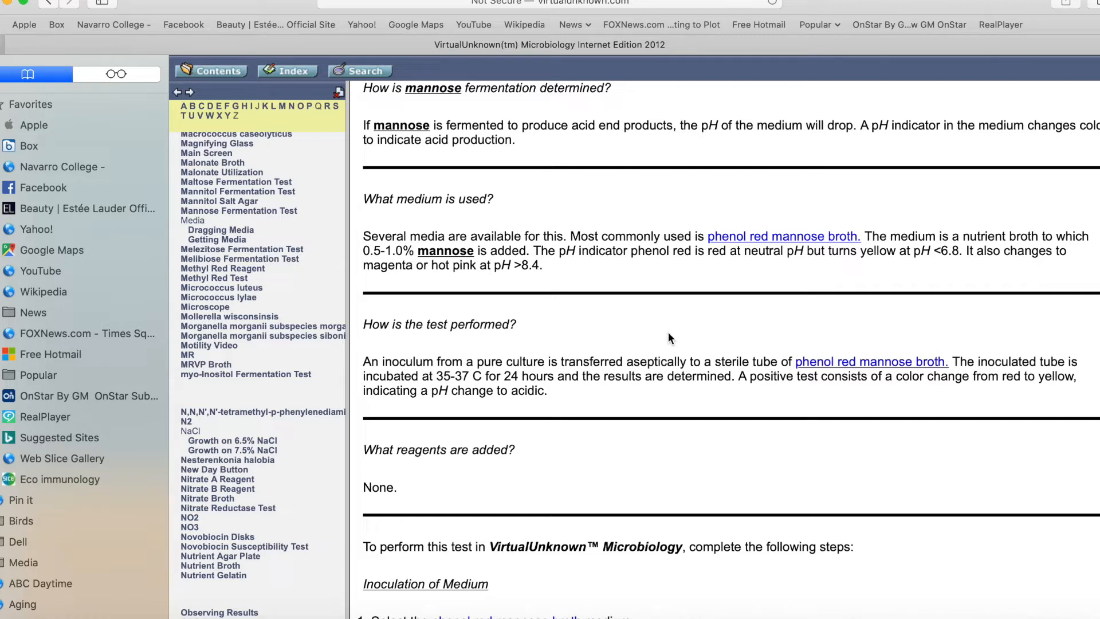
mouse_move(480, 394)
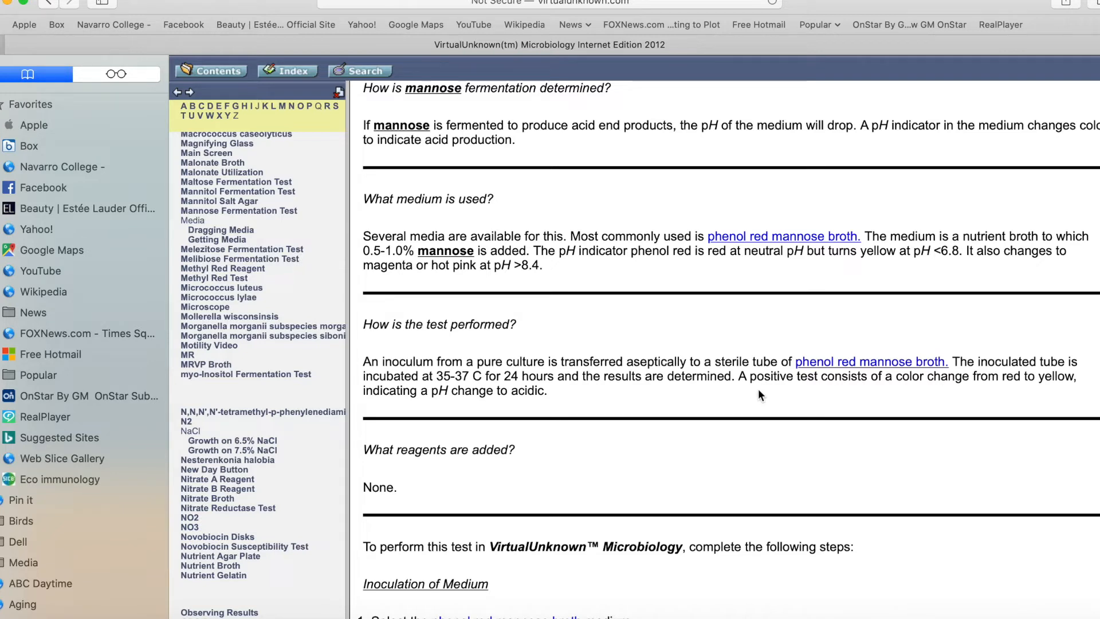
mouse_move(784, 397)
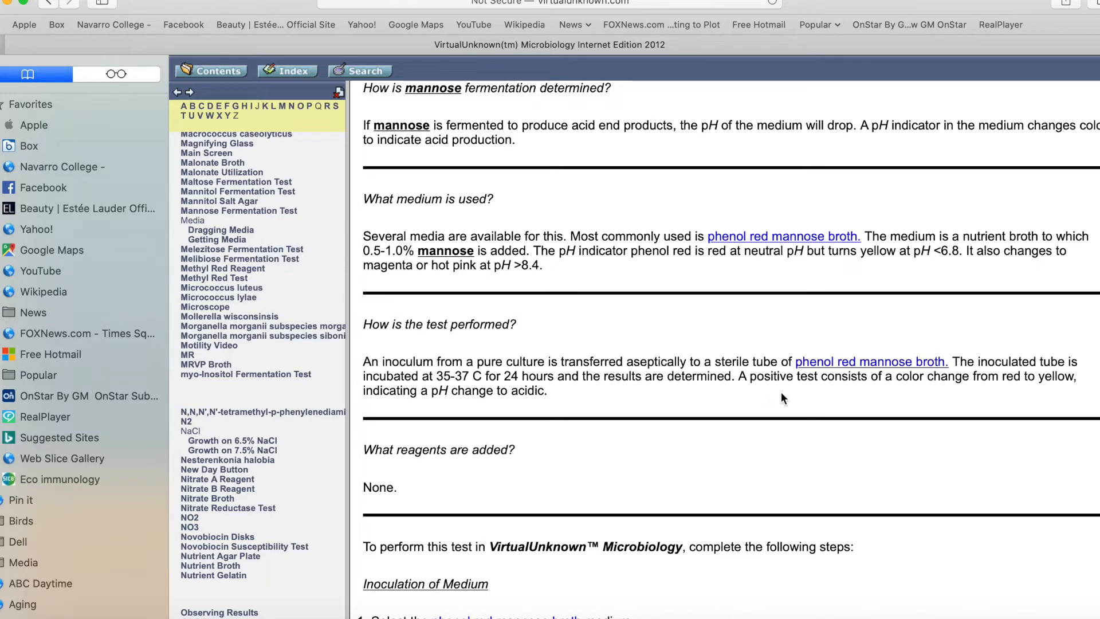
mouse_move(963, 401)
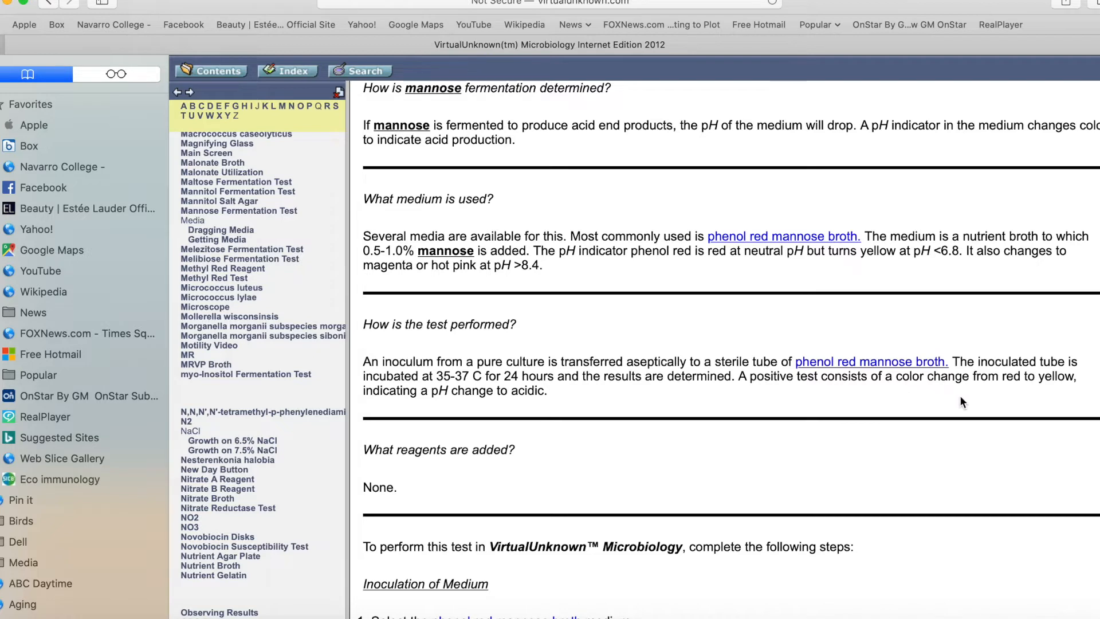
mouse_move(920, 380)
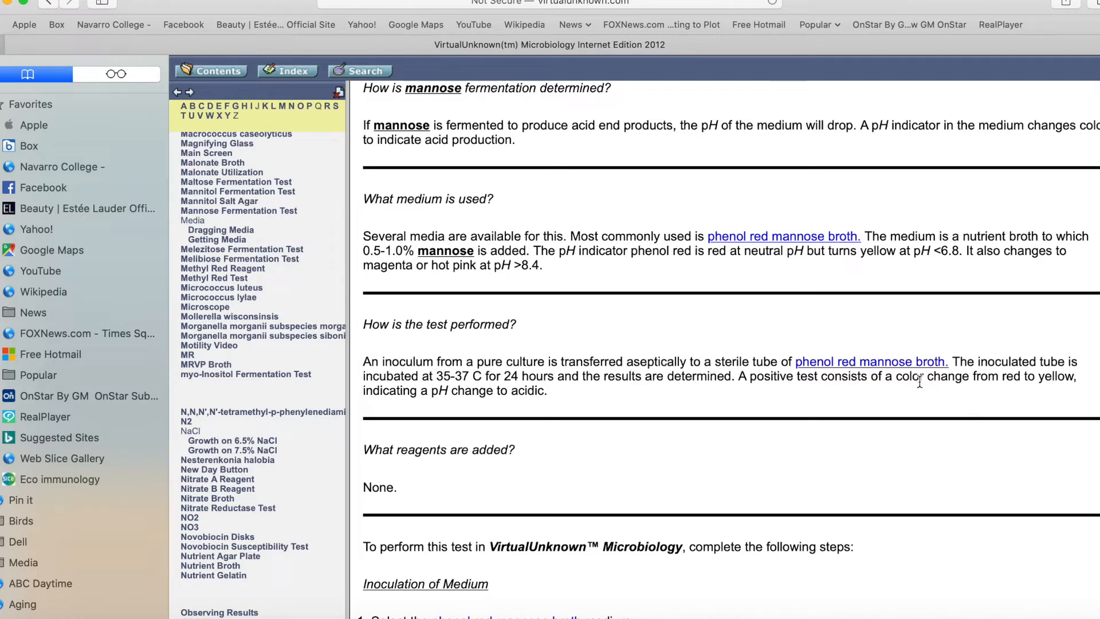
mouse_move(905, 383)
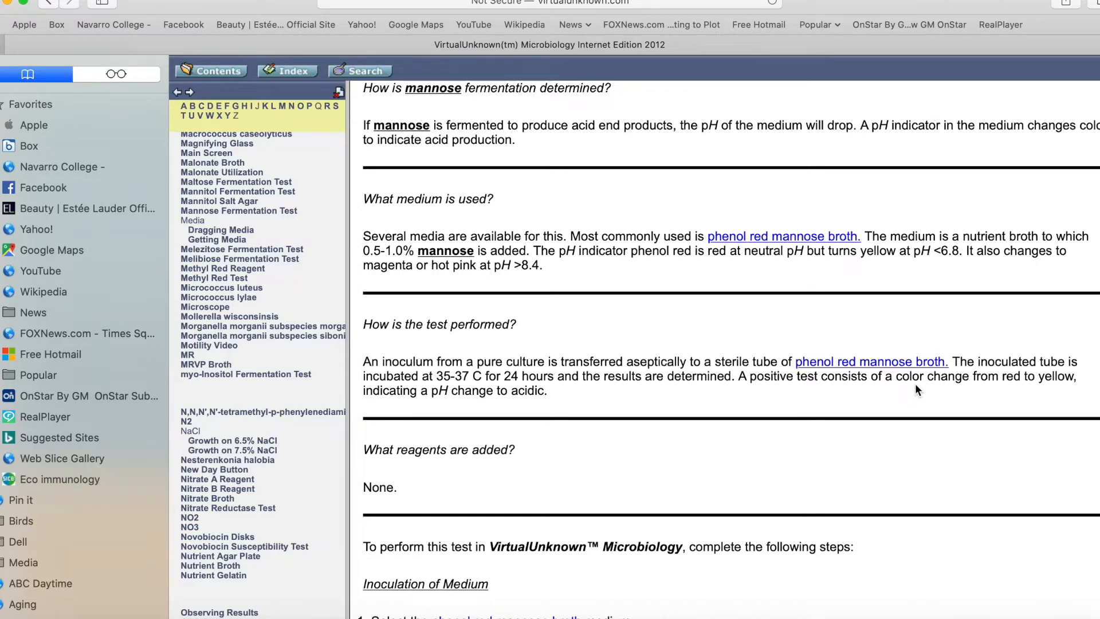
scroll(down, 3)
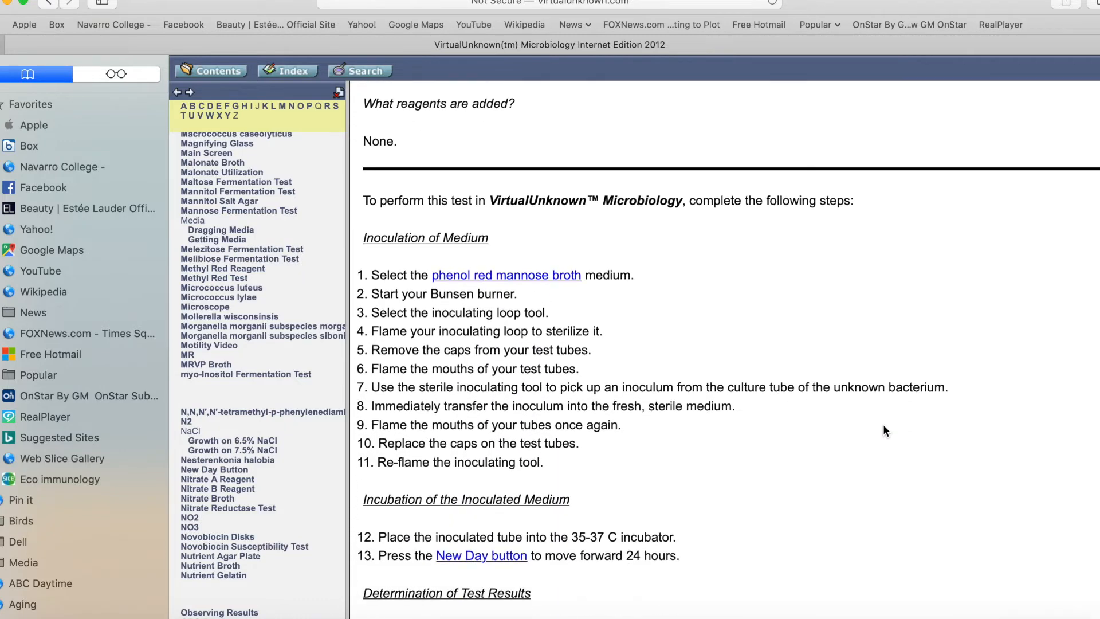
scroll(down, 3)
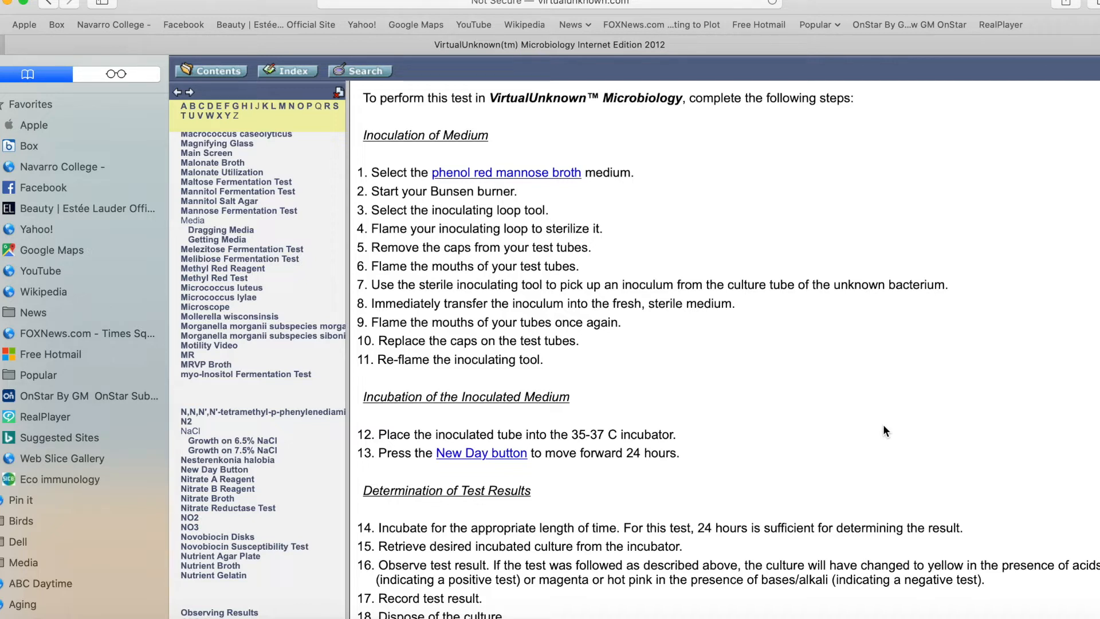
mouse_move(385, 234)
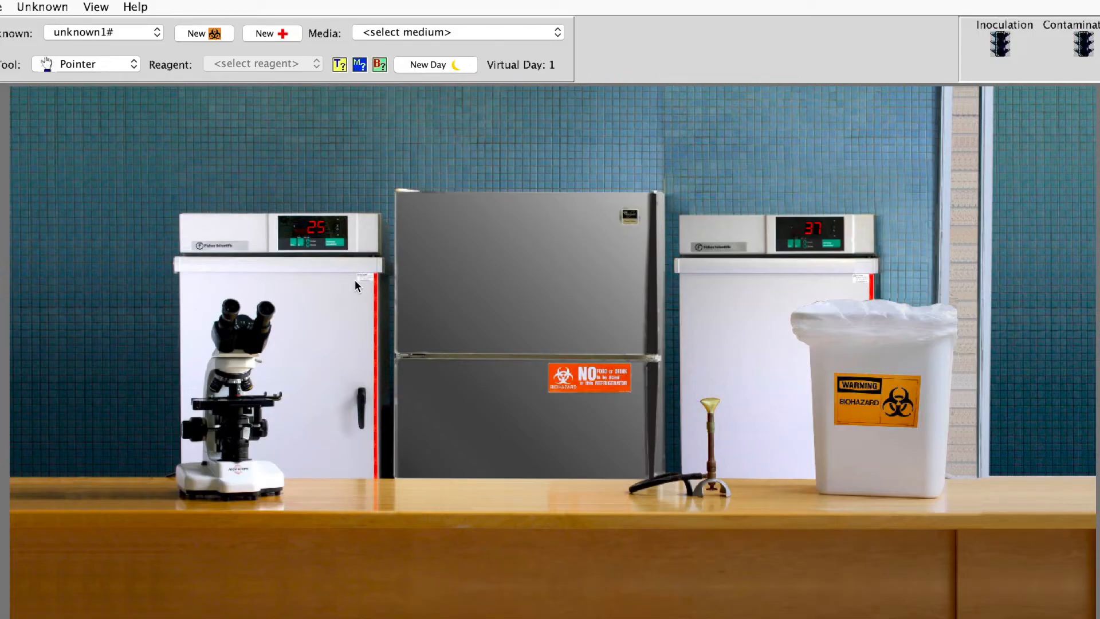
mouse_move(334, 234)
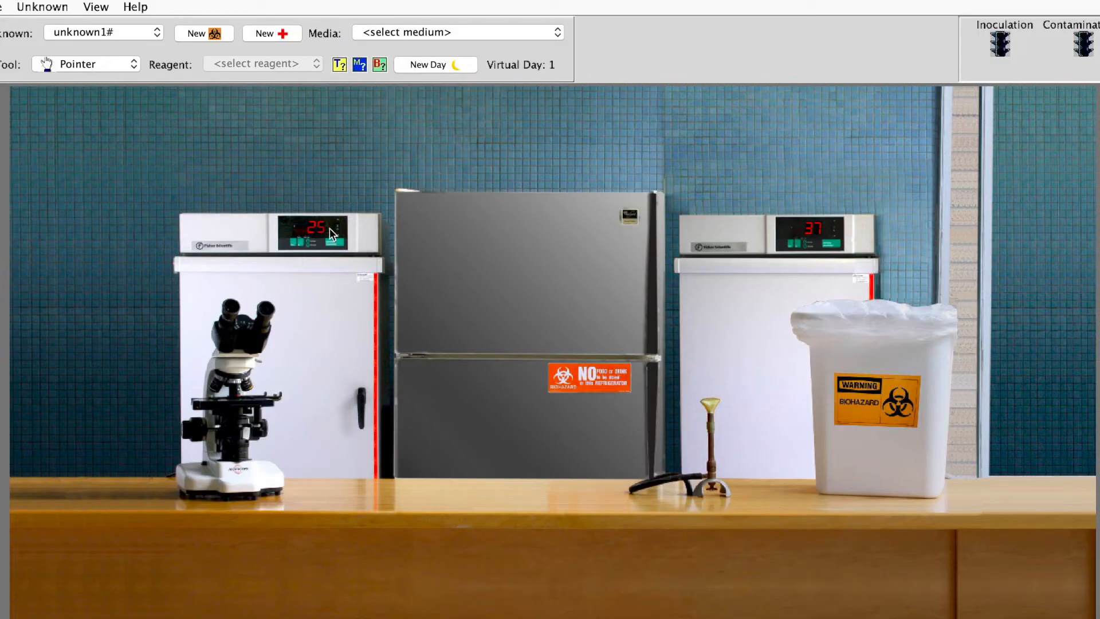
mouse_move(571, 326)
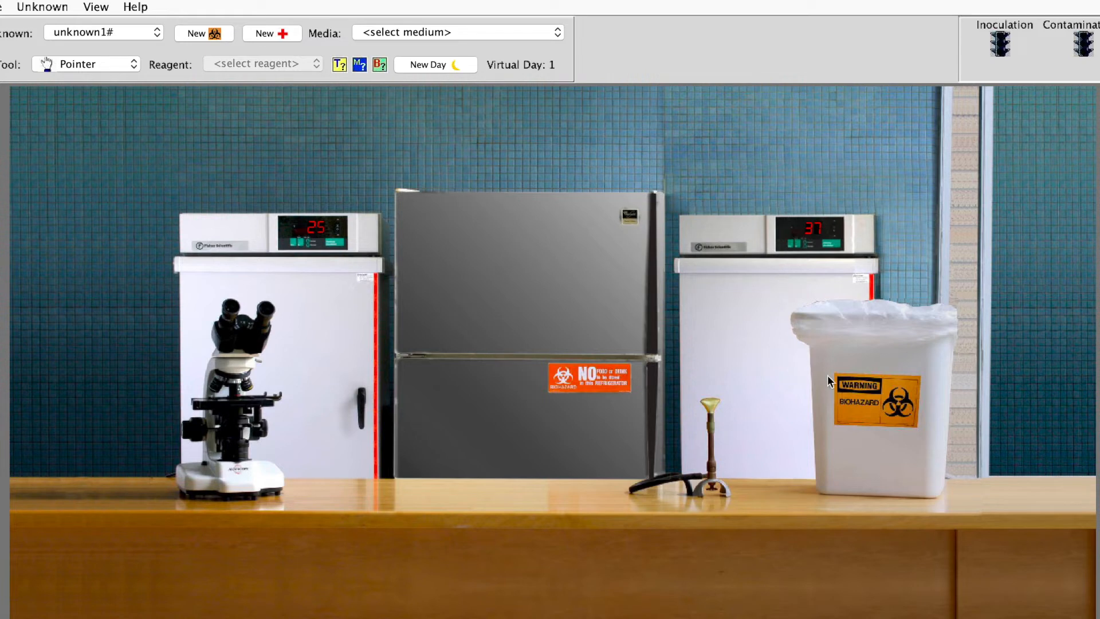
mouse_move(379, 420)
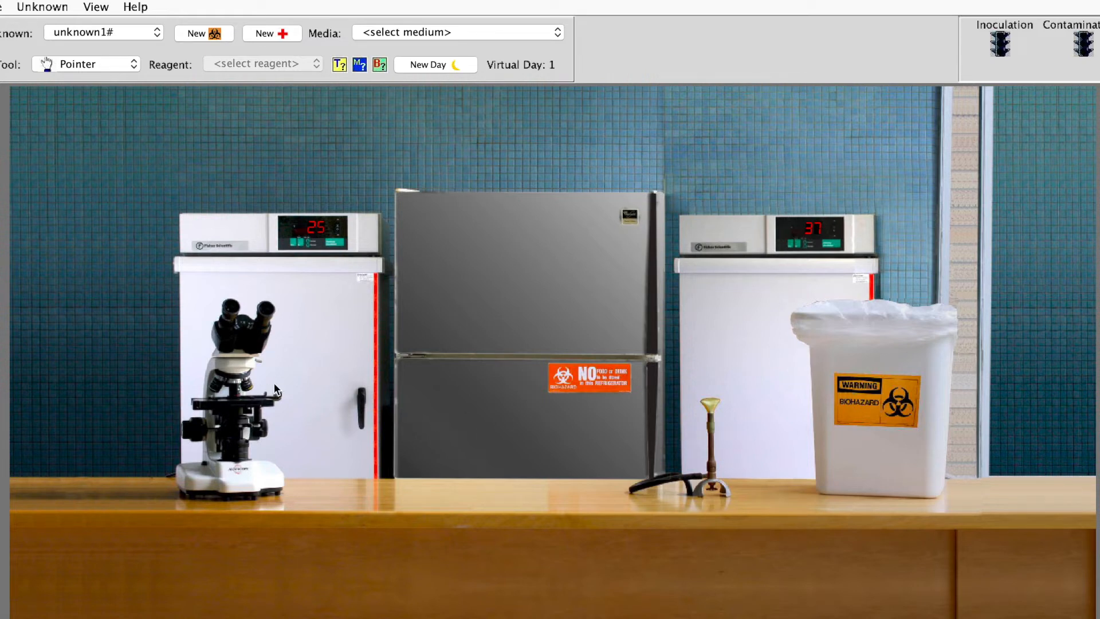
mouse_move(169, 208)
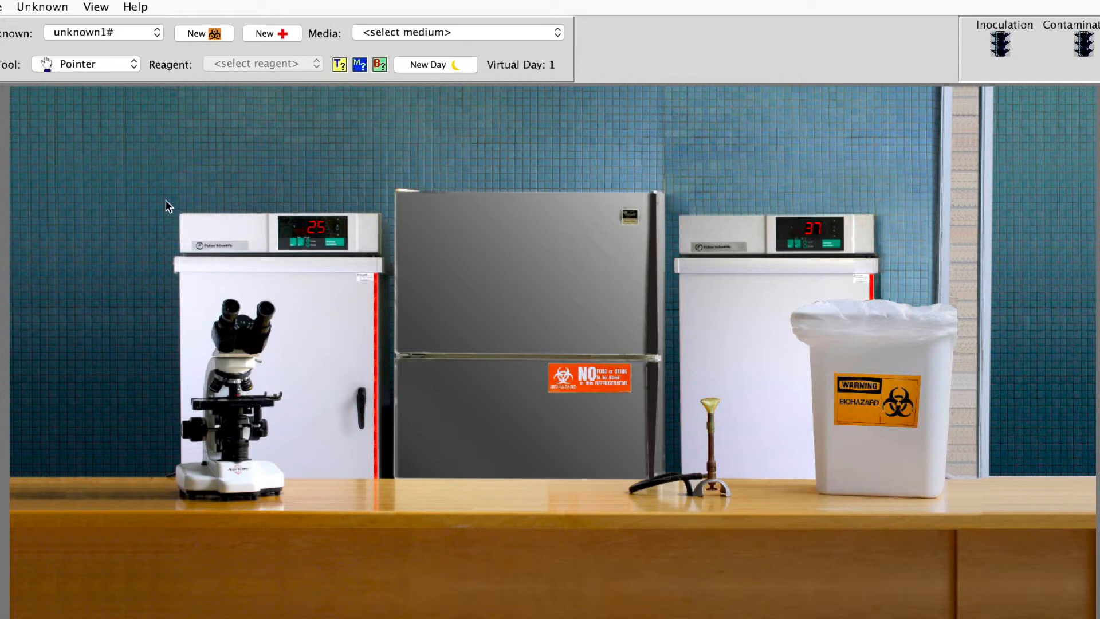
mouse_move(110, 13)
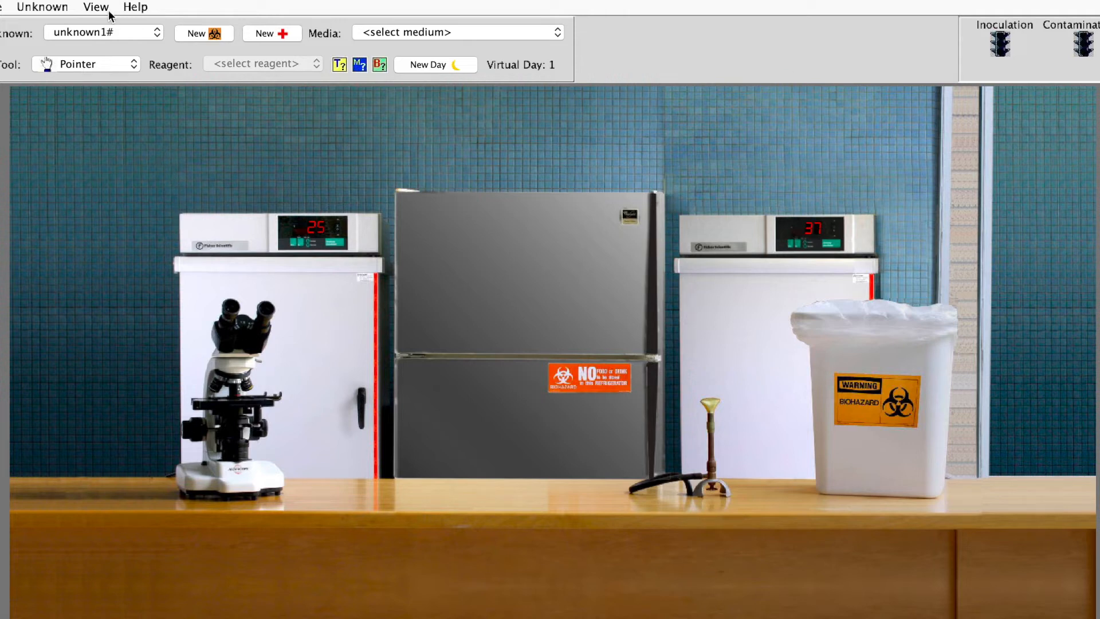
click(135, 7)
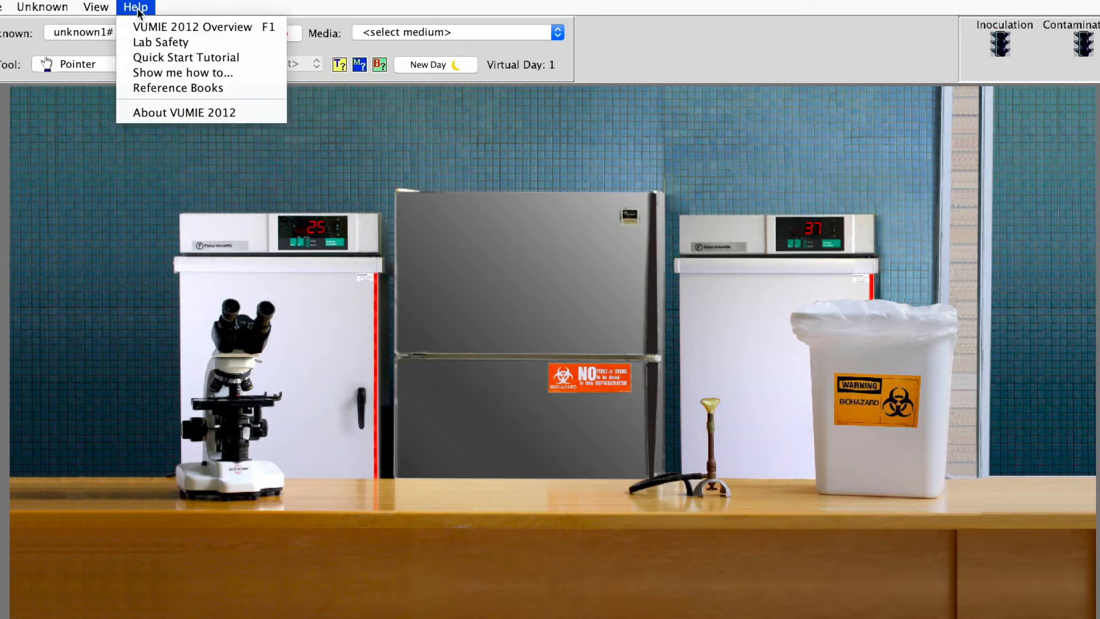
mouse_move(186, 57)
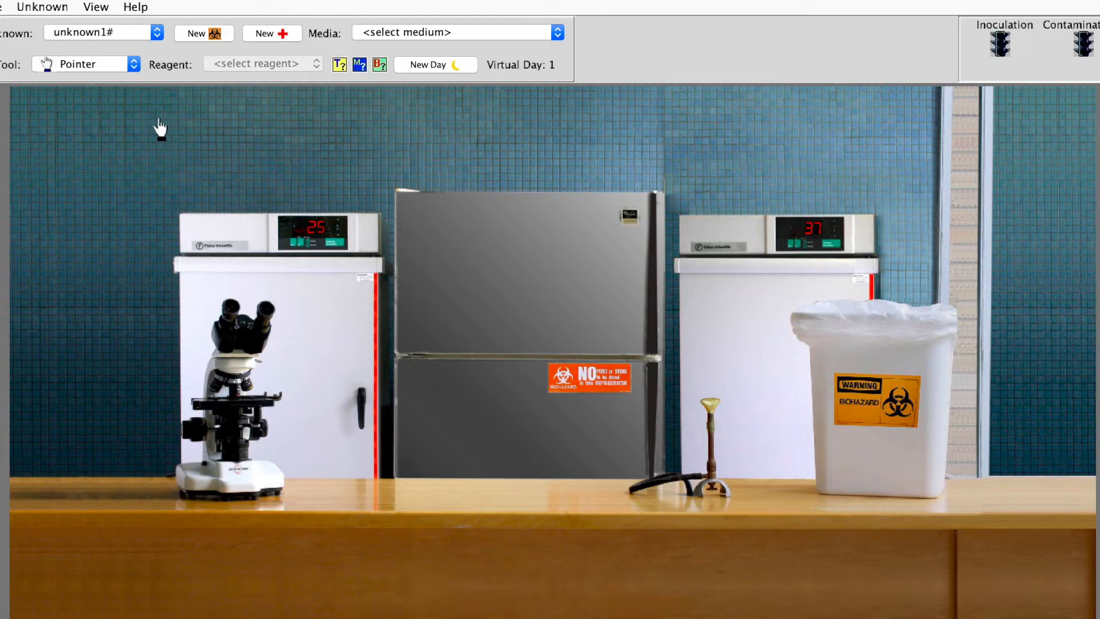
mouse_move(435, 144)
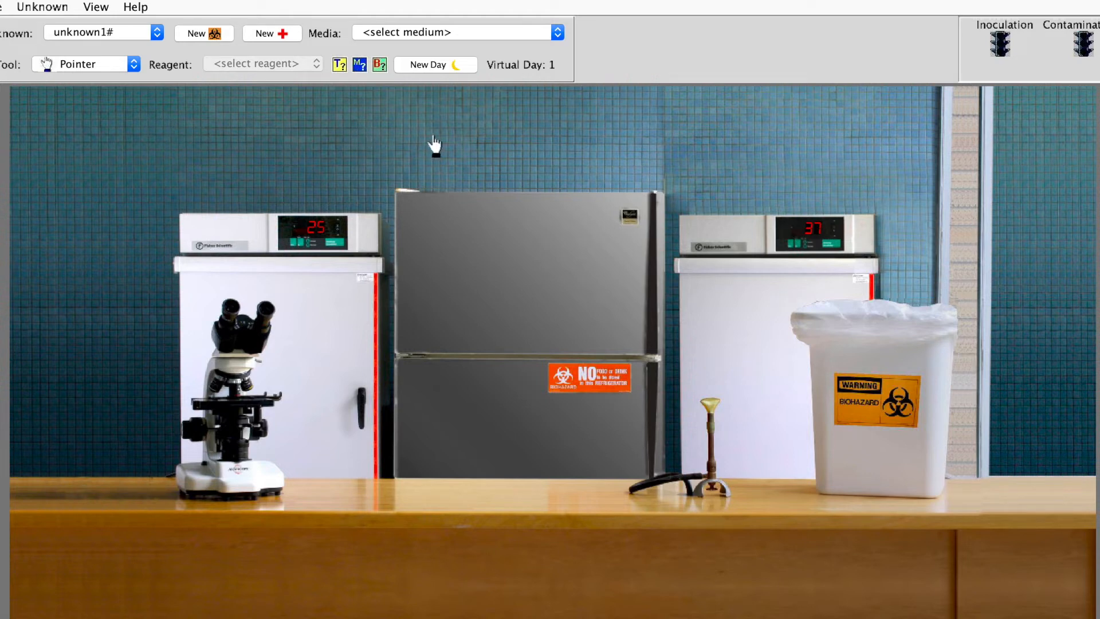
mouse_move(572, 65)
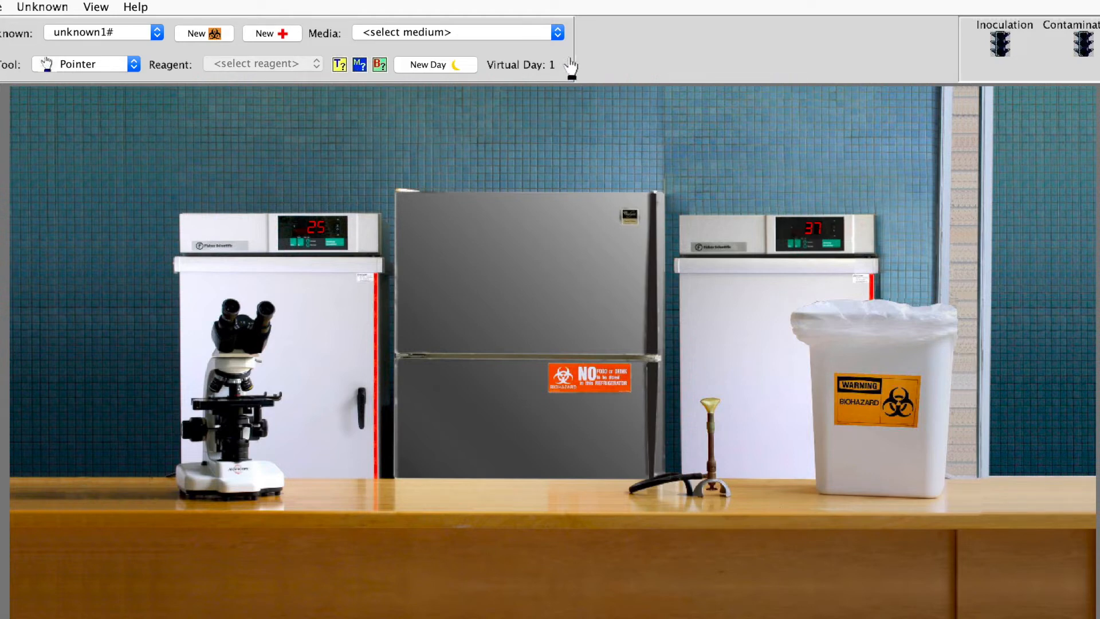
- Place a new Phenol Red Mannose Broth tube labelled 'mannose' on the bench
click(456, 32)
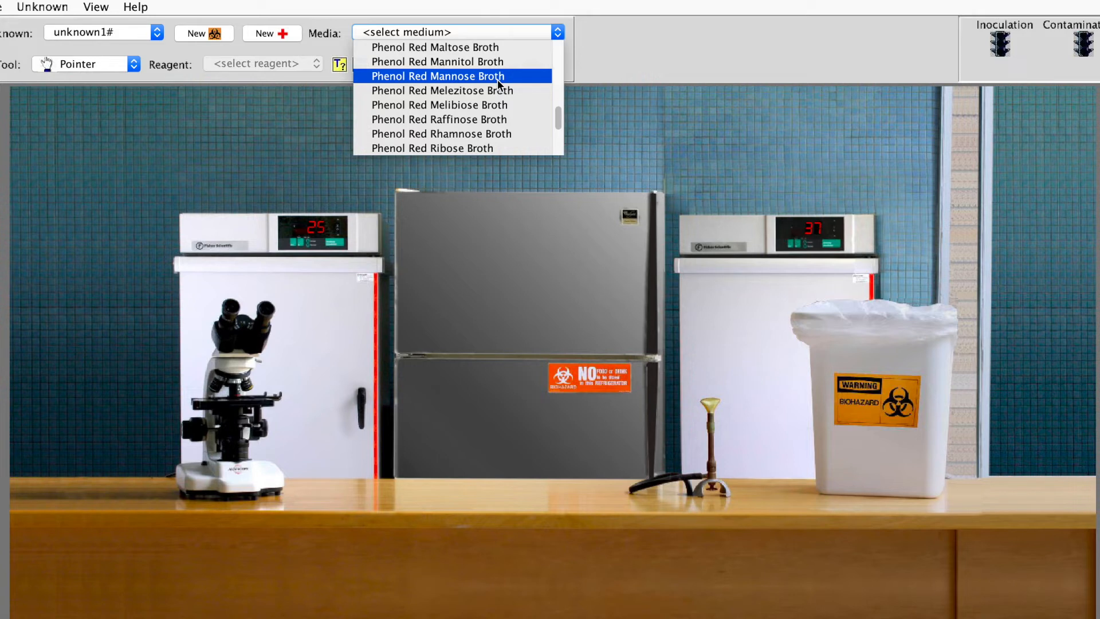
click(437, 76)
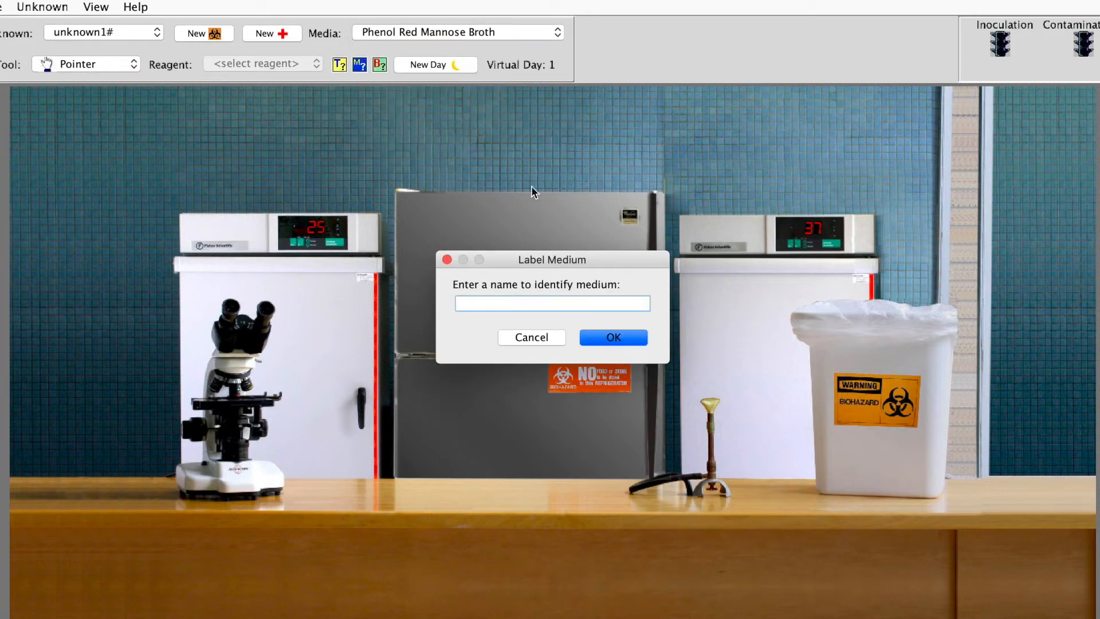
mouse_move(592, 217)
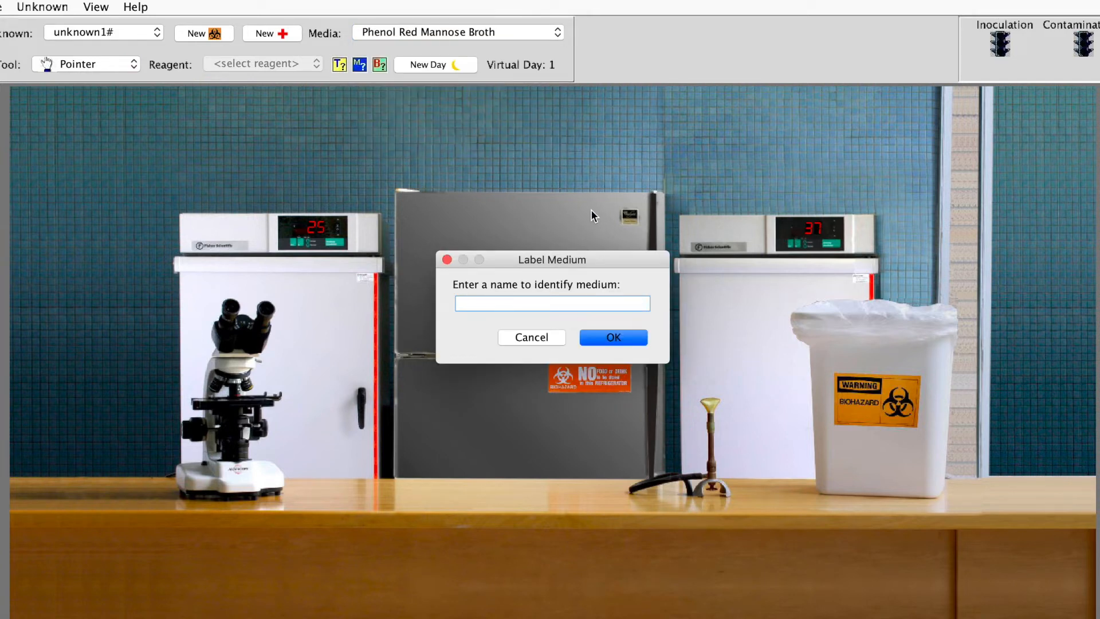
text(mannose)
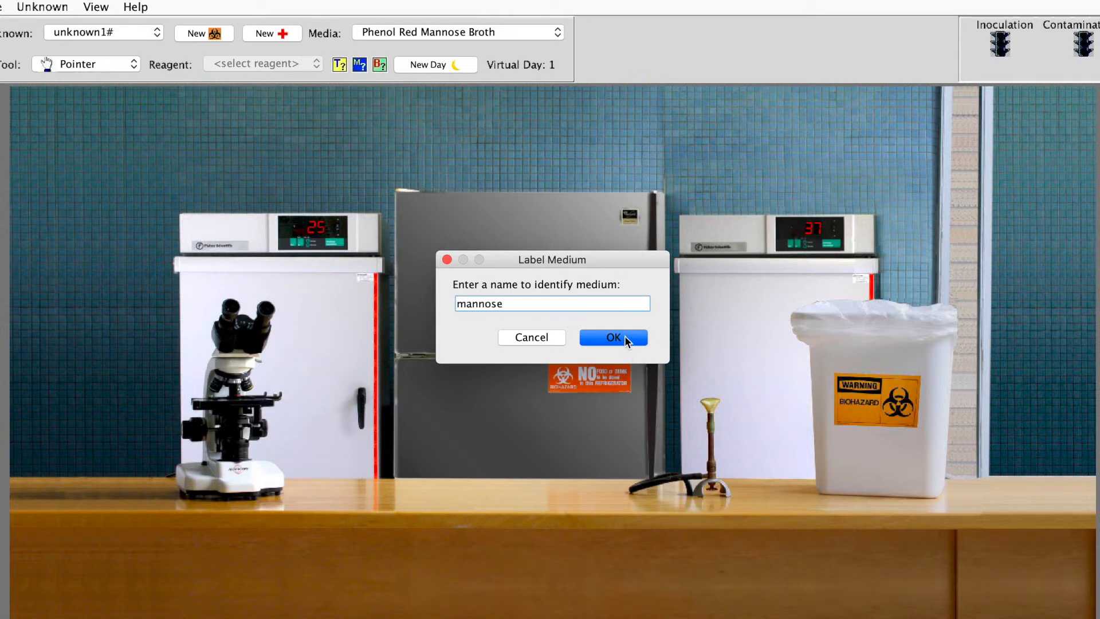
click(612, 337)
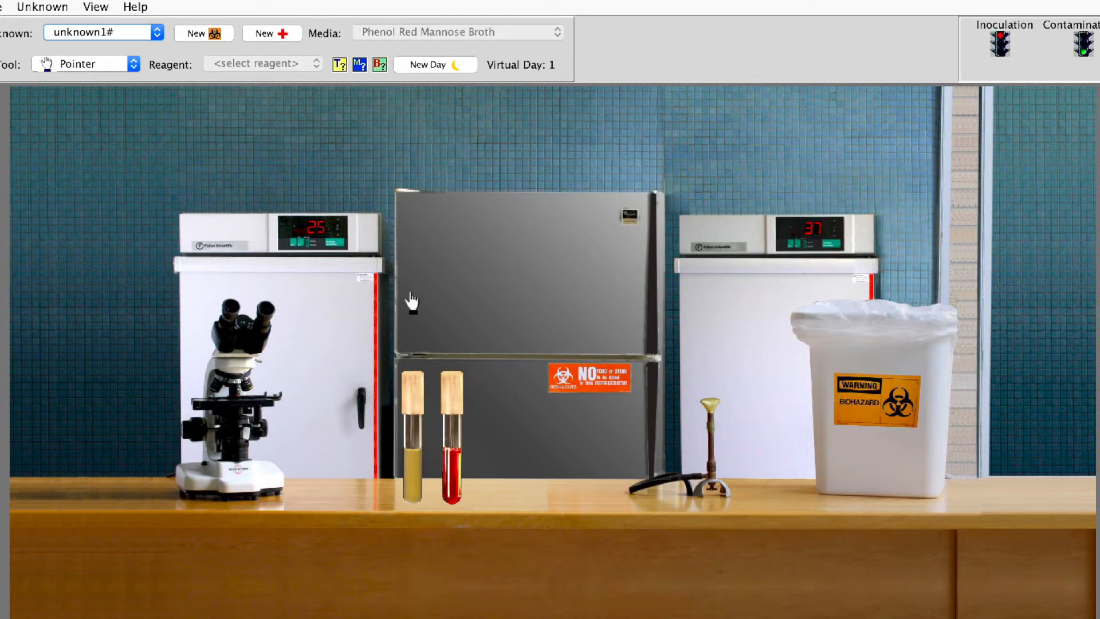
mouse_move(424, 293)
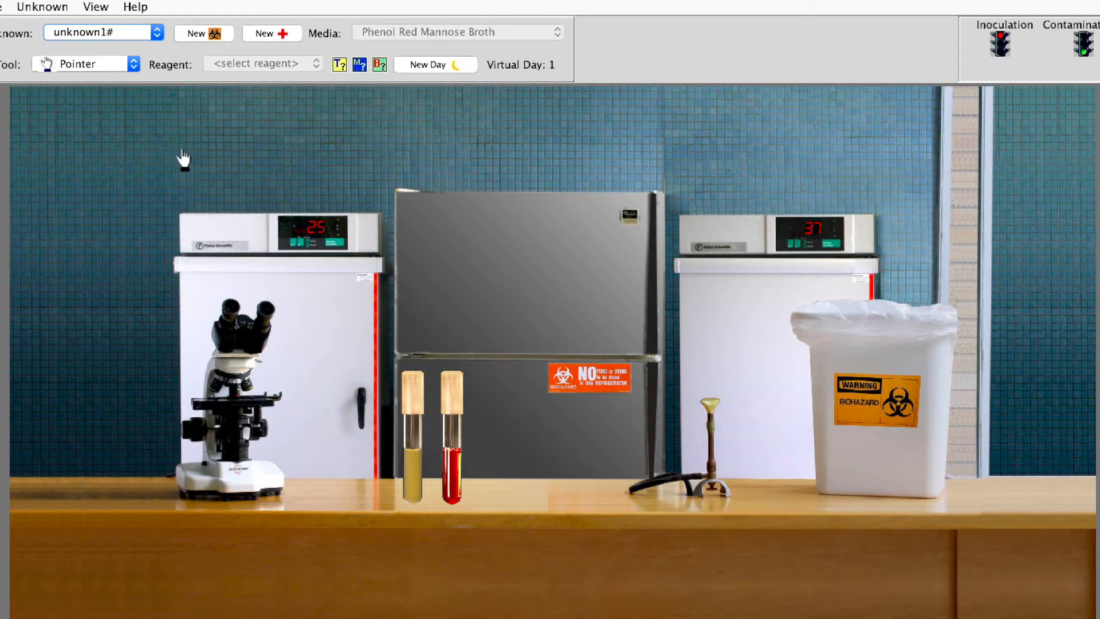
mouse_move(473, 271)
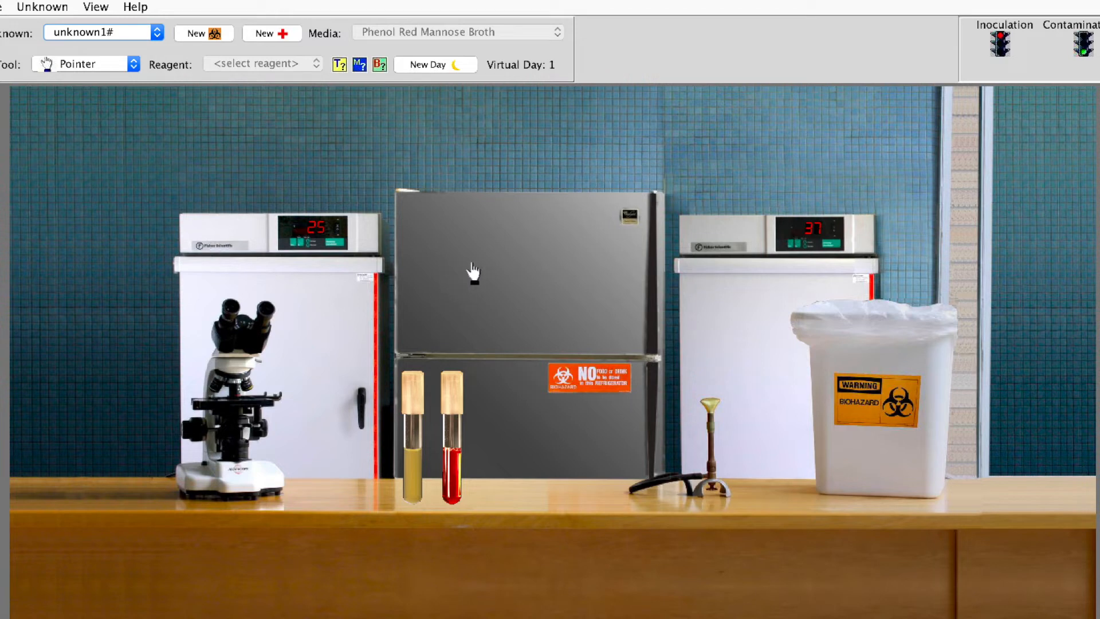
mouse_move(136, 80)
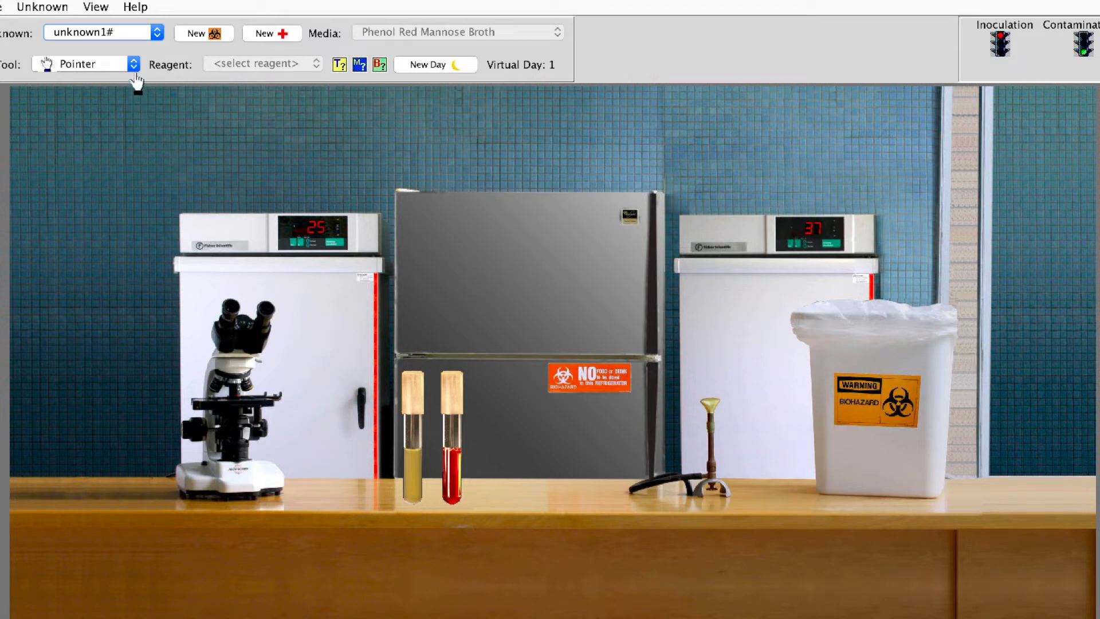
- Switch to the inoculating loop and sterilise it in the Bunsen burner flame
click(84, 63)
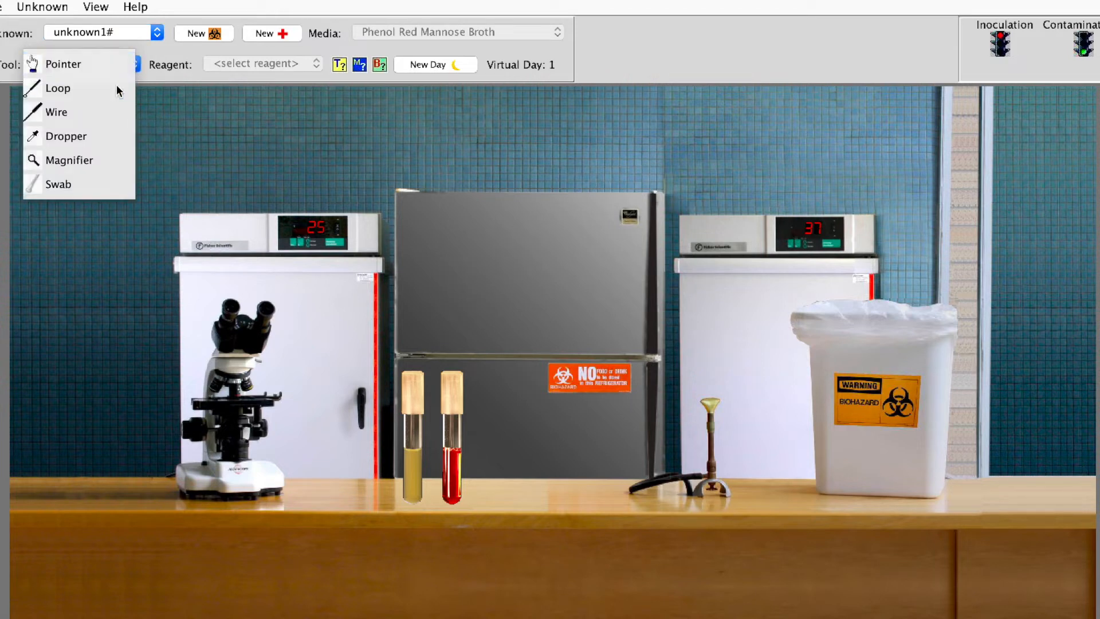
click(59, 88)
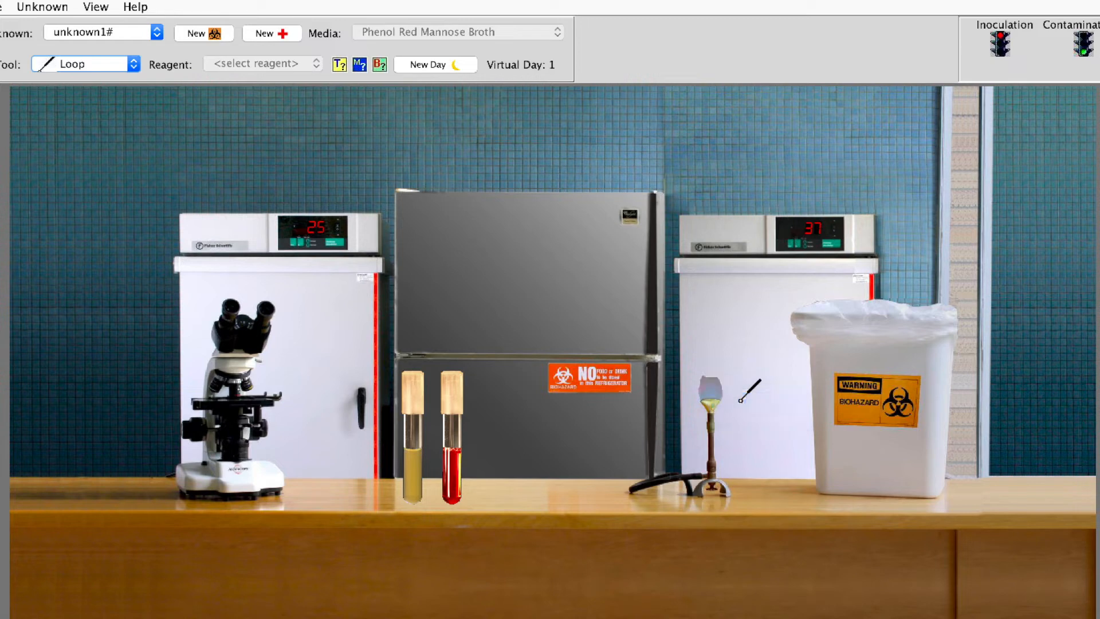
drag(751, 389, 459, 367)
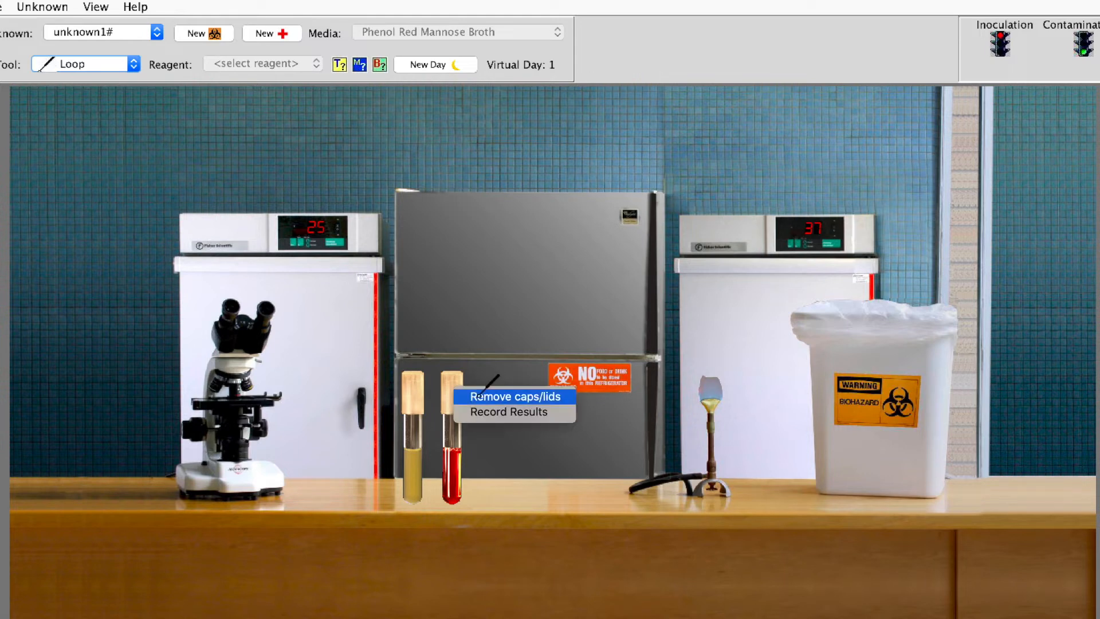
- Uncap the tubes, transfer unknown culture into the mannose broth, and recap them
click(508, 396)
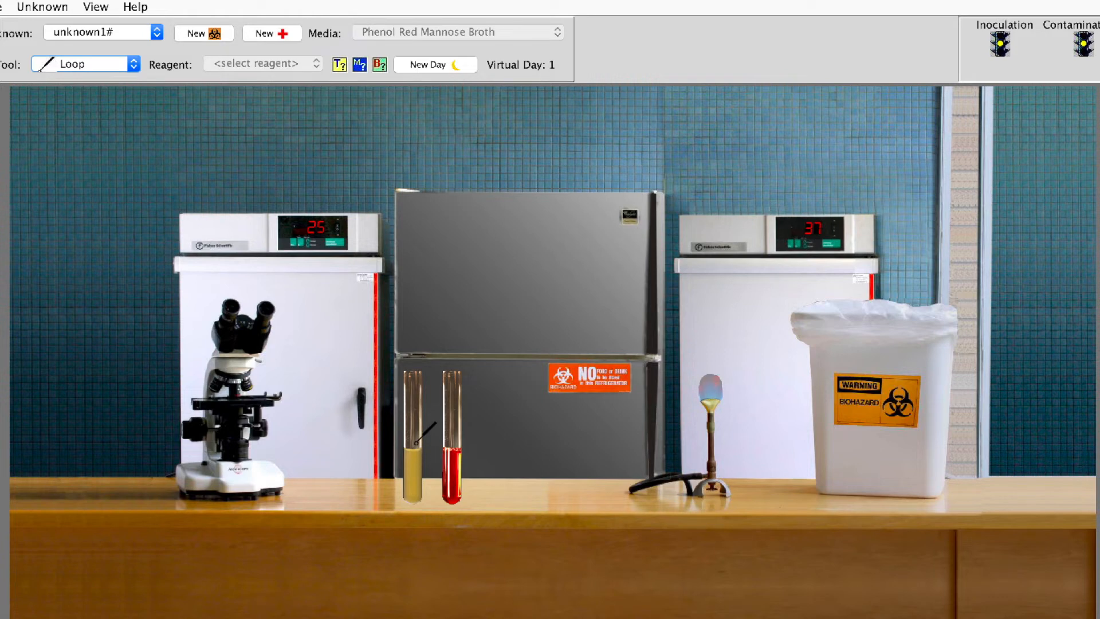
click(453, 436)
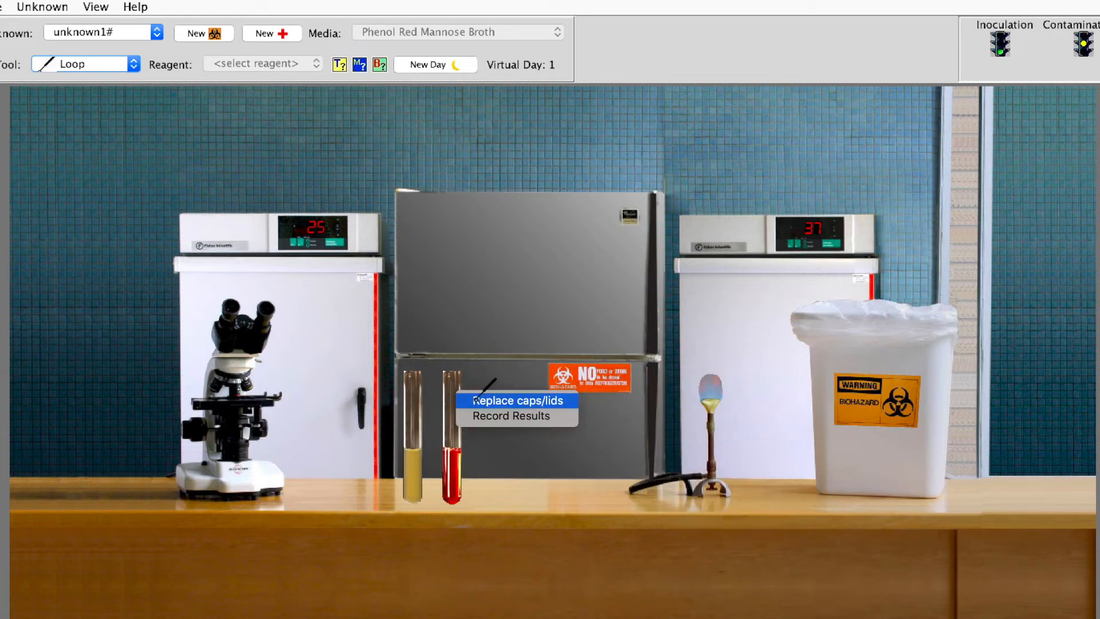
click(517, 400)
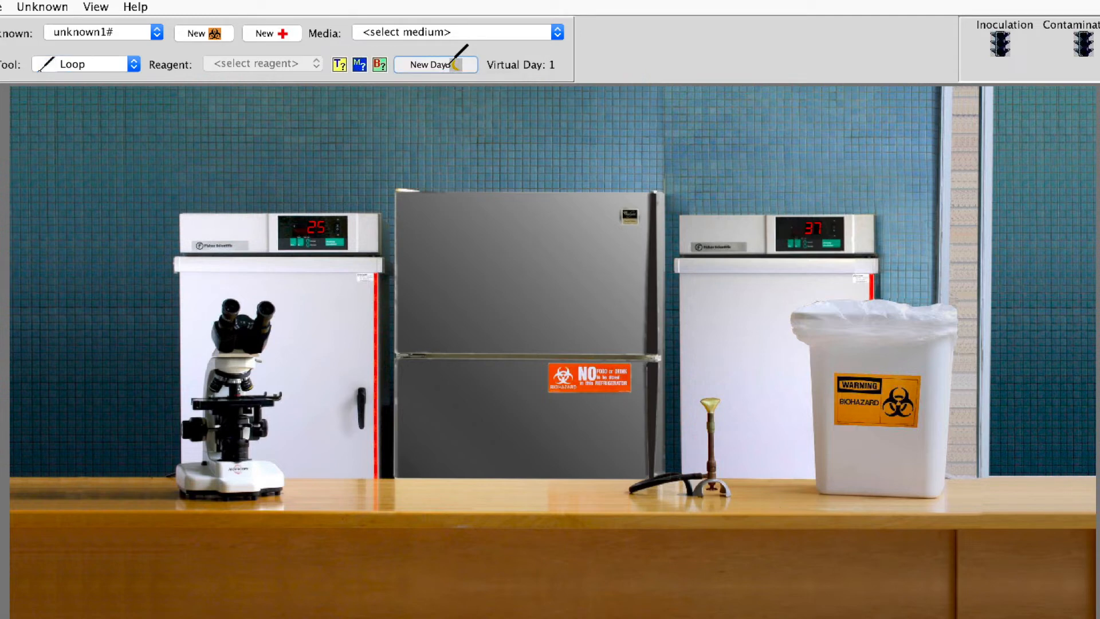
- Advance to Virtual Day 2 and record the red mannose broth as Negative for mannose fermentation
click(435, 64)
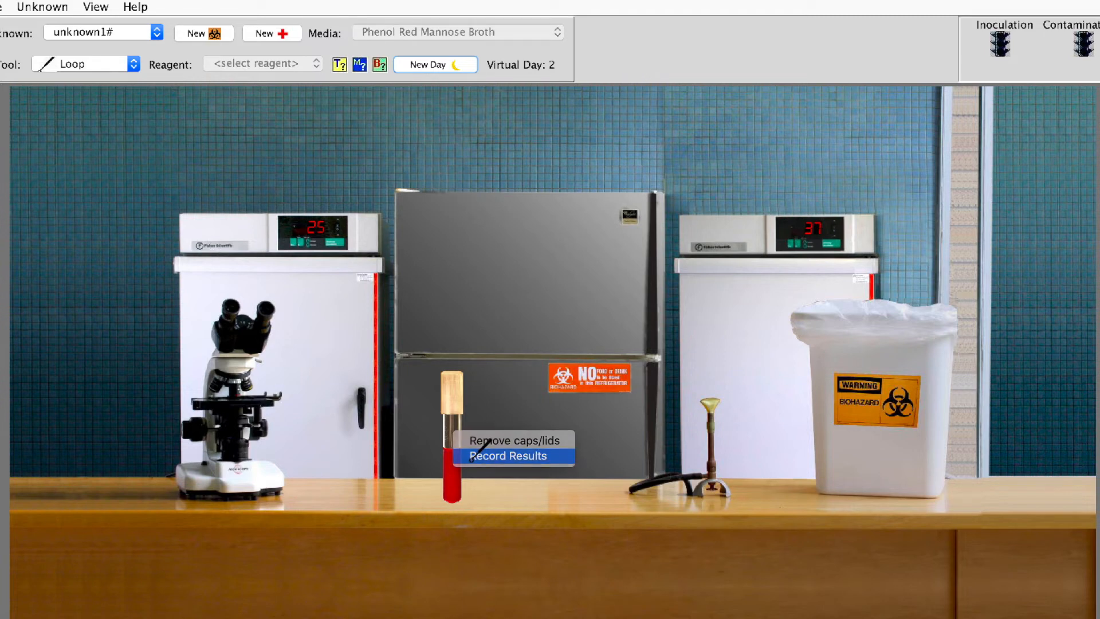
click(506, 455)
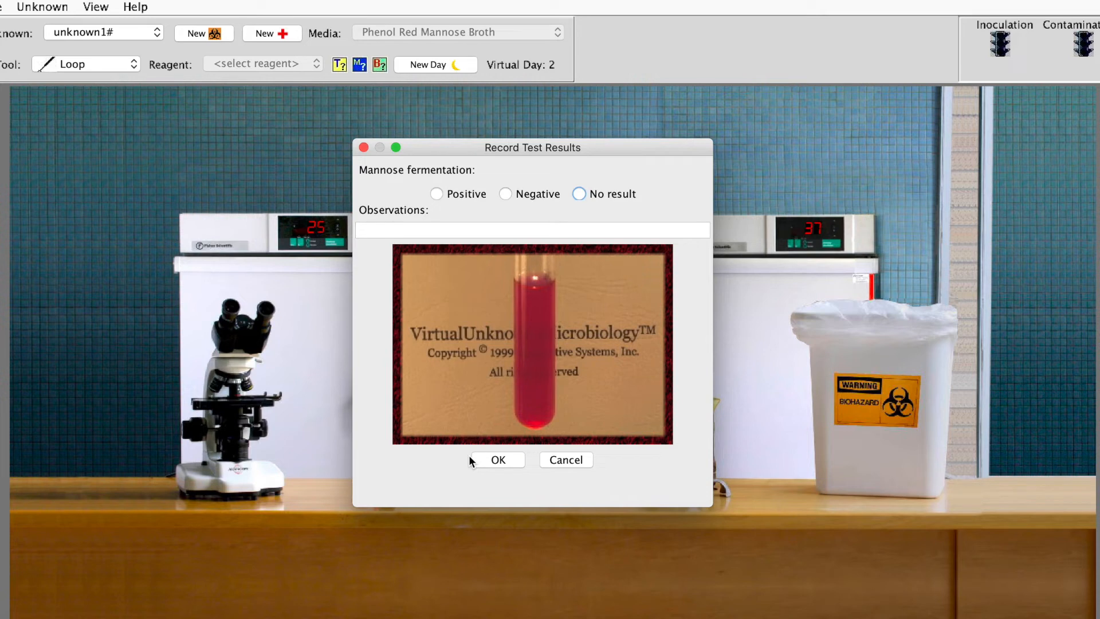
mouse_move(471, 224)
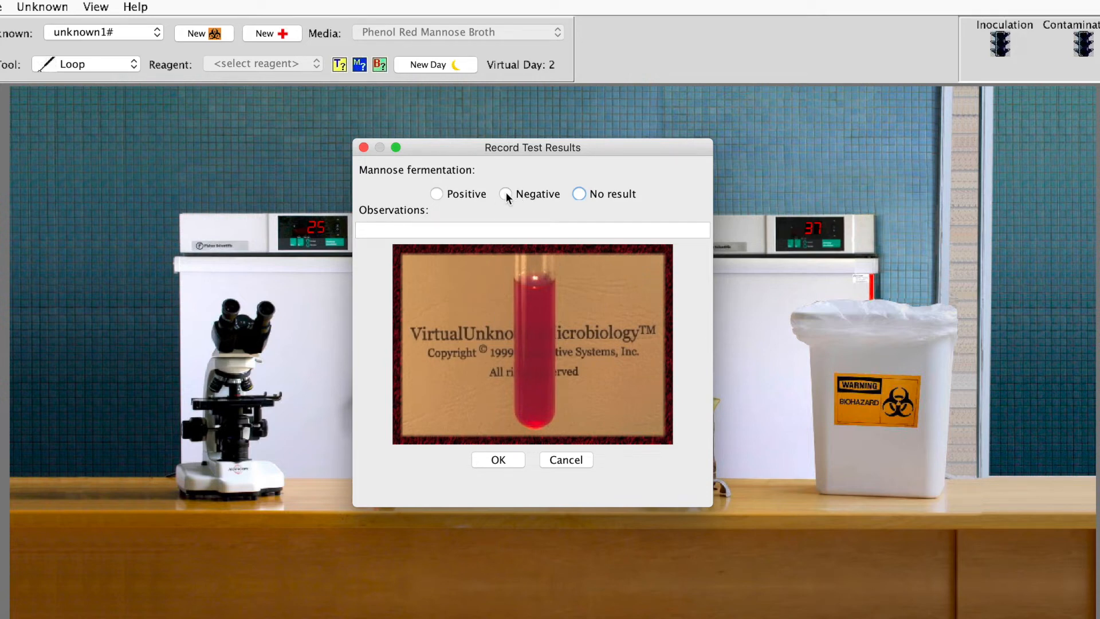
click(506, 194)
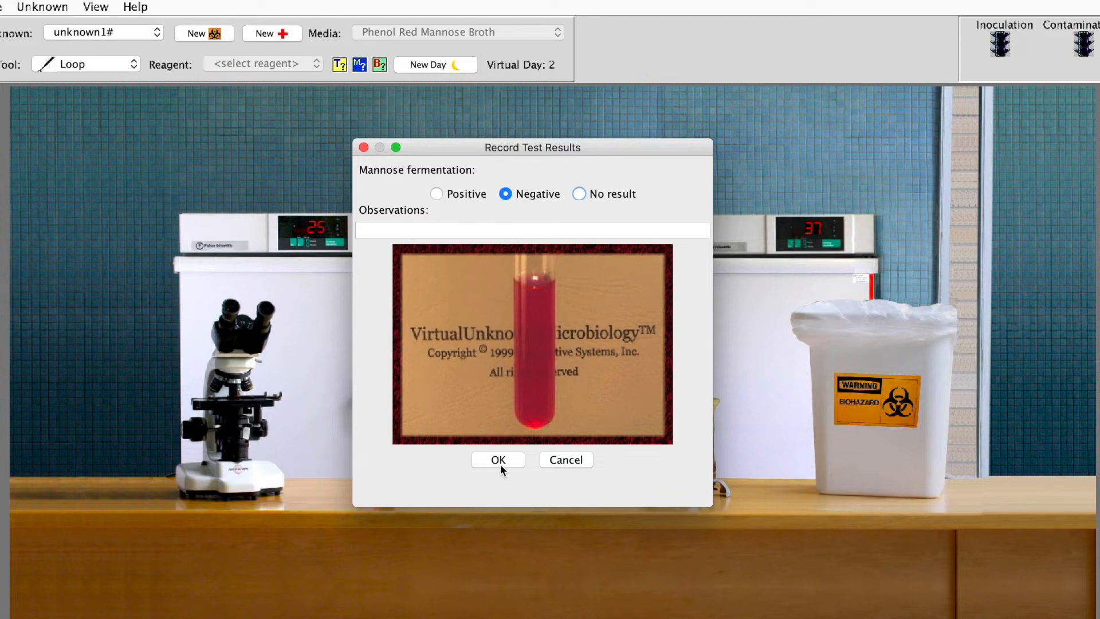
click(499, 460)
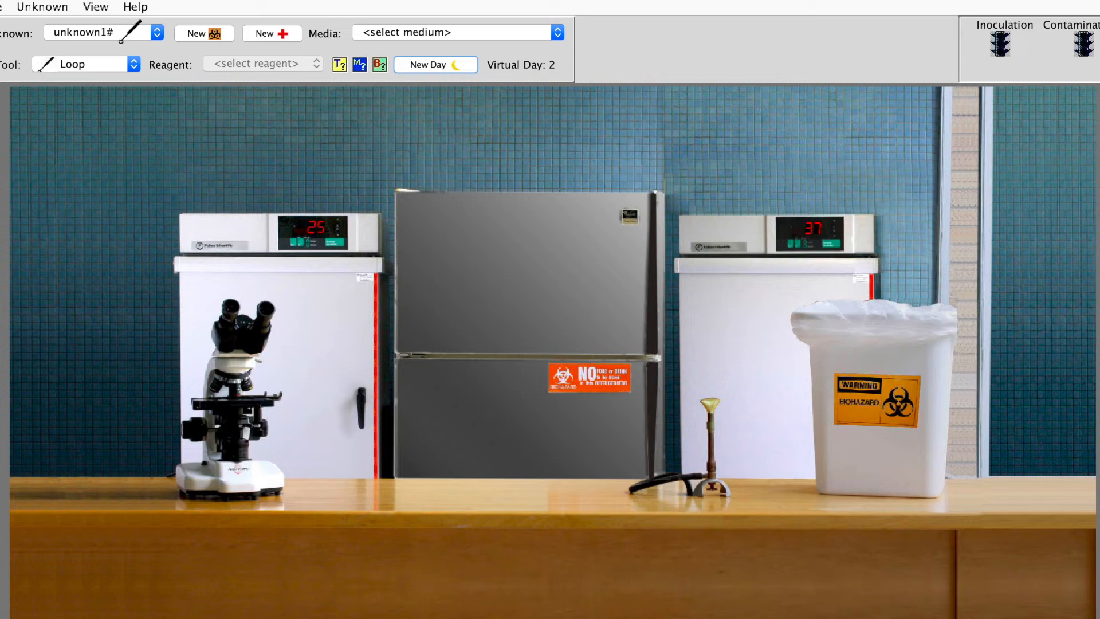
- Show the Identification Matrix and scroll down to the lactose fermentation and NaCl growth rows
click(96, 6)
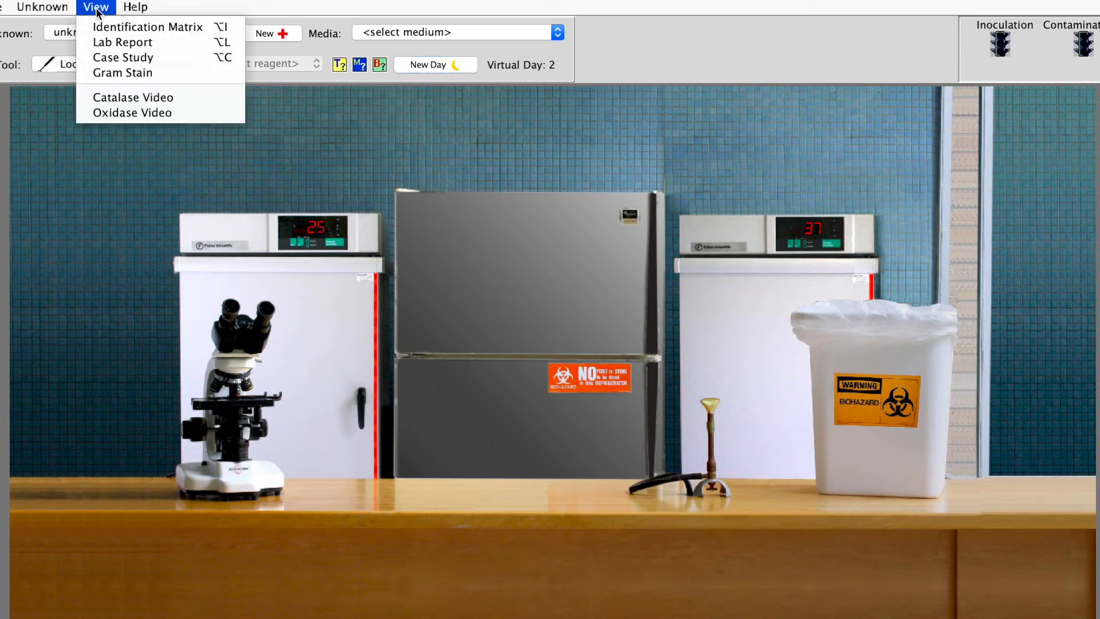
click(148, 26)
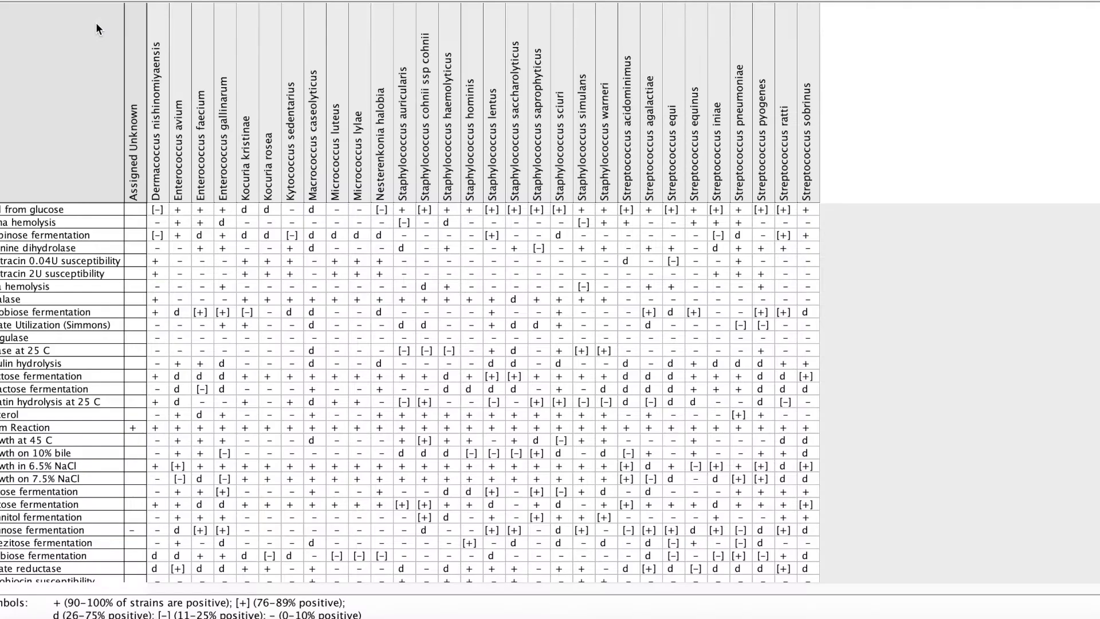
mouse_move(735, 220)
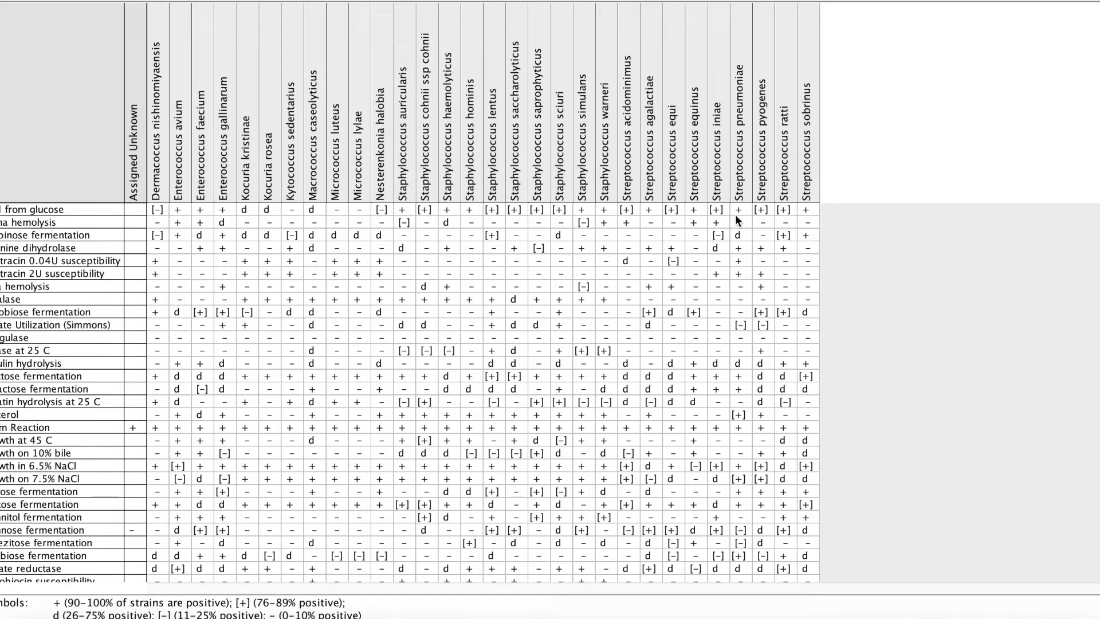
mouse_move(736, 244)
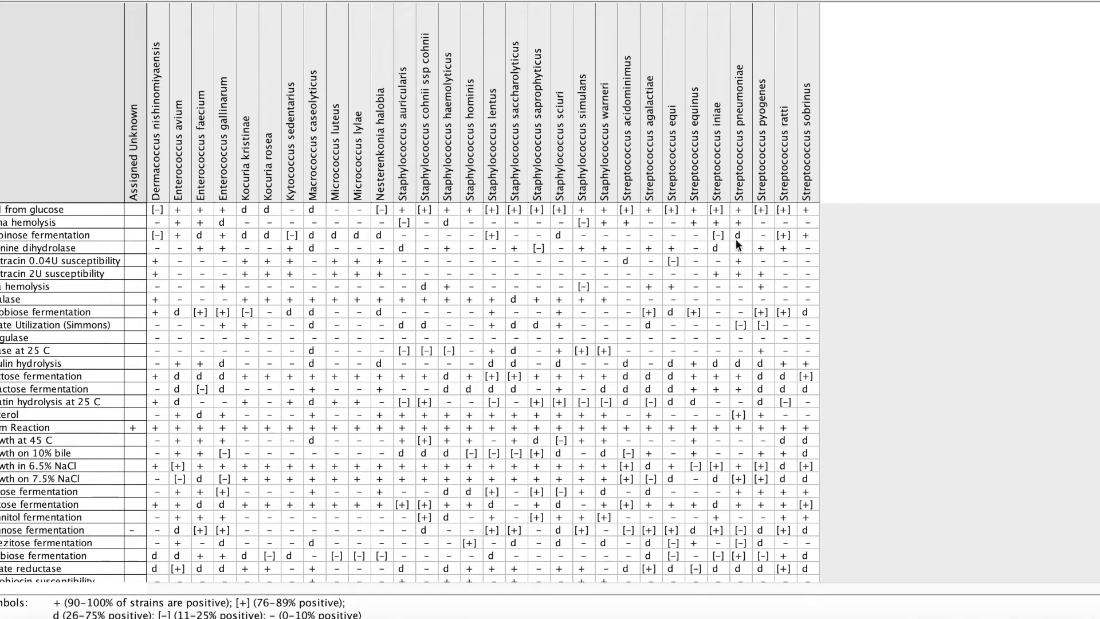
mouse_move(739, 244)
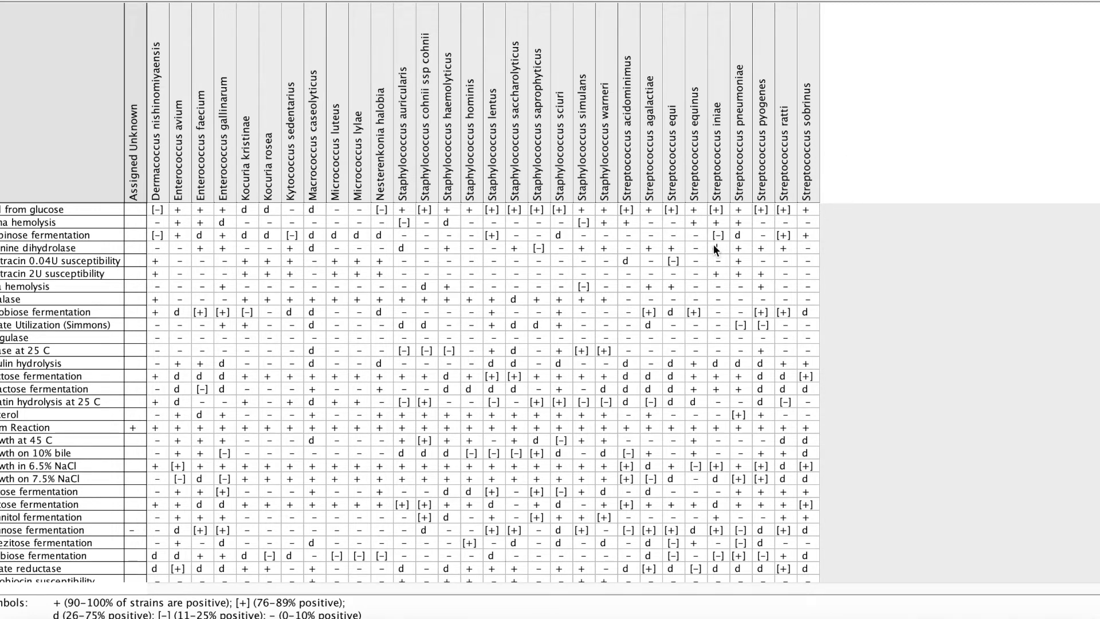
scroll(down, 3)
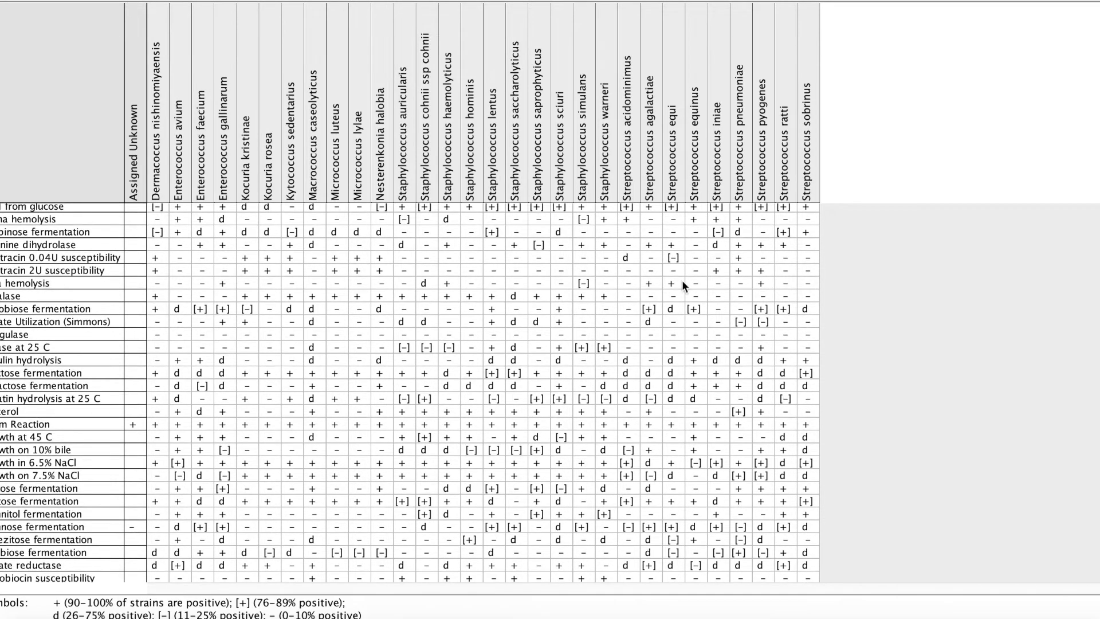
mouse_move(686, 288)
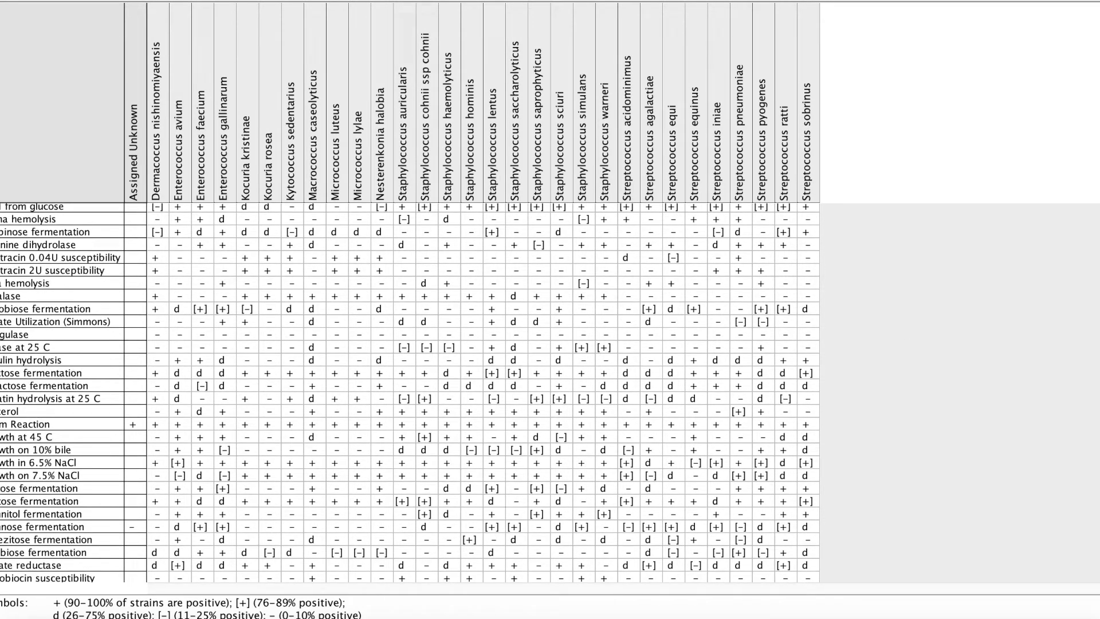
scroll(down, 3)
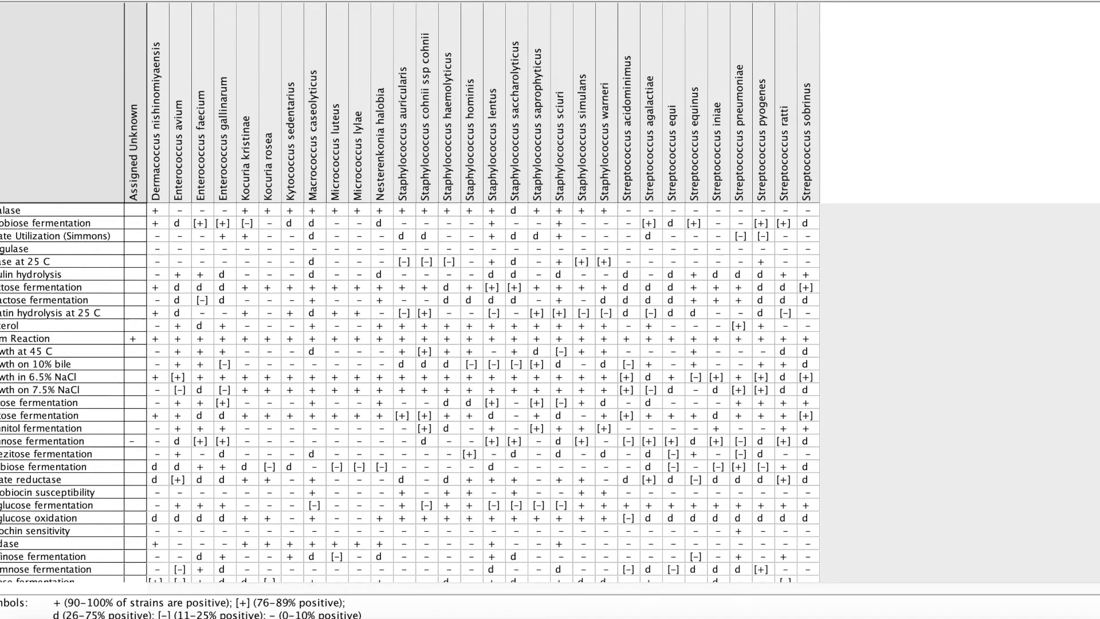
scroll(down, 3)
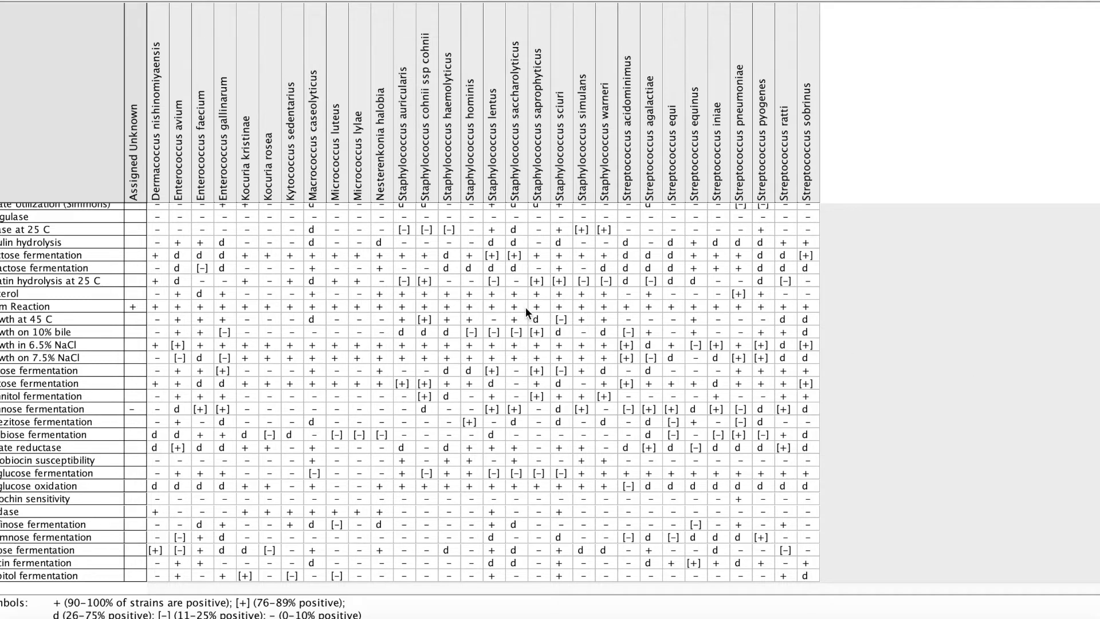
scroll(down, 3)
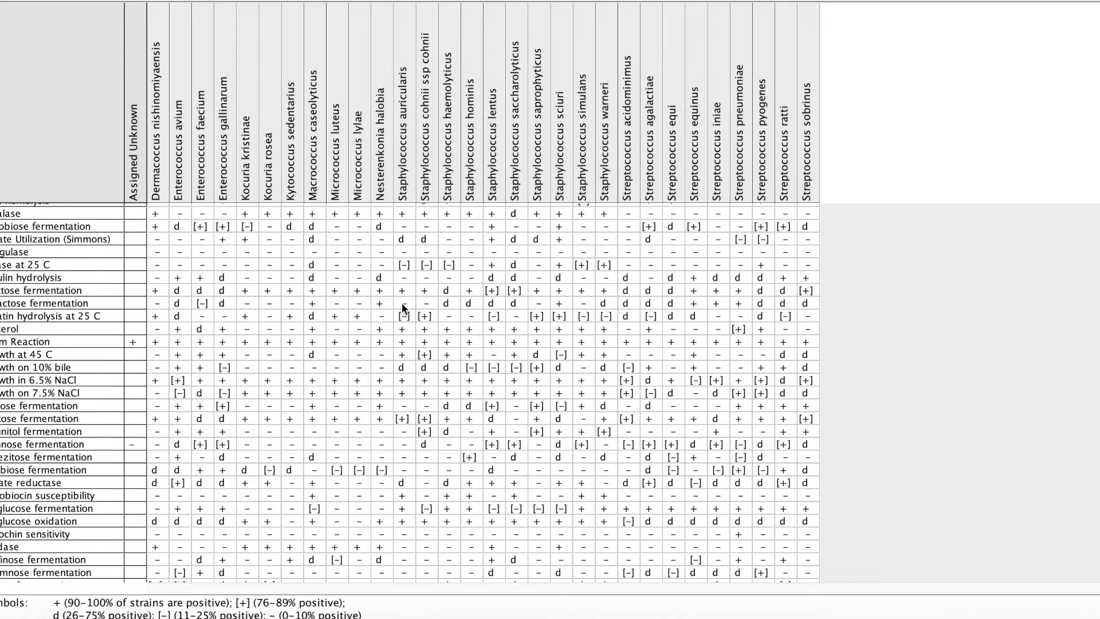
mouse_move(581, 231)
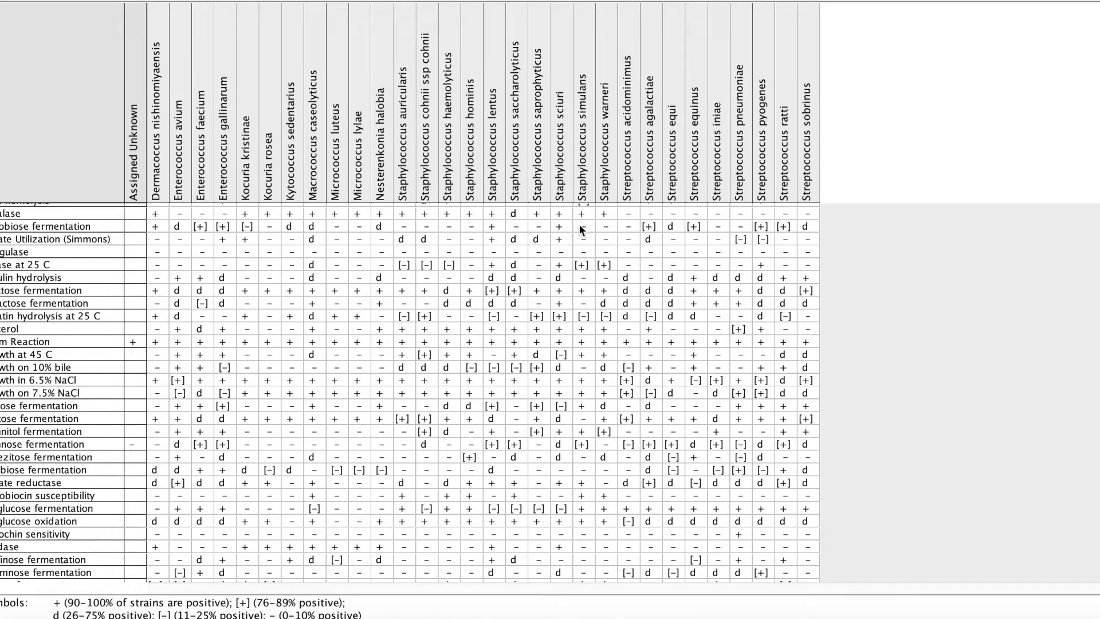
mouse_move(185, 243)
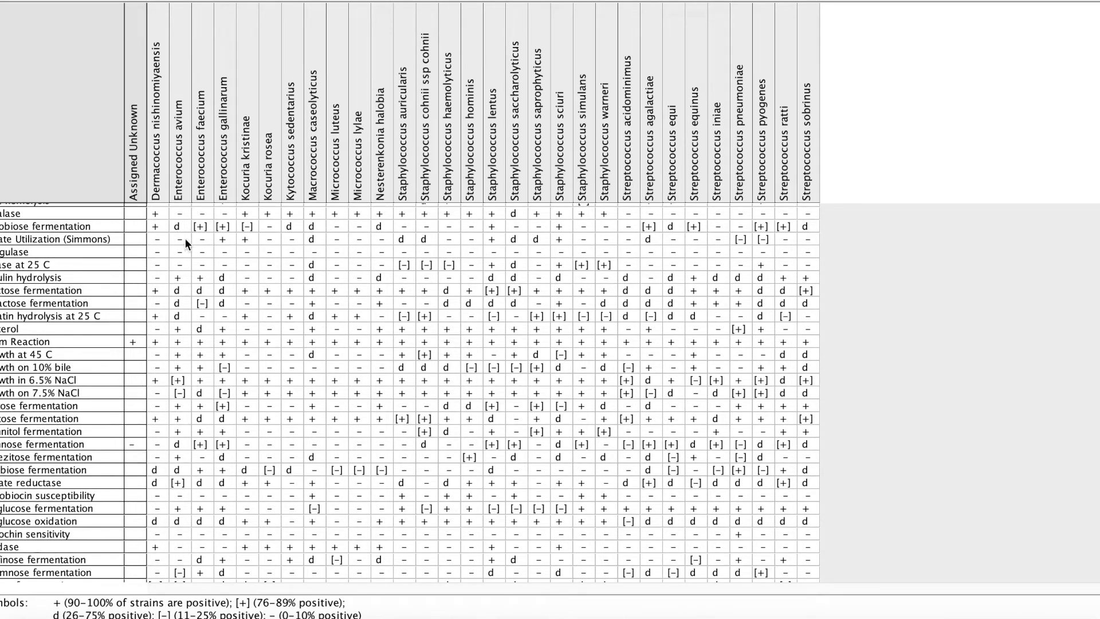
mouse_move(49, 104)
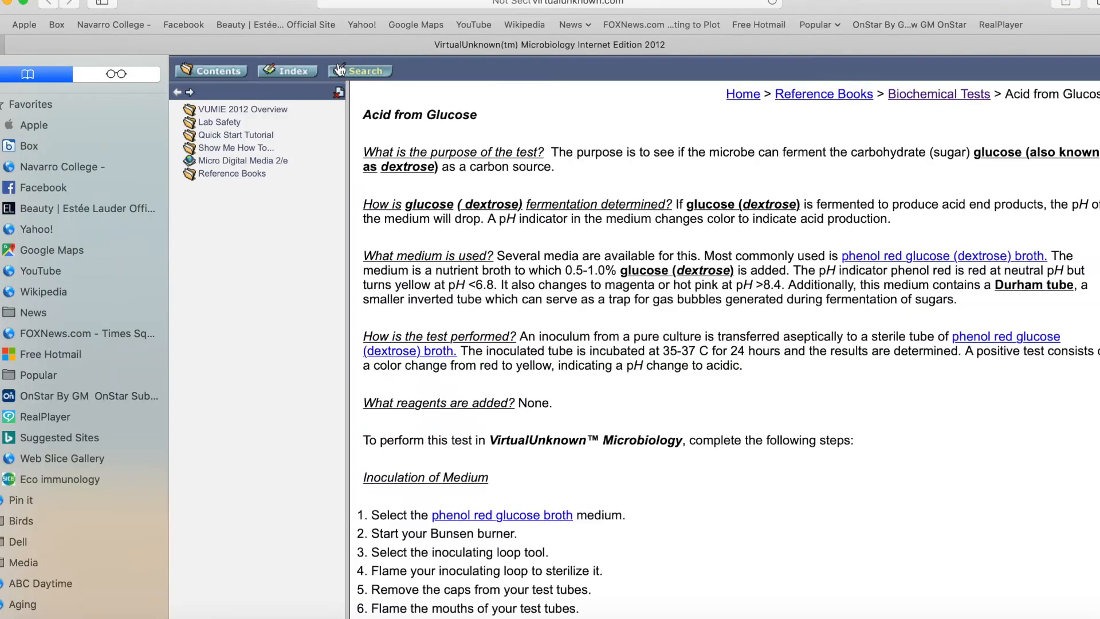
- From the reference index, show the Catalase Video page and start its demonstration clip
click(287, 70)
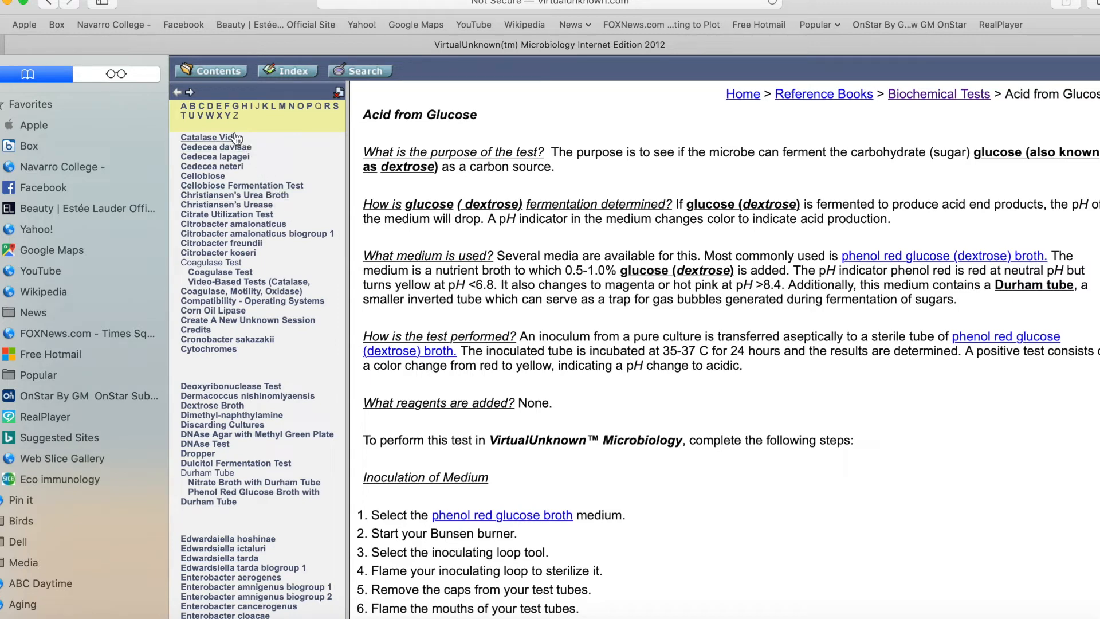
click(208, 137)
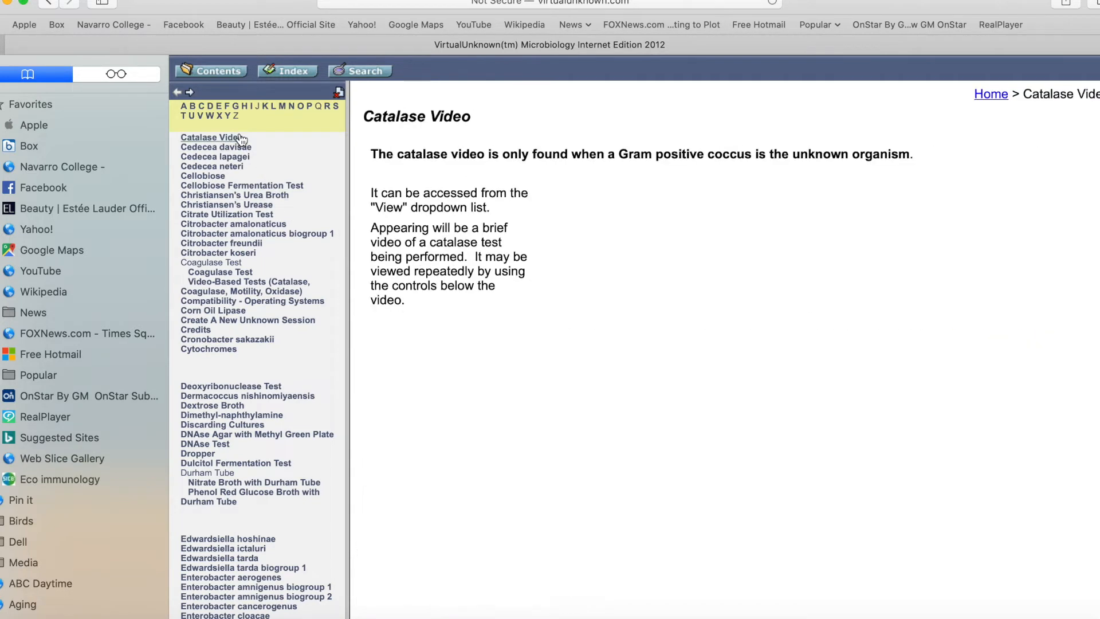
click(211, 136)
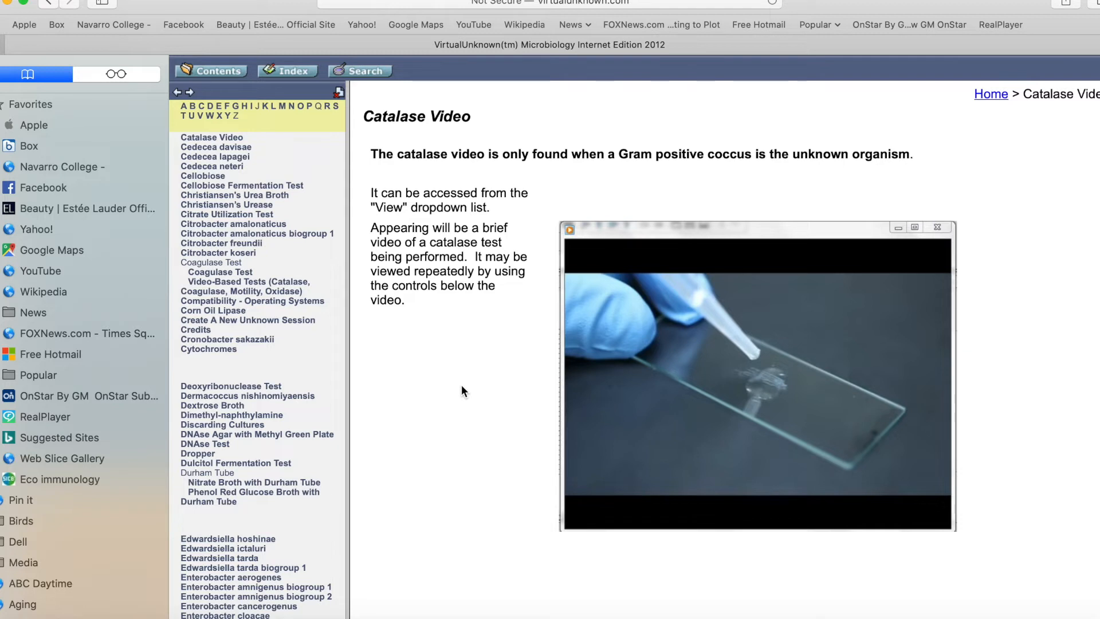
mouse_move(477, 343)
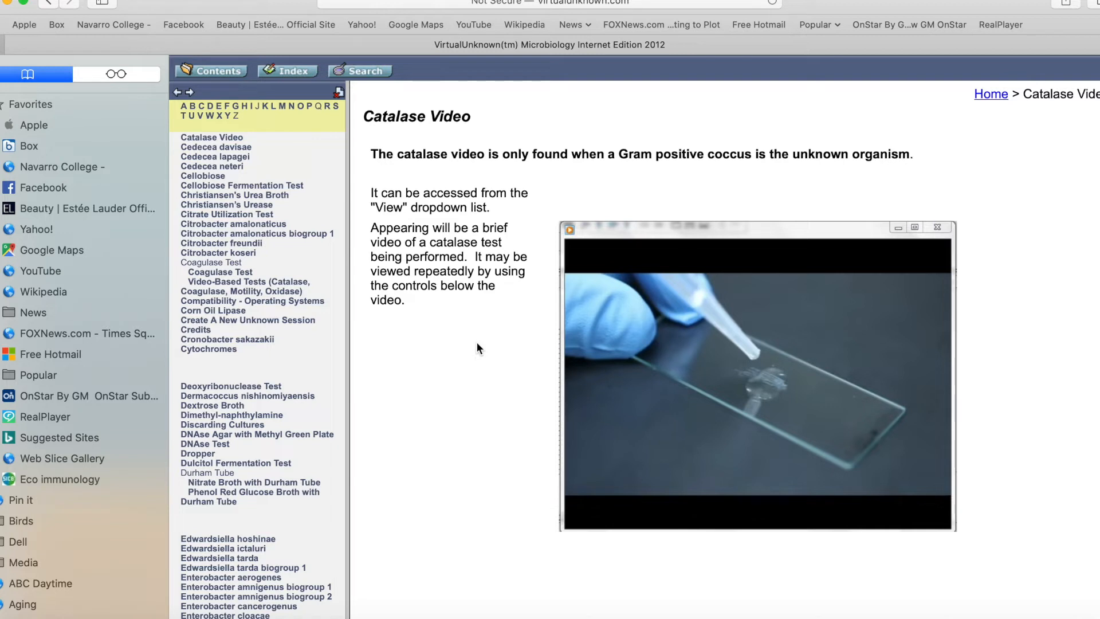
mouse_move(591, 361)
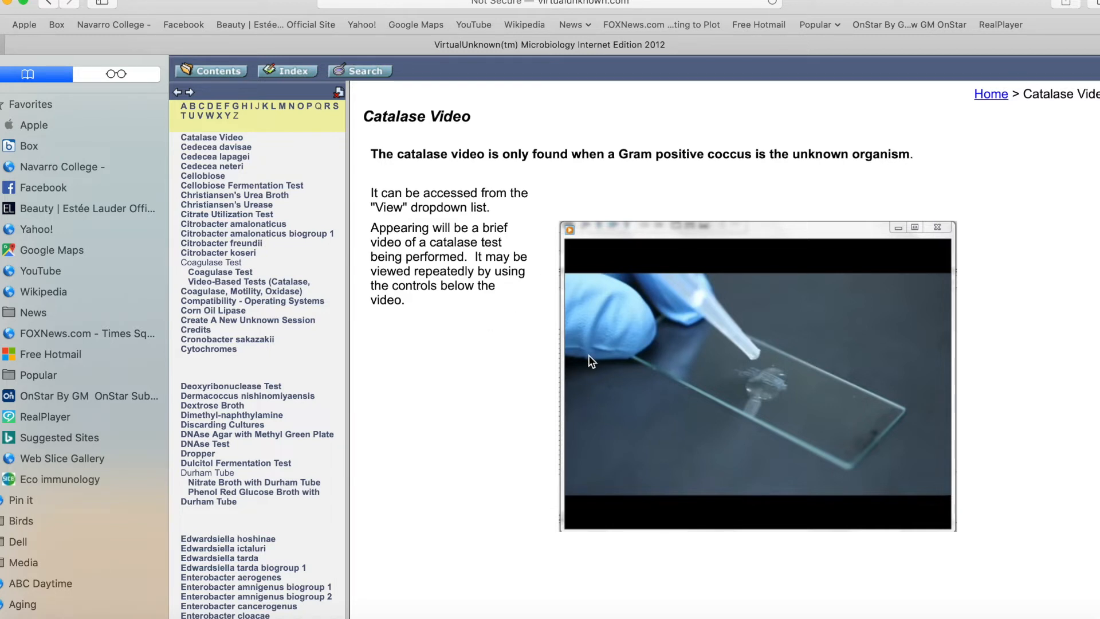
mouse_move(767, 385)
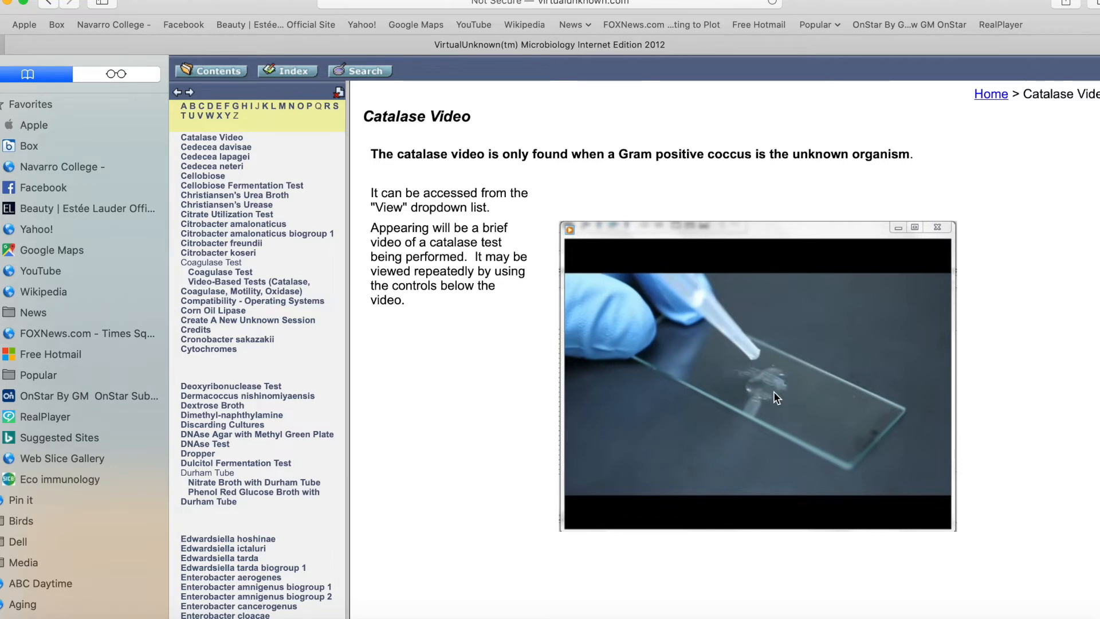
mouse_move(608, 524)
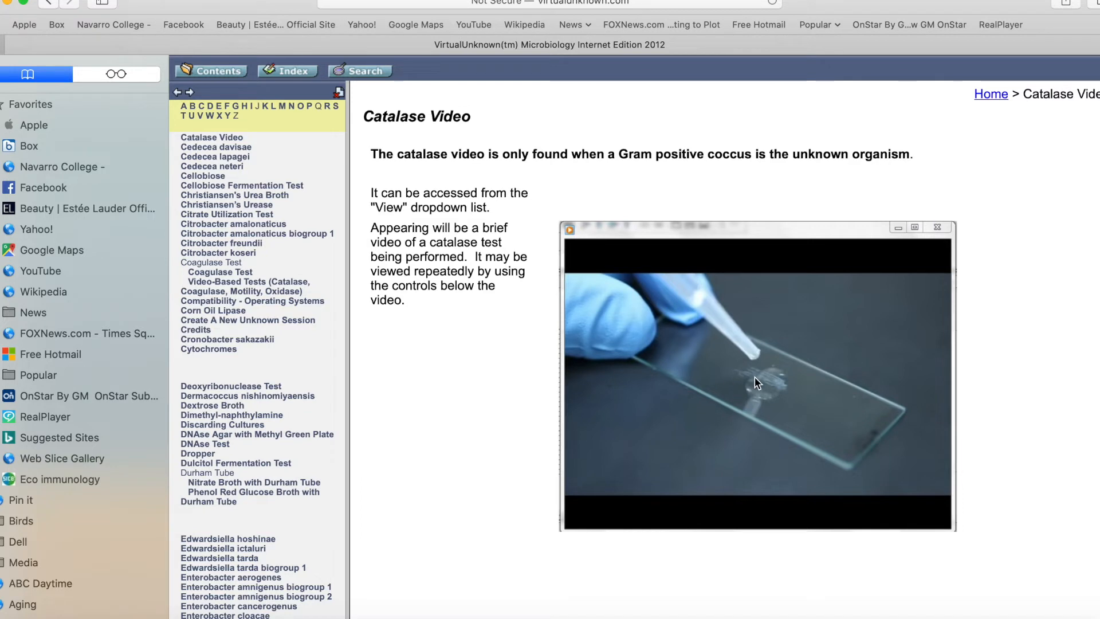
mouse_move(643, 382)
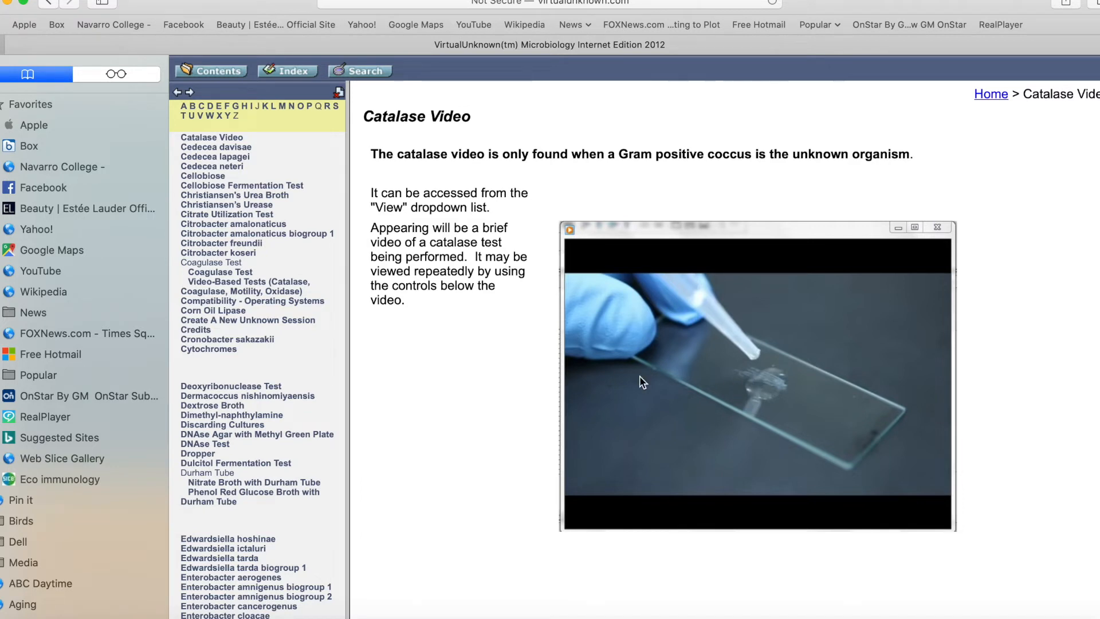
mouse_move(686, 397)
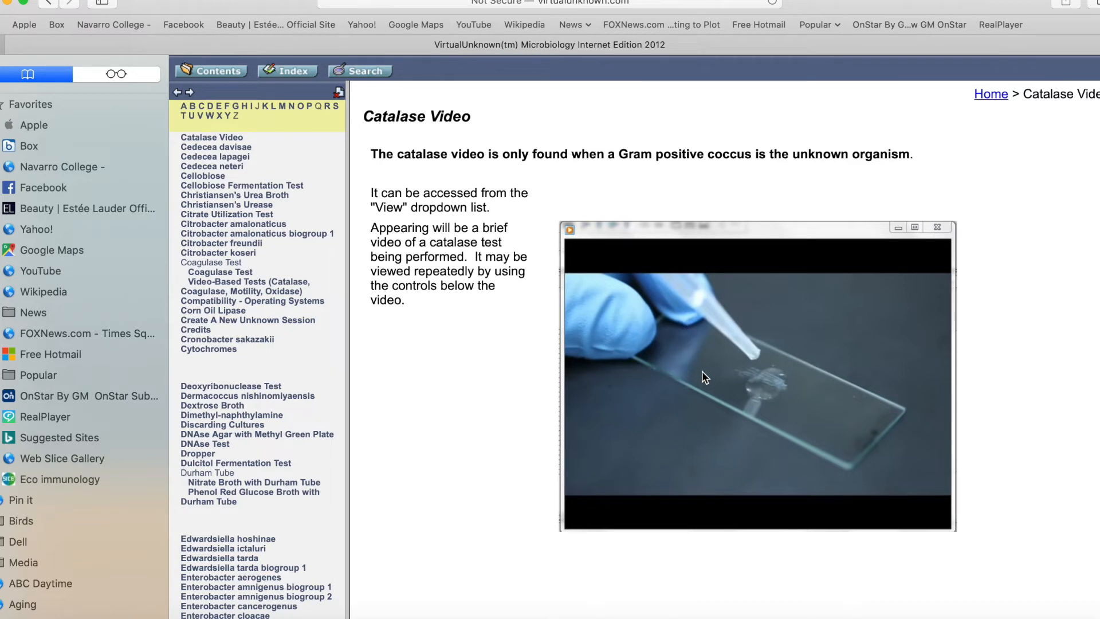
mouse_move(599, 323)
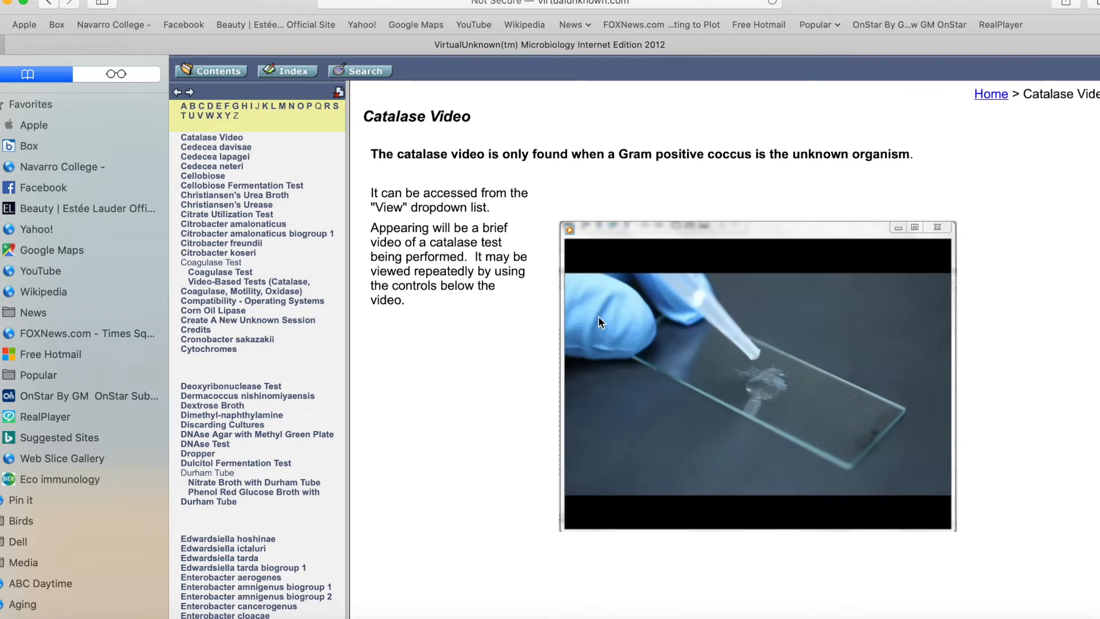
mouse_move(317, 148)
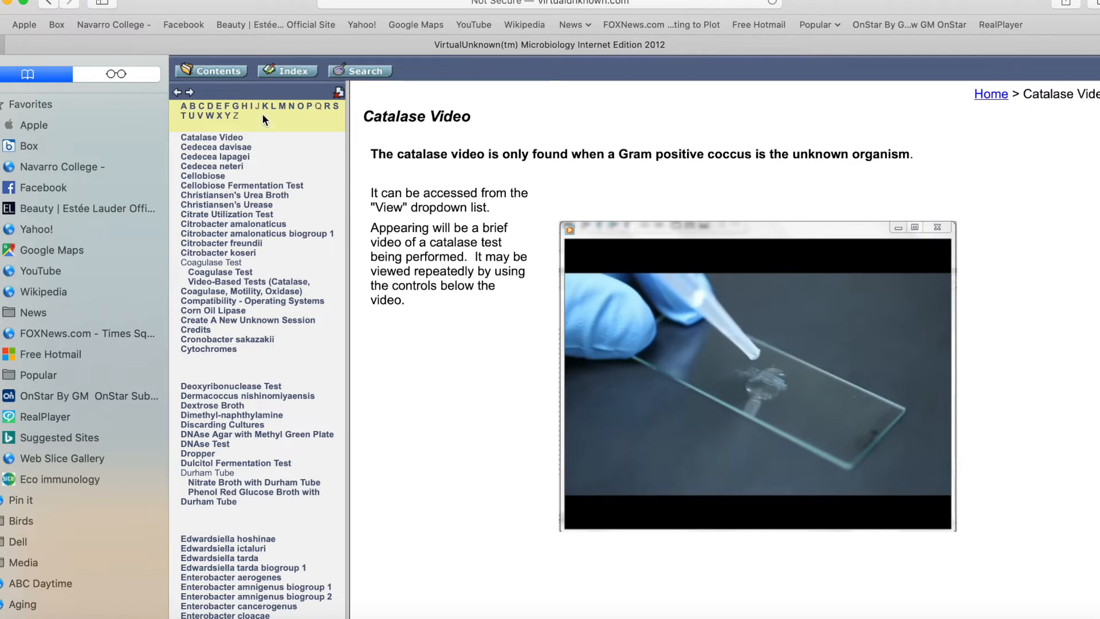
mouse_move(230, 102)
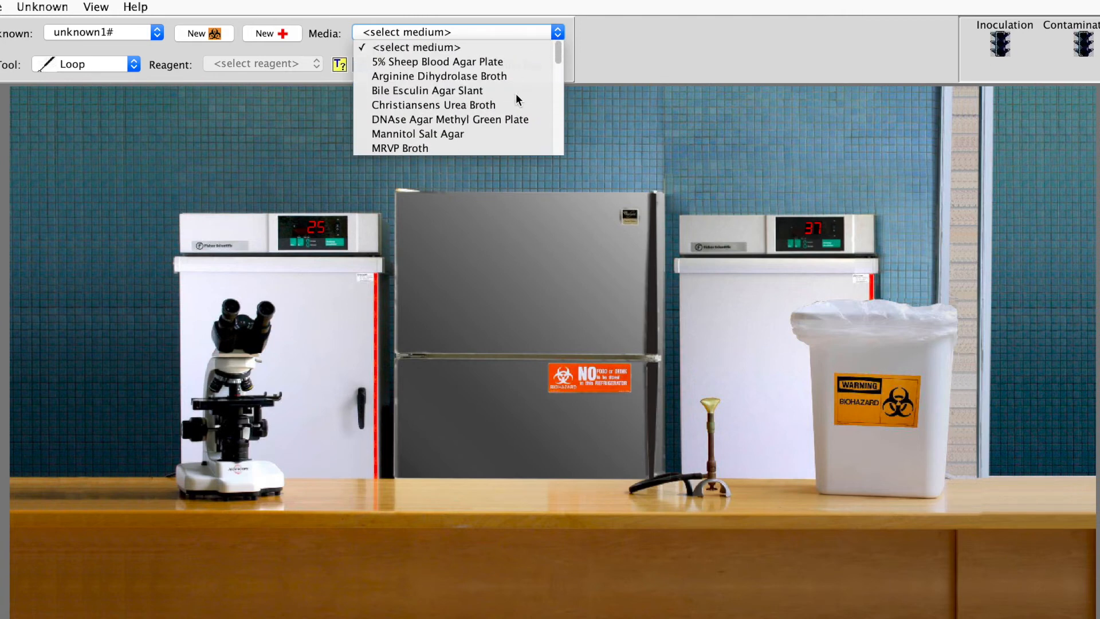
- Leave the Media list unchosen, glance at the reference index, and return to the Day 2 lab bench
scroll(down, 3)
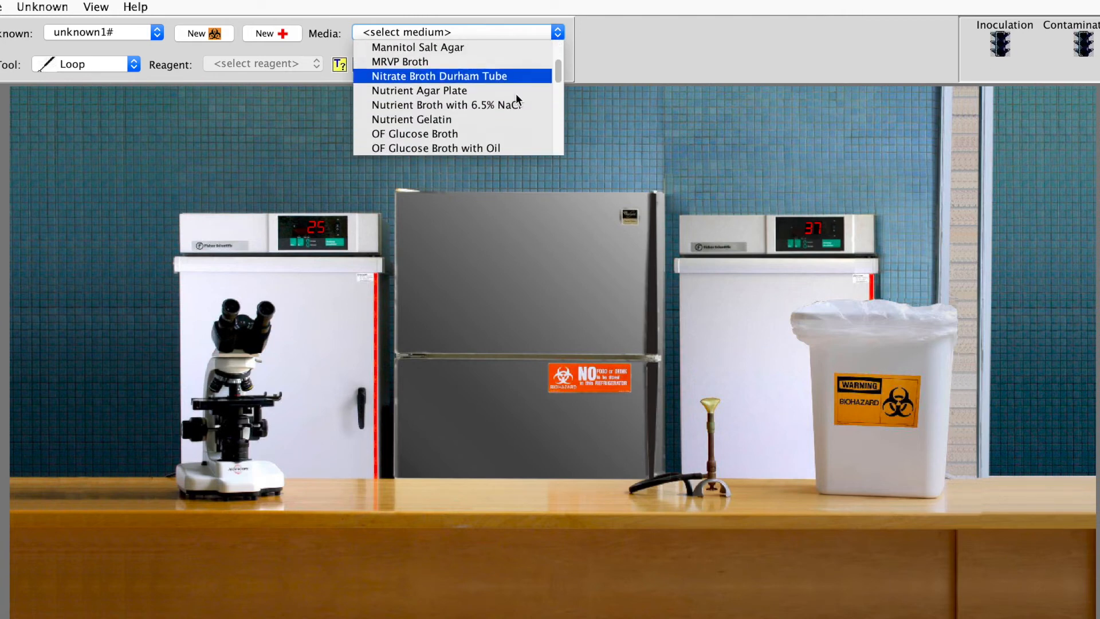
scroll(down, 3)
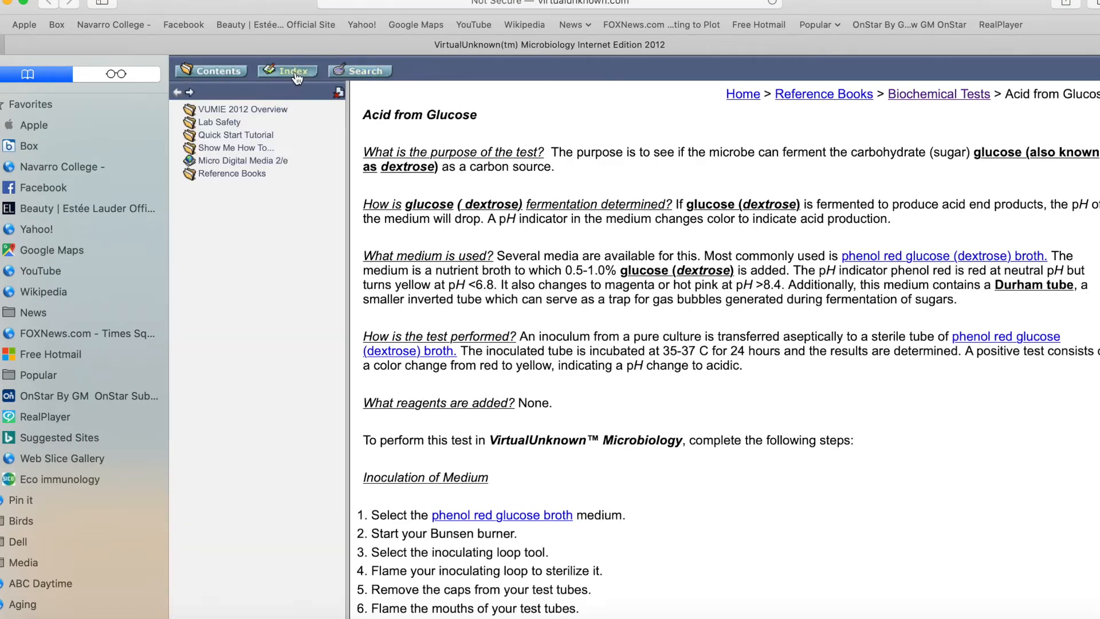
click(287, 70)
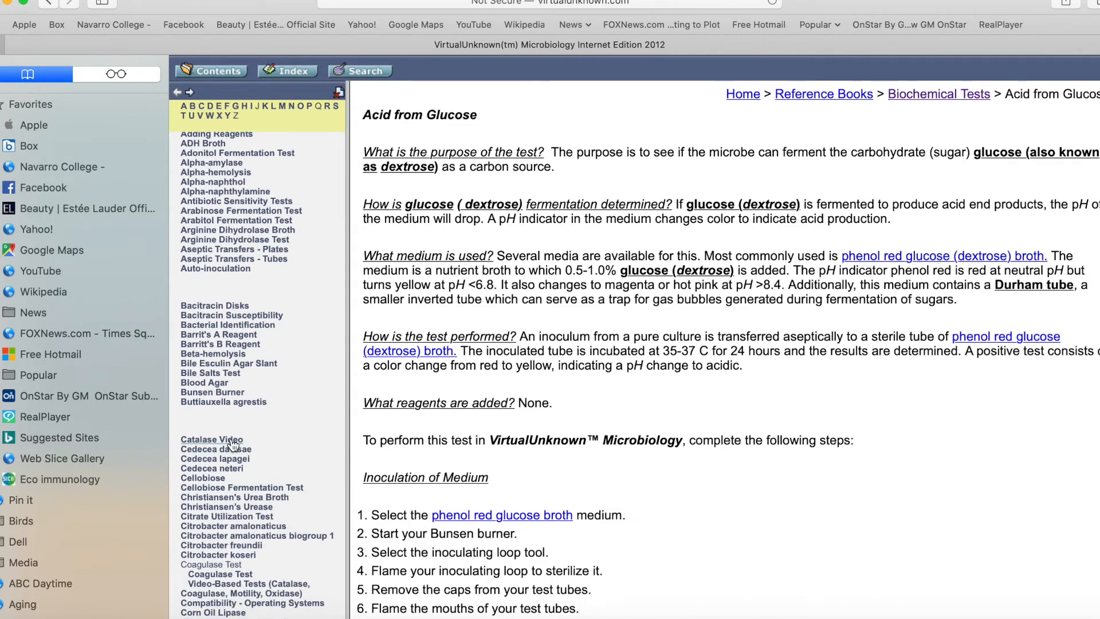
click(211, 439)
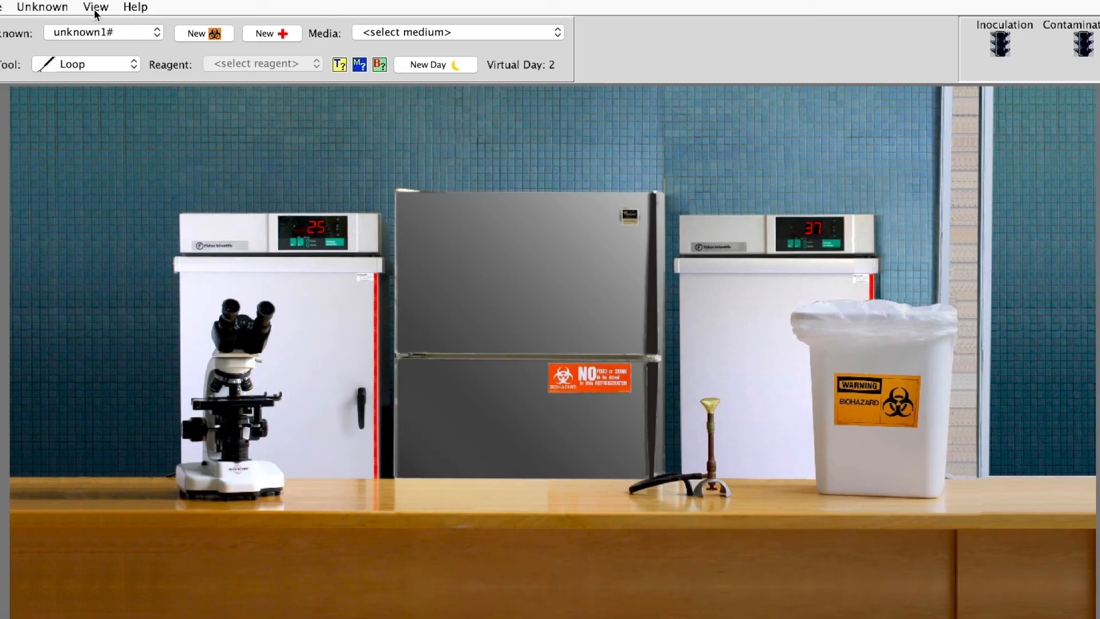
- Play the catalase test video from the View list to the end and close the player
click(95, 7)
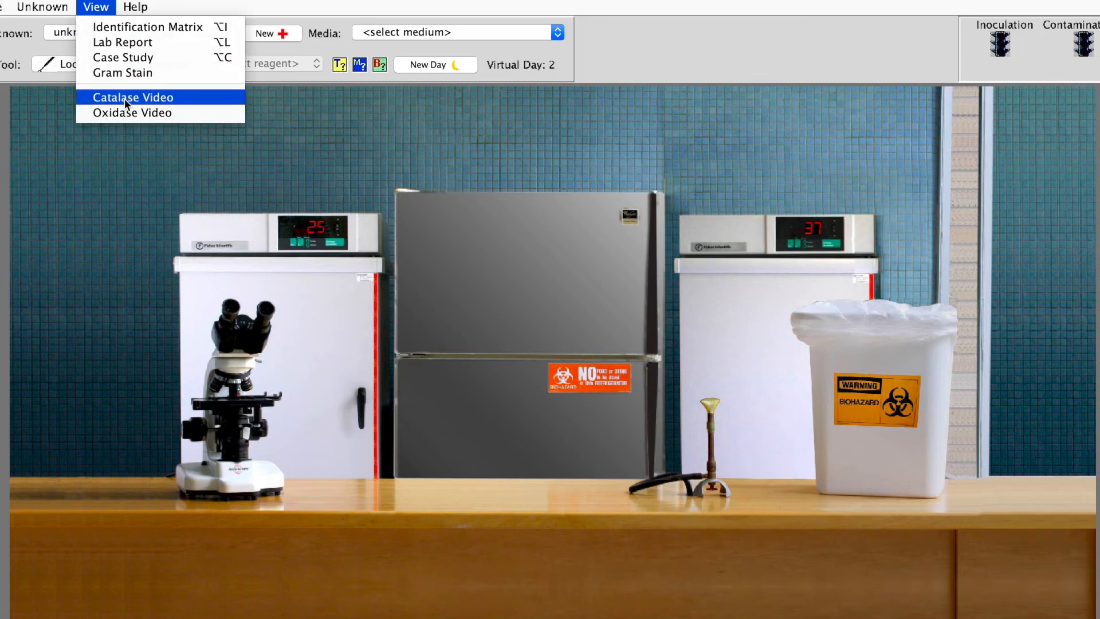
click(133, 97)
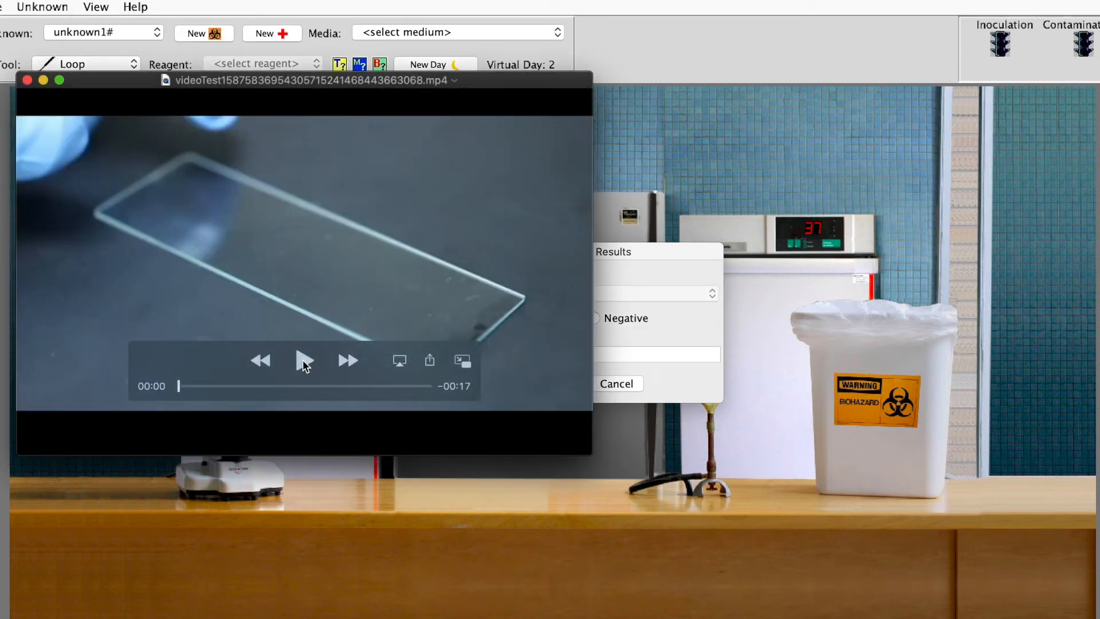
click(305, 360)
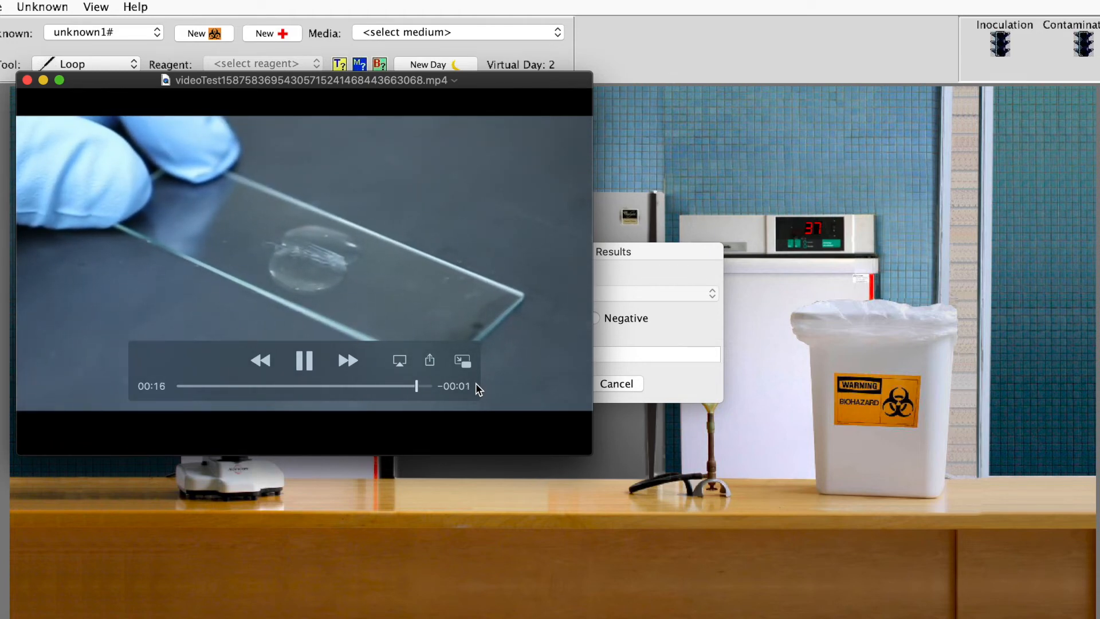
click(305, 360)
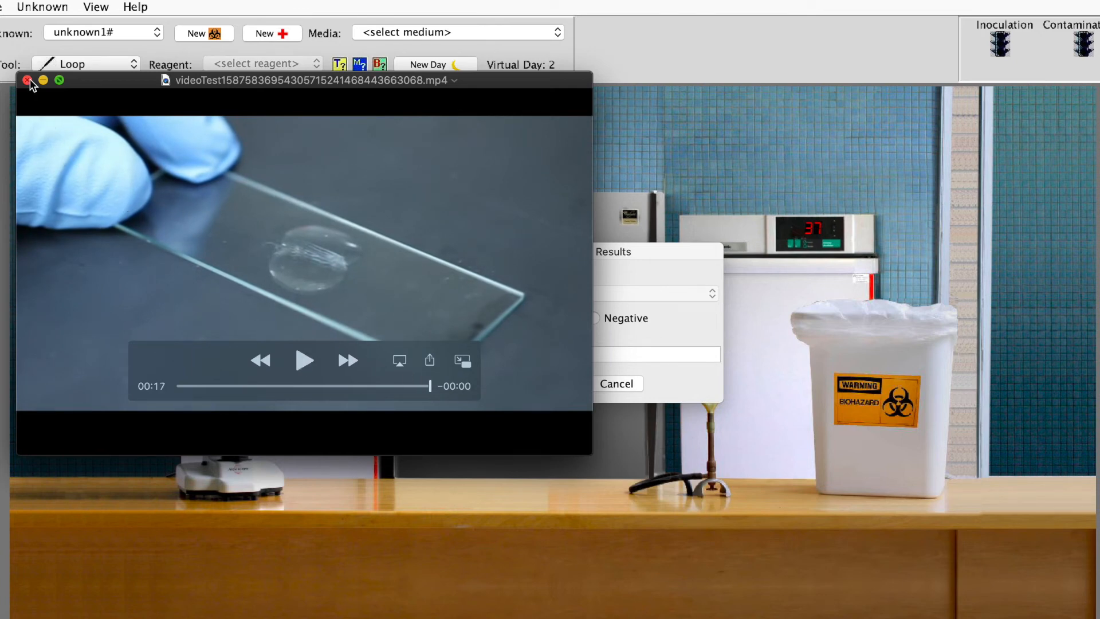
click(27, 81)
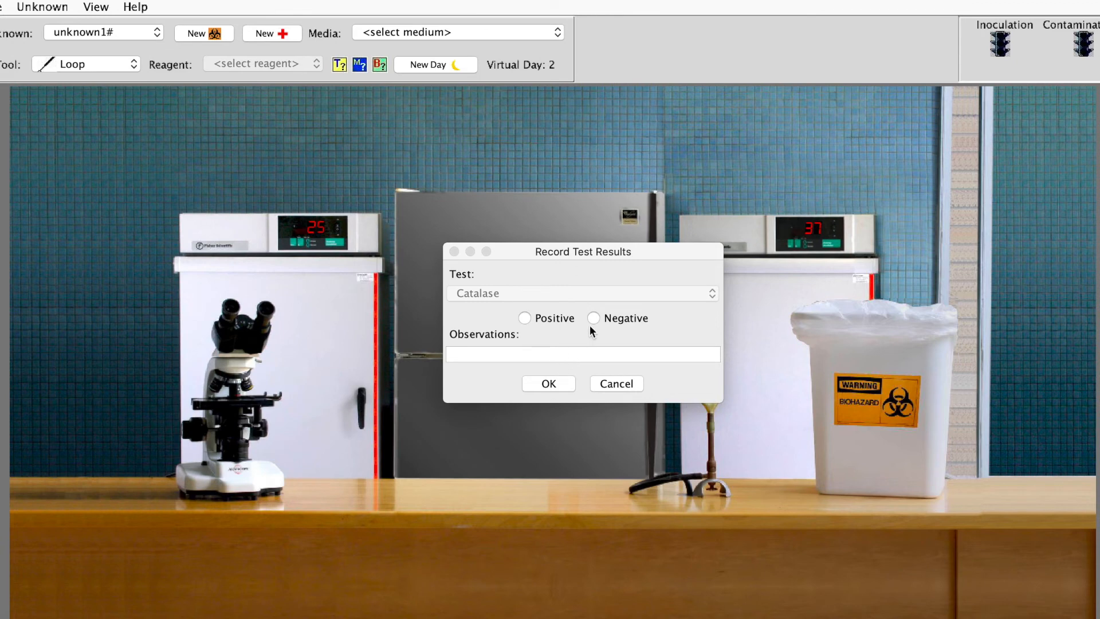
- Mark the catalase result Negative and return to the list of lab views
click(593, 318)
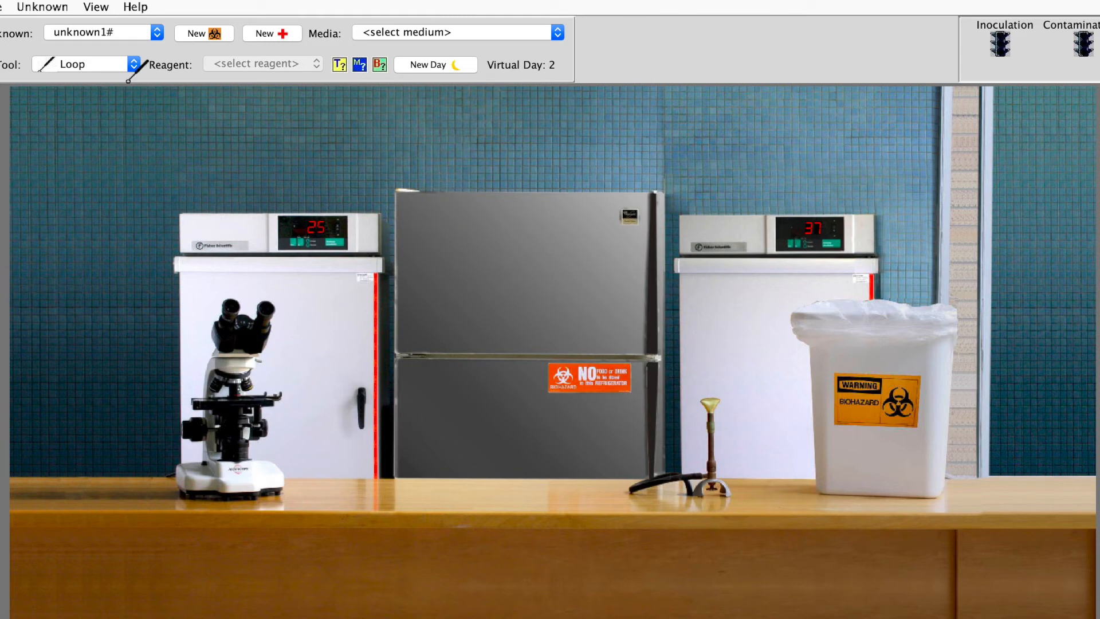
click(97, 7)
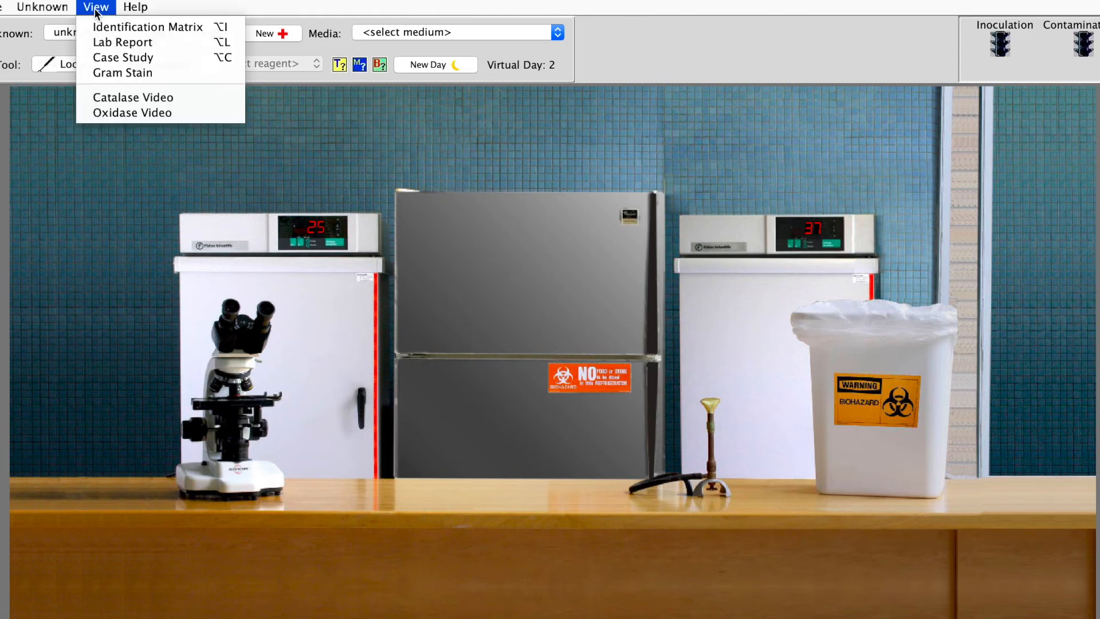
- Reopen the Identification Matrix showing catalase negative and scroll down to Voges-Proskauer
click(148, 26)
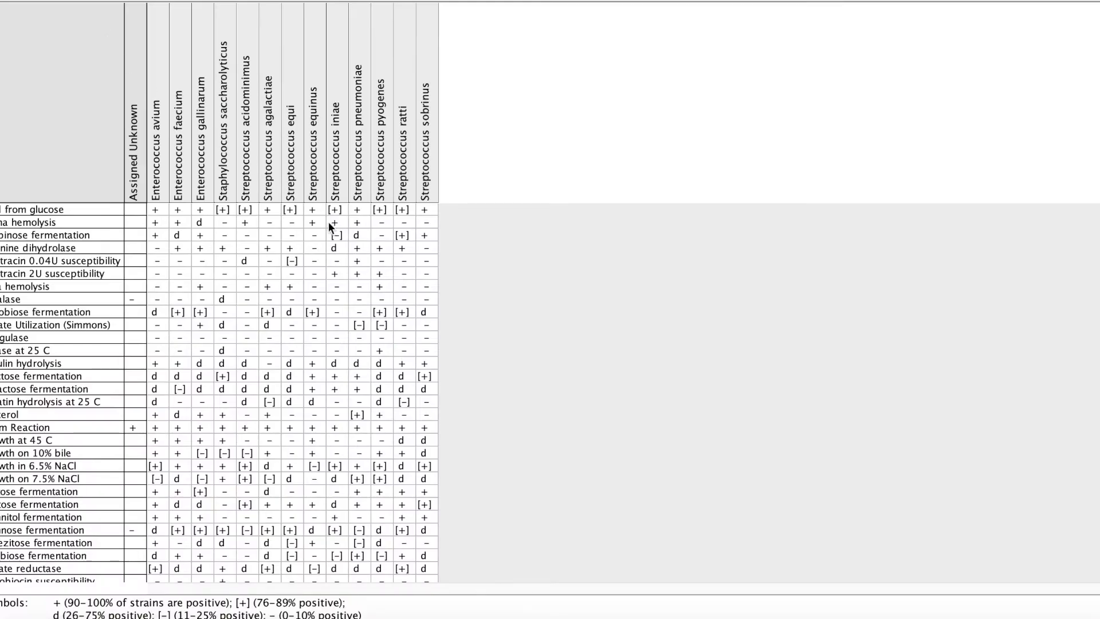
mouse_move(336, 339)
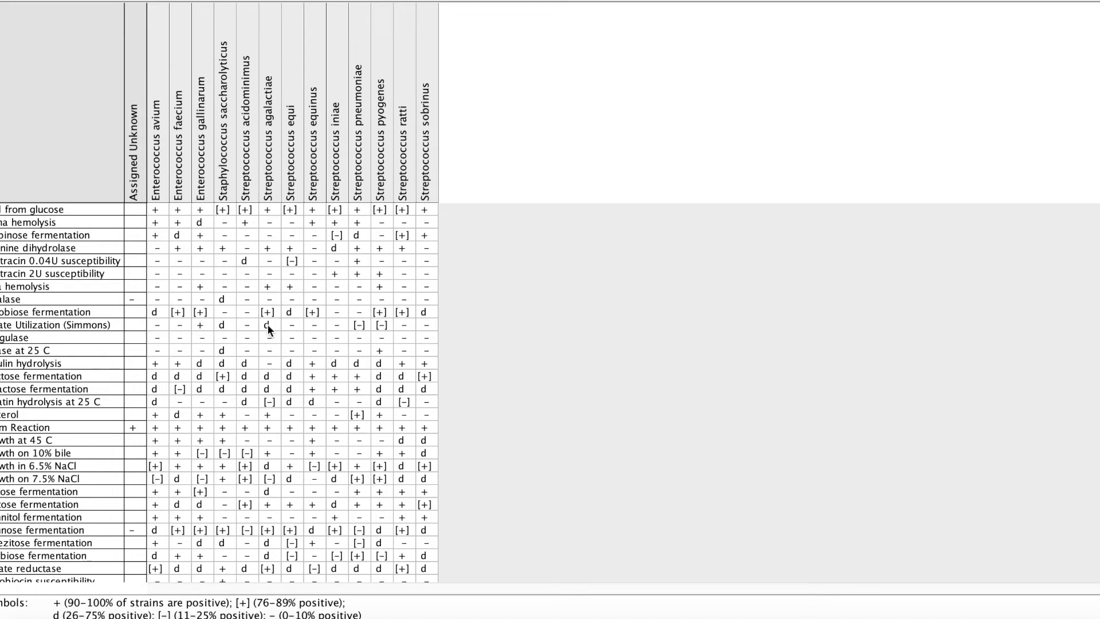
mouse_move(146, 408)
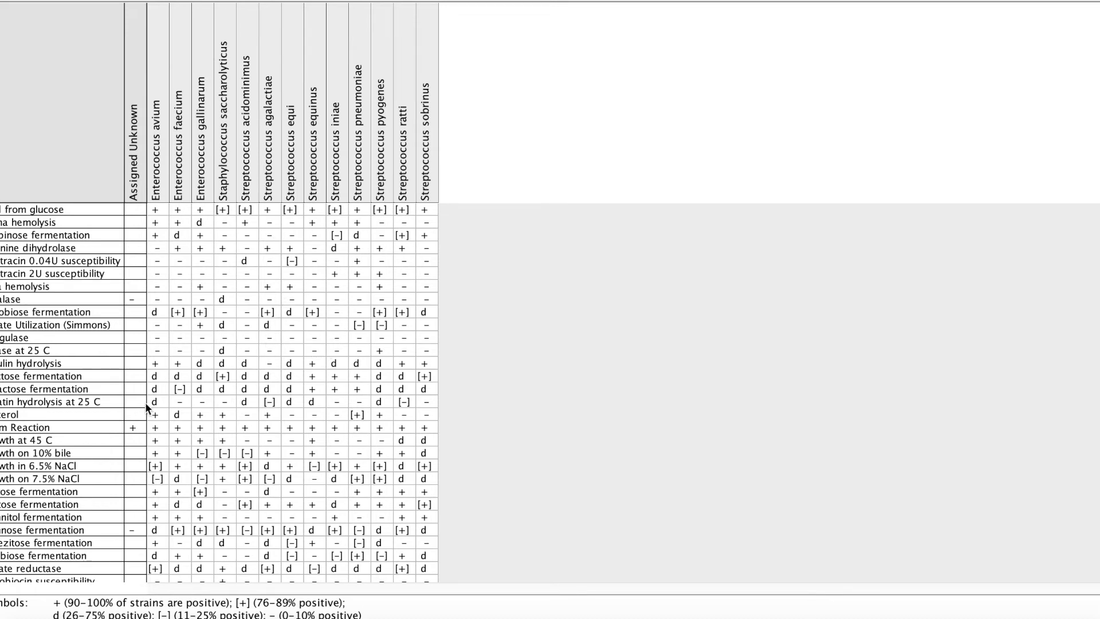
scroll(down, 3)
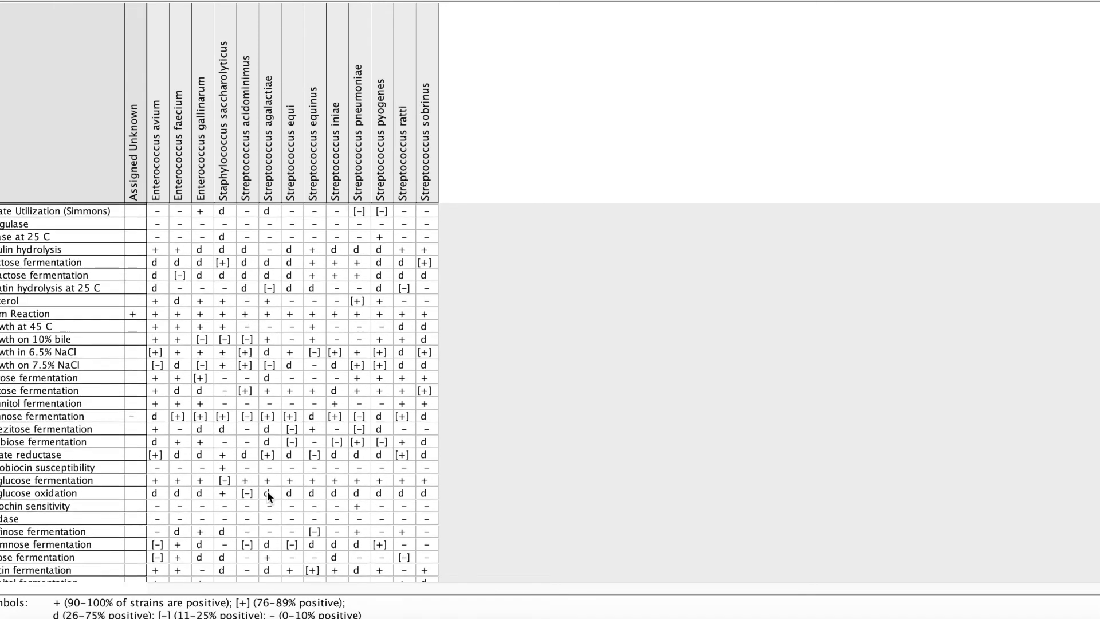
mouse_move(344, 512)
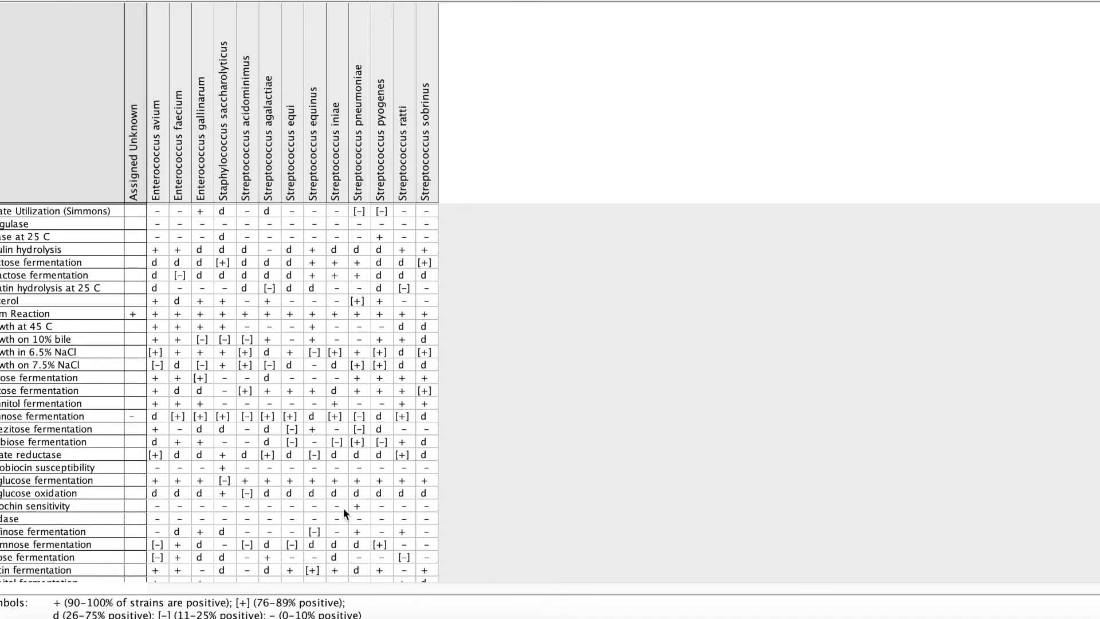
mouse_move(363, 522)
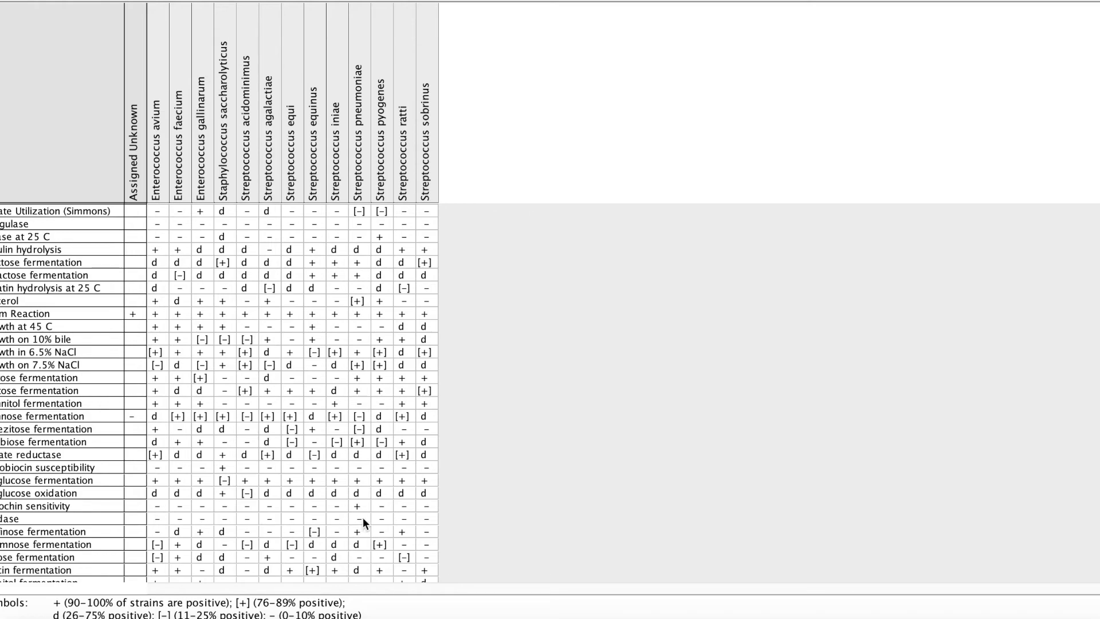
scroll(down, 3)
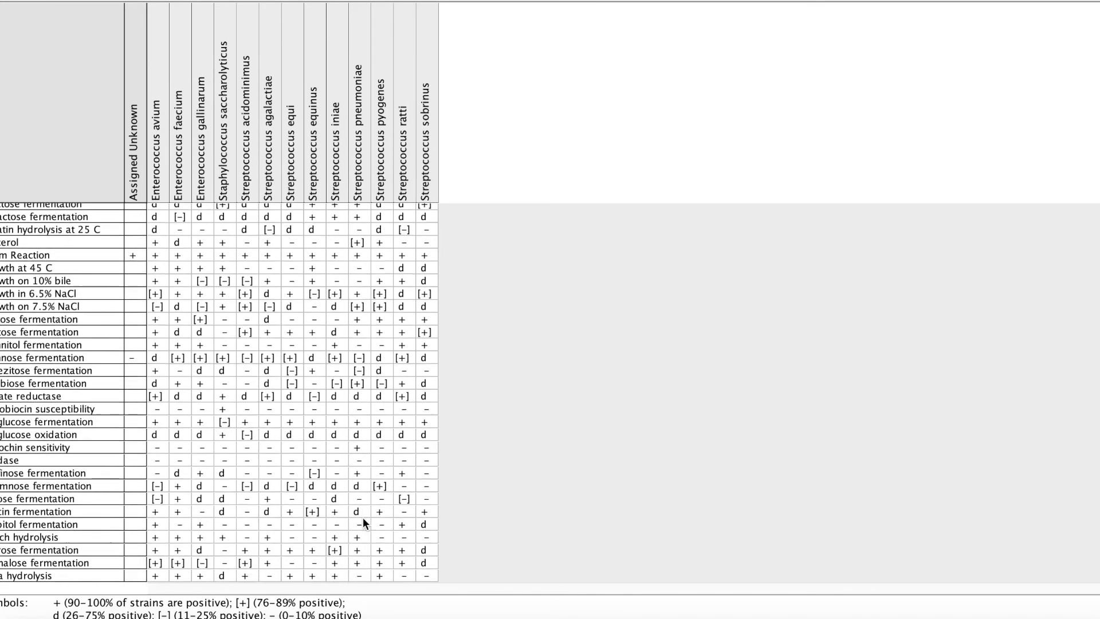
scroll(down, 3)
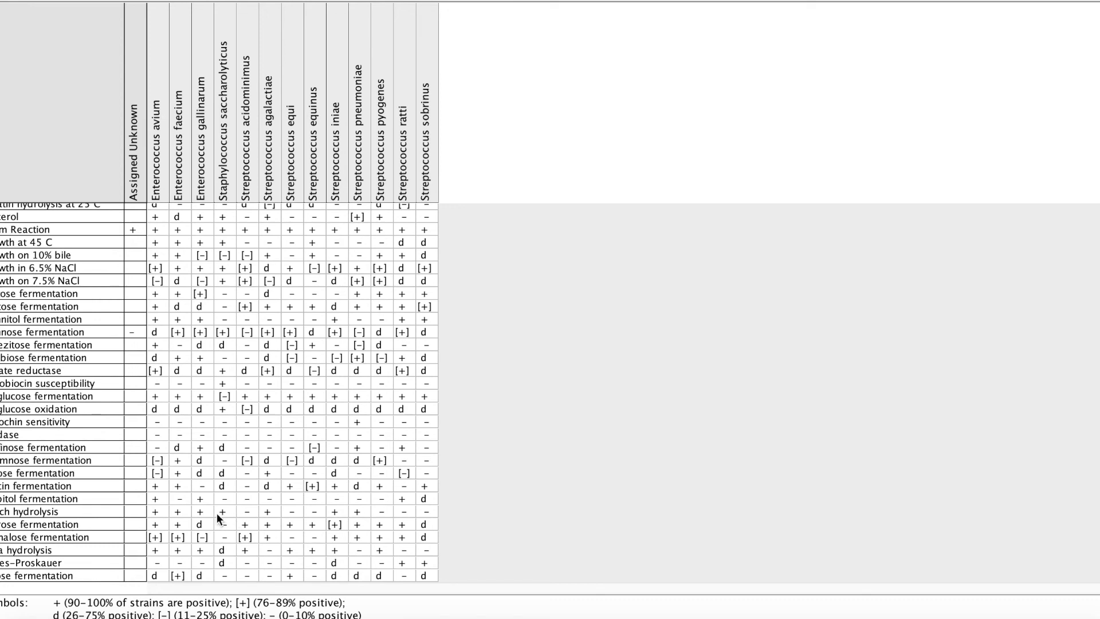
mouse_move(364, 518)
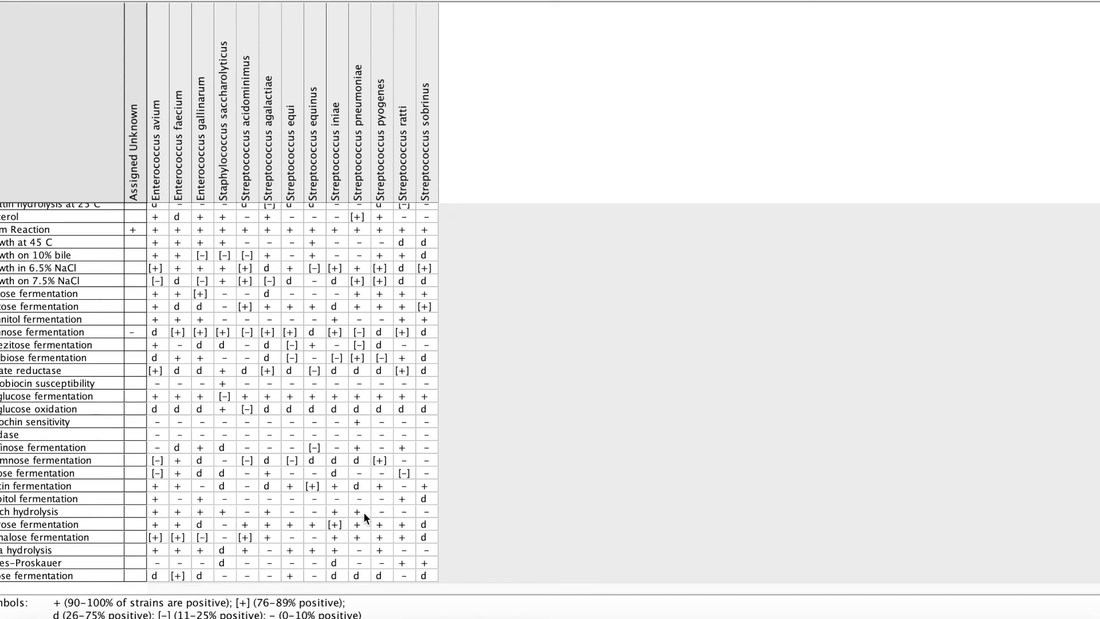
mouse_move(300, 547)
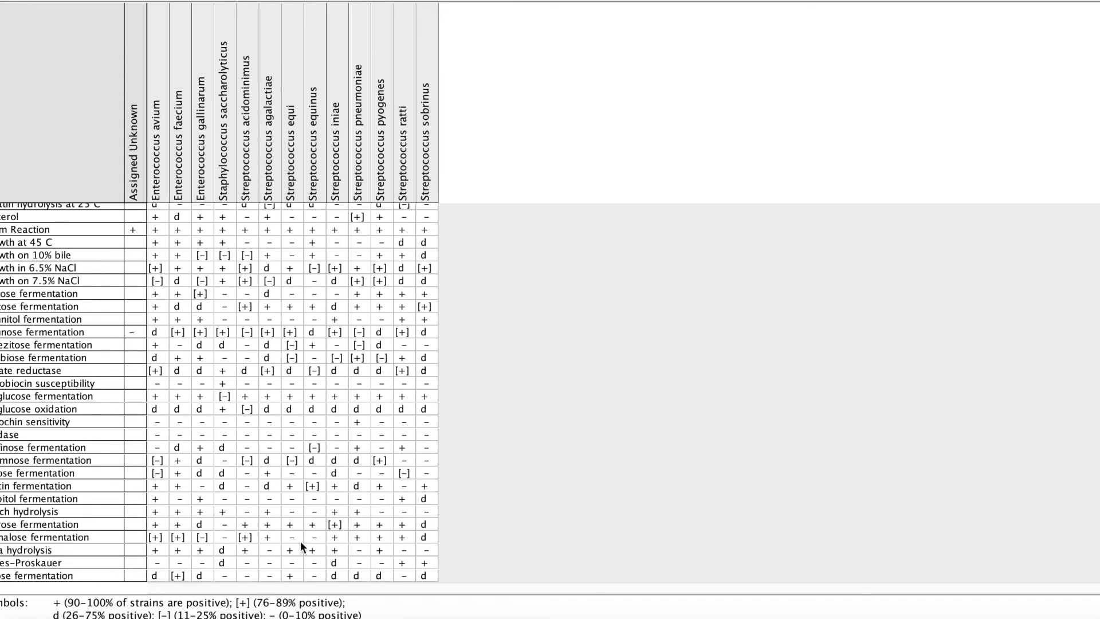
mouse_move(346, 535)
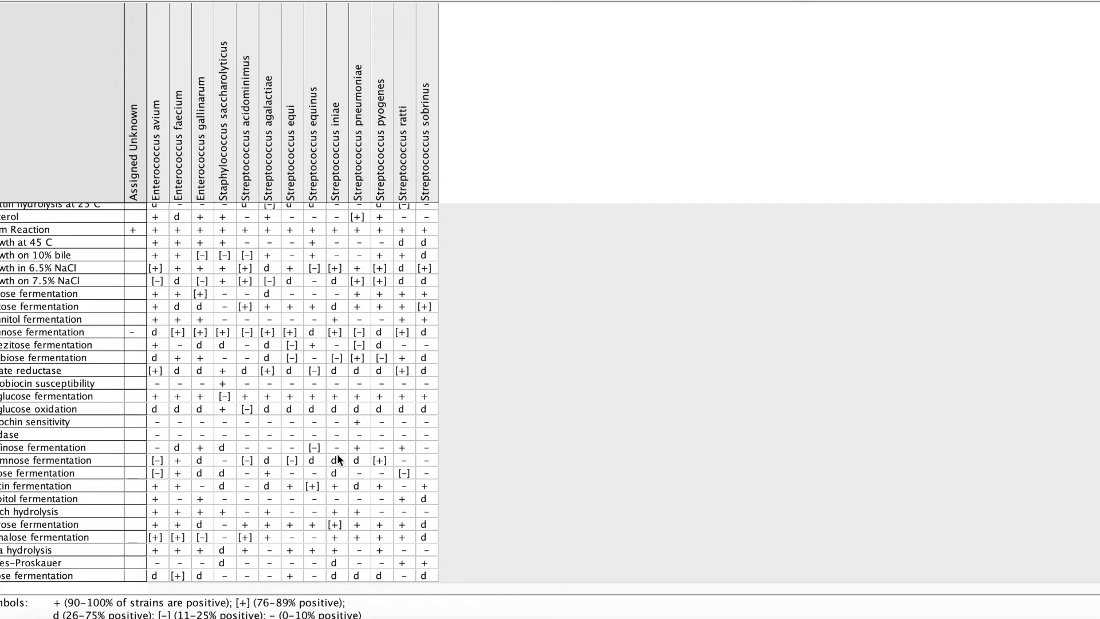
mouse_move(277, 258)
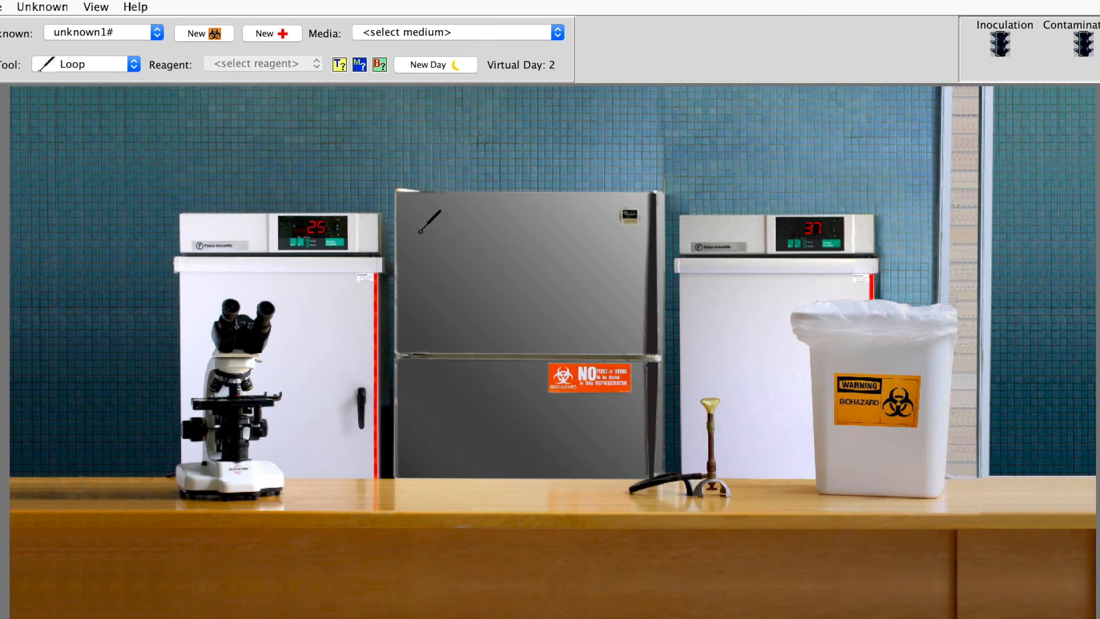
click(97, 6)
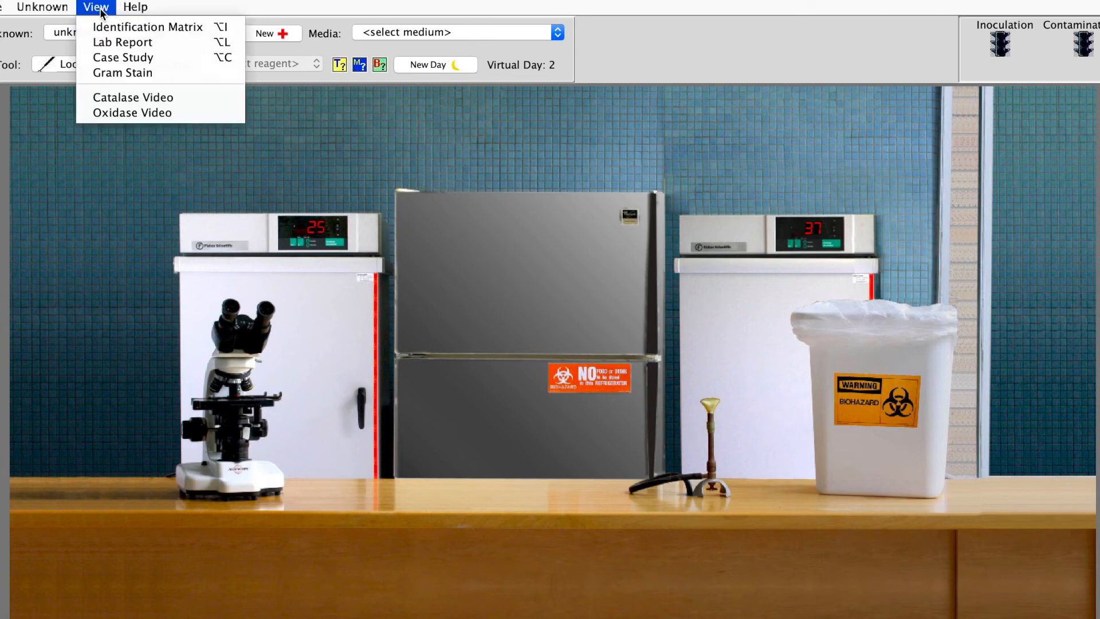
click(95, 6)
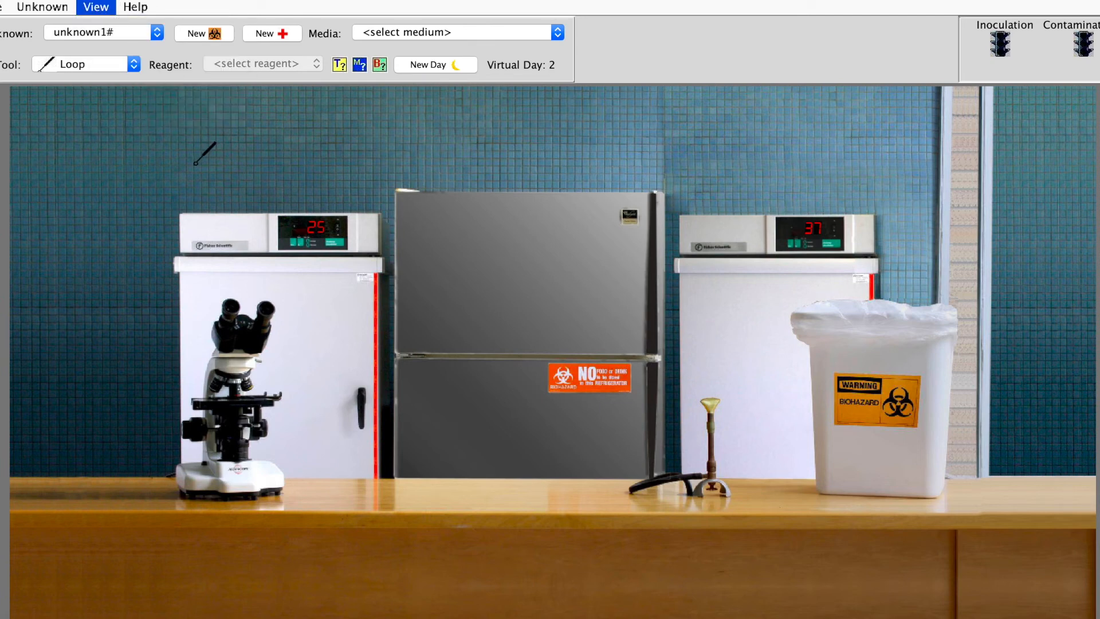
click(95, 7)
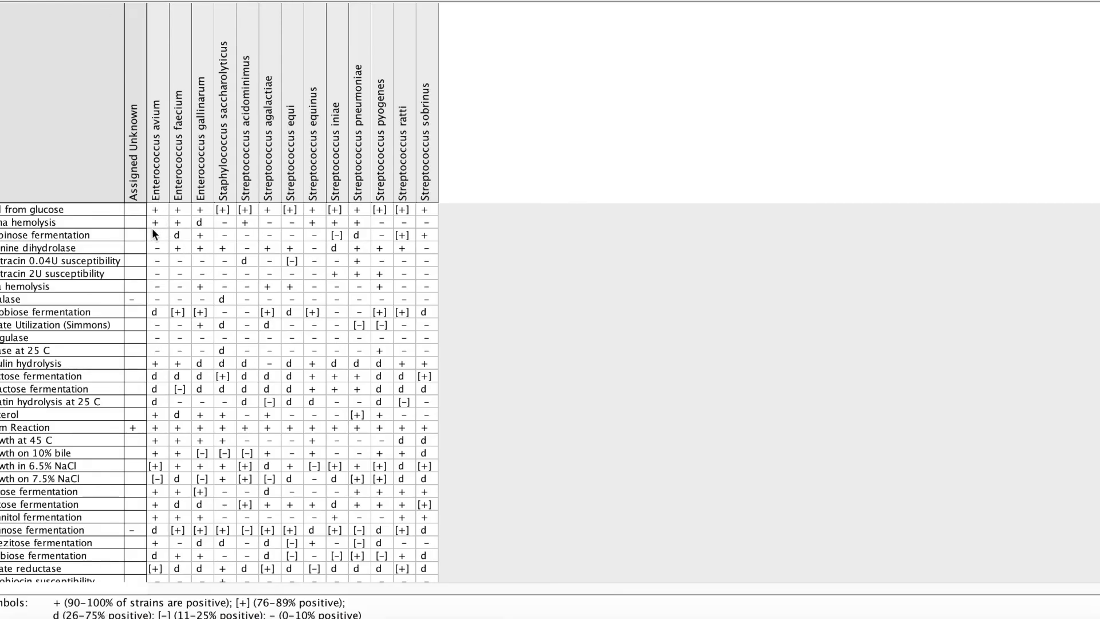
mouse_move(280, 264)
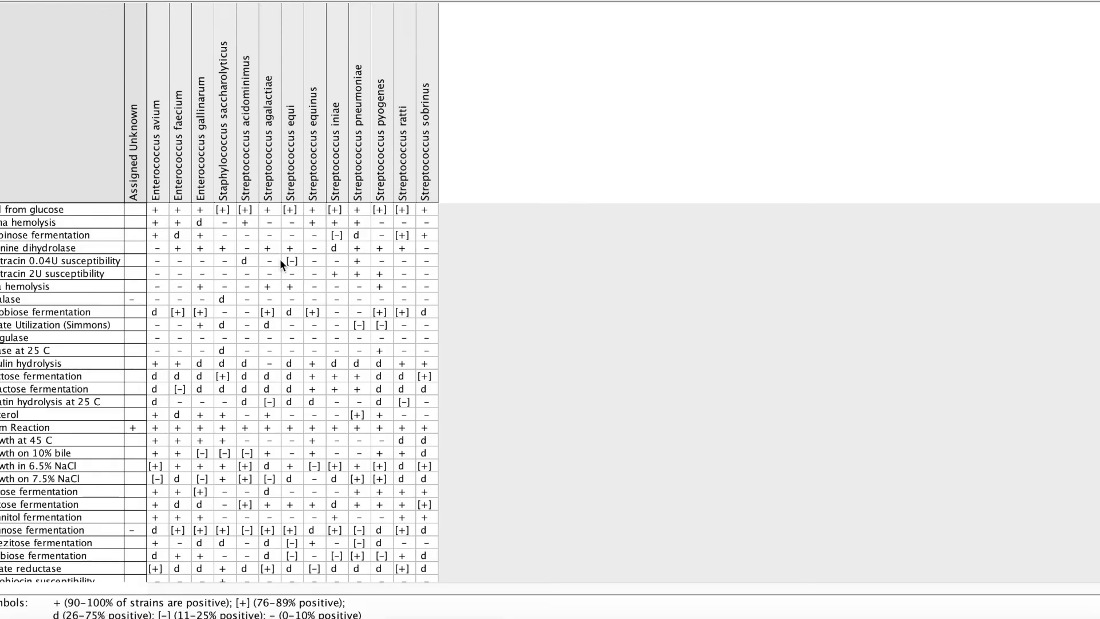
mouse_move(158, 211)
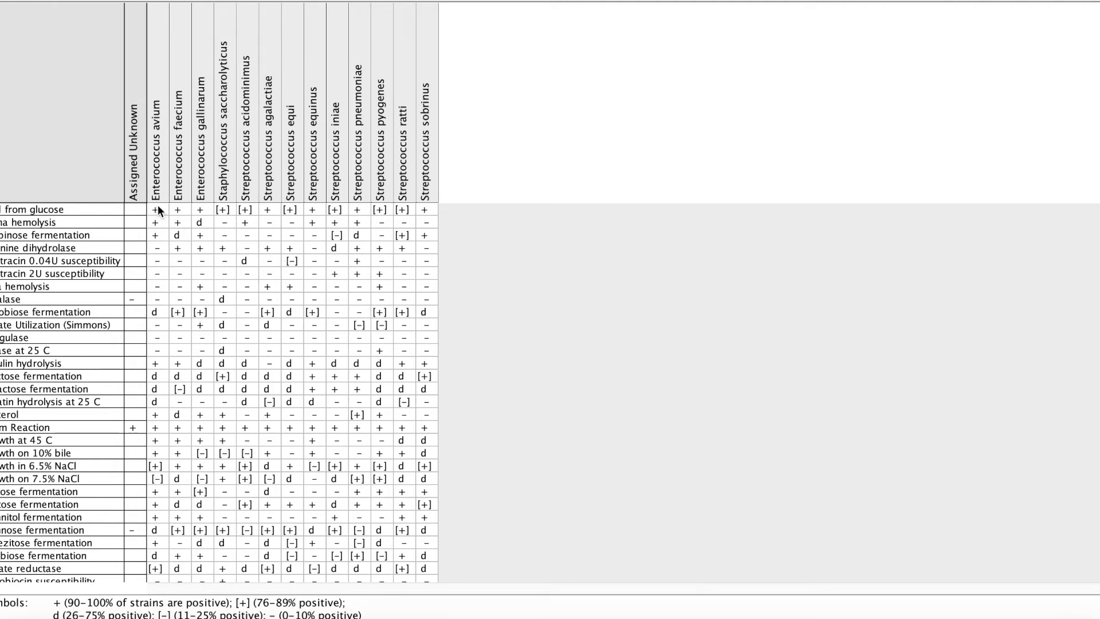
mouse_move(230, 281)
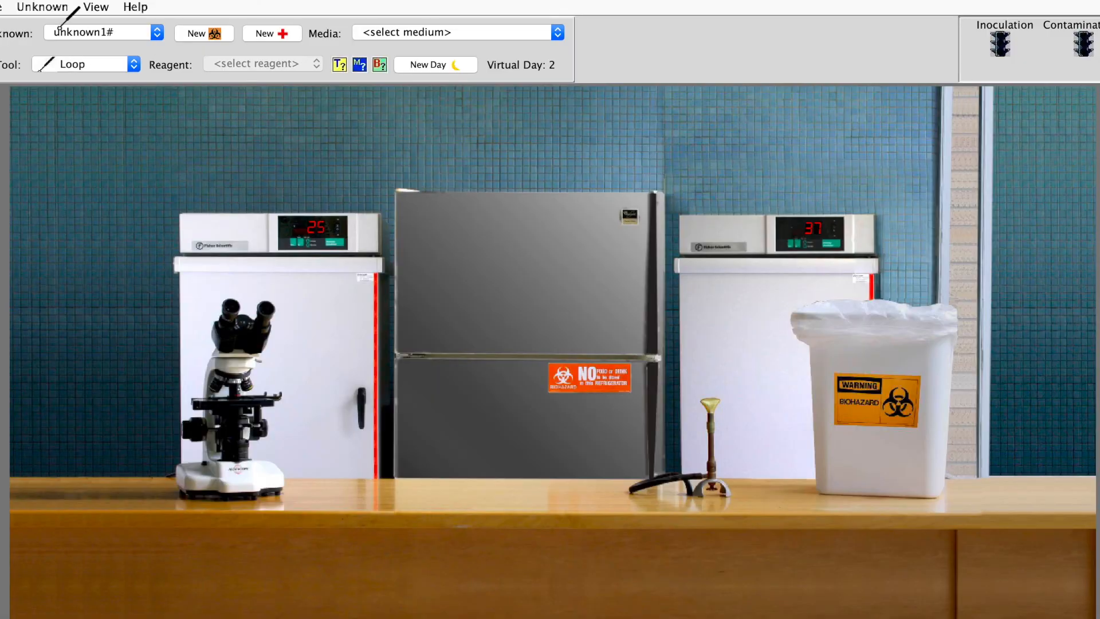
click(42, 7)
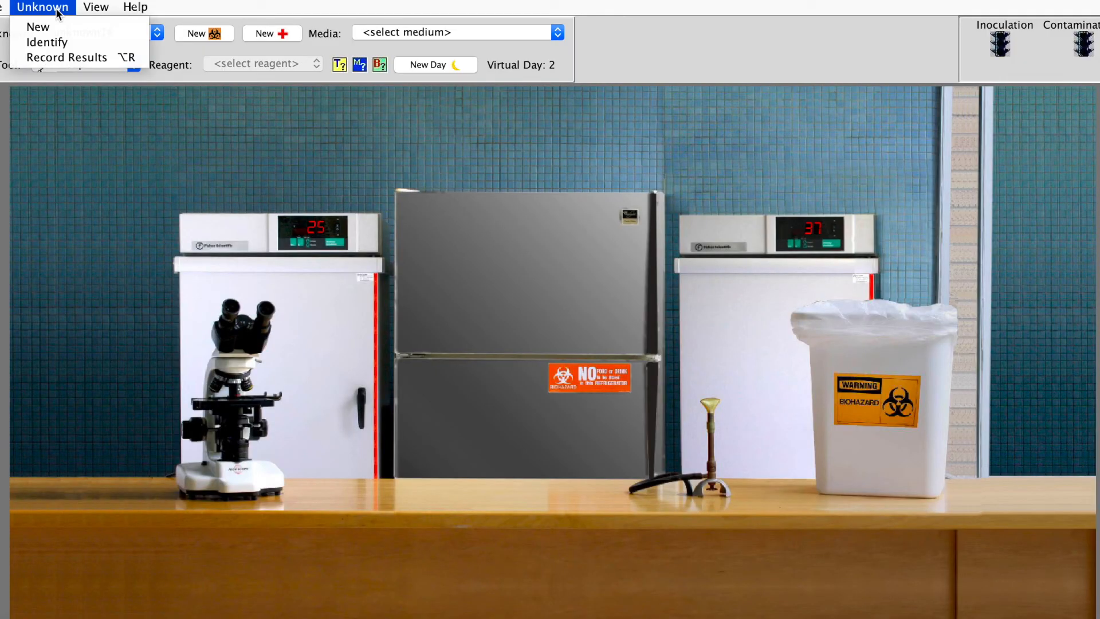
mouse_move(47, 42)
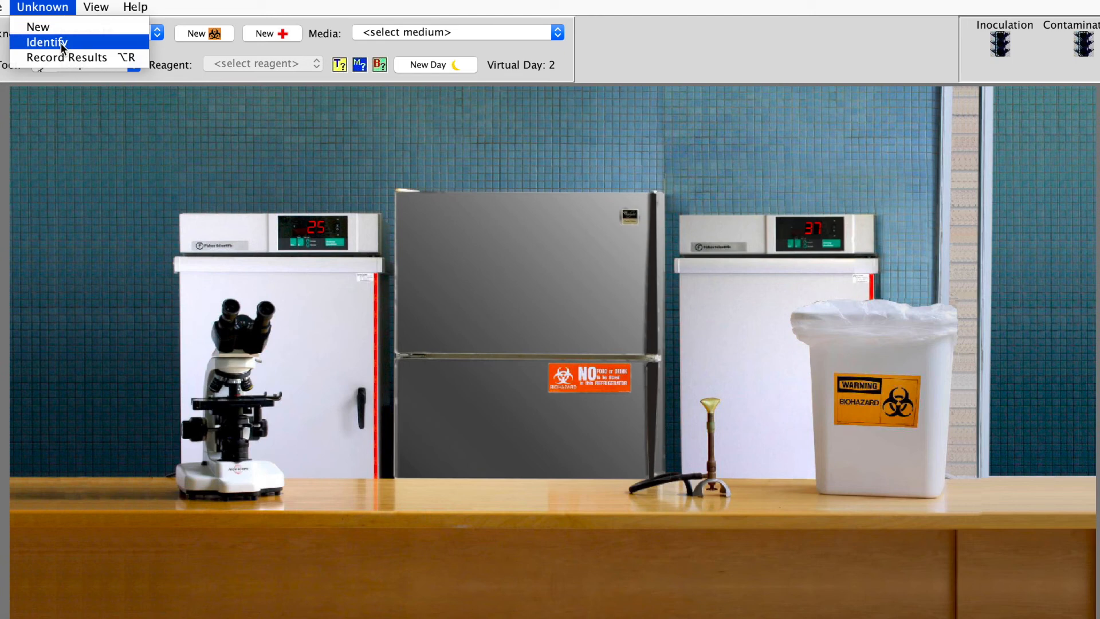
click(47, 42)
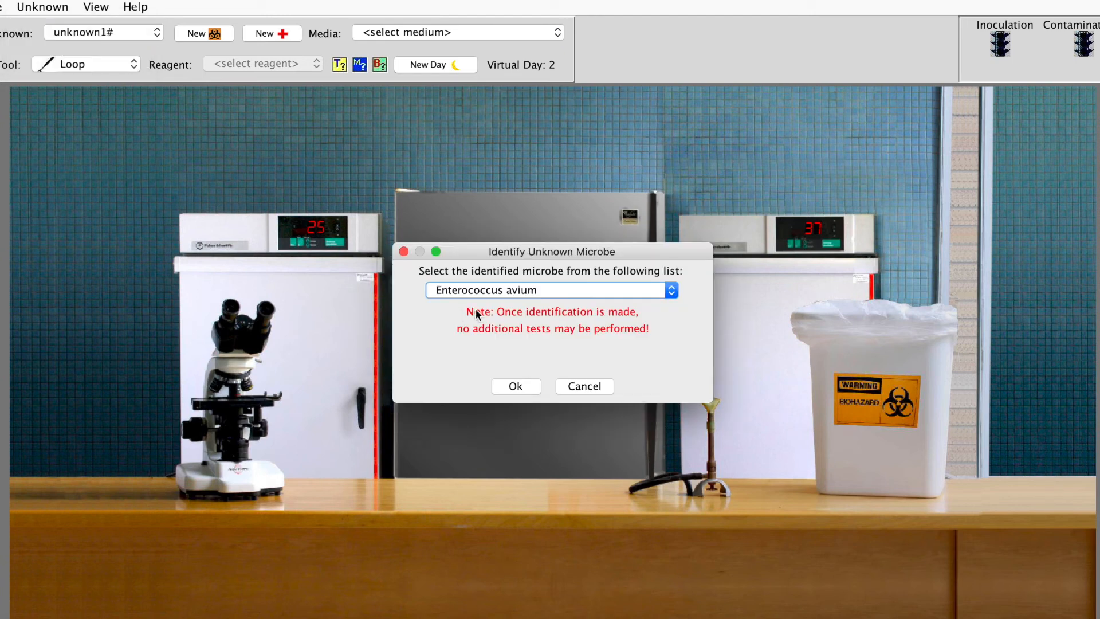
click(549, 290)
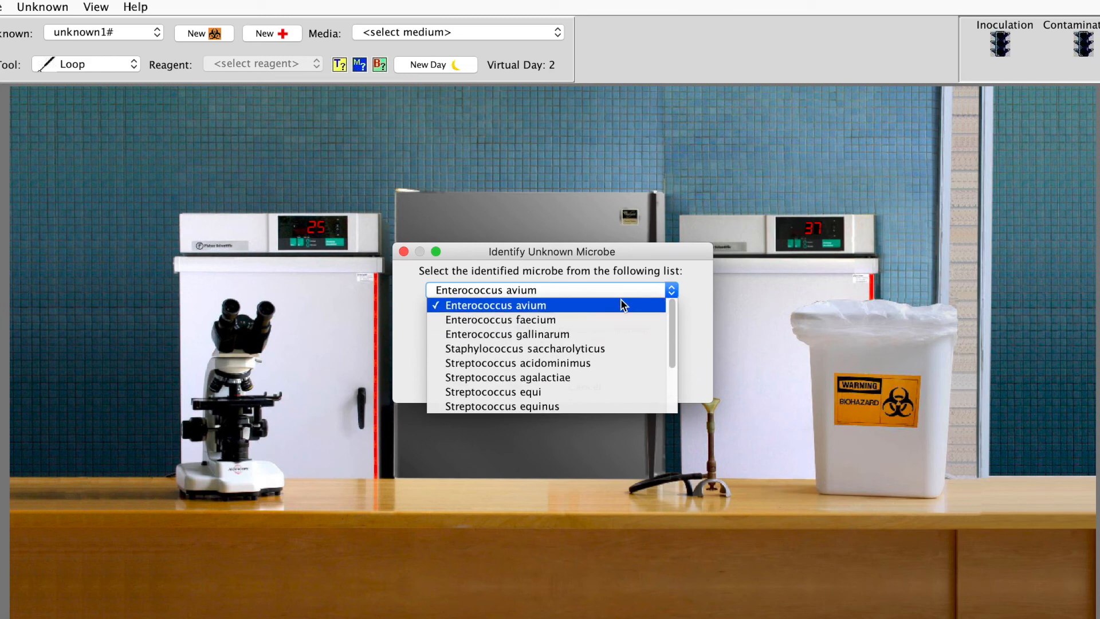
click(493, 305)
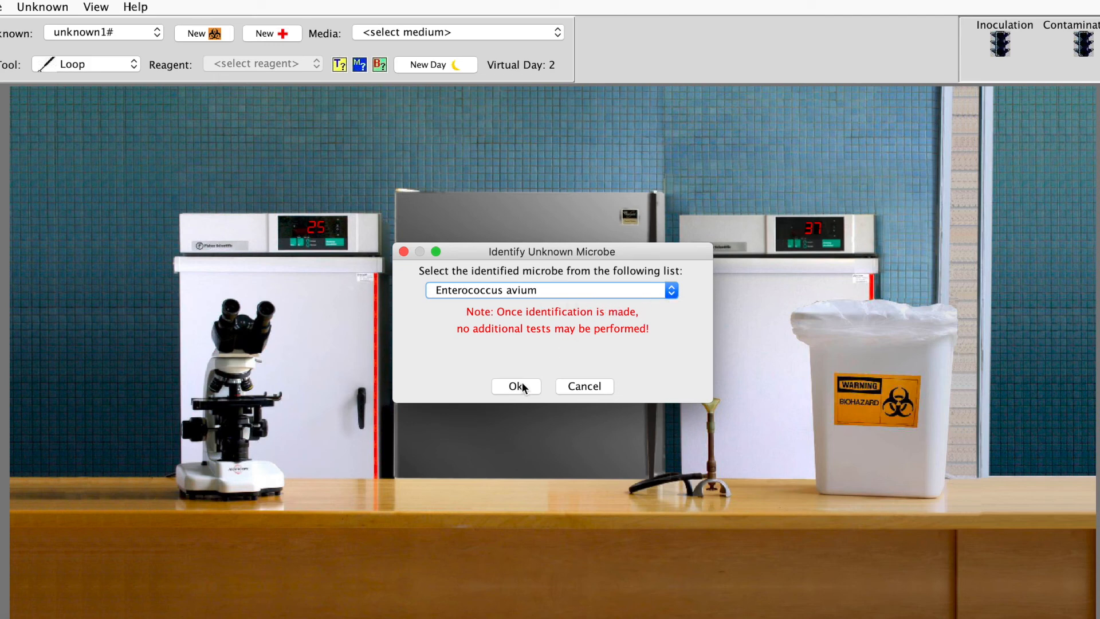
mouse_move(676, 341)
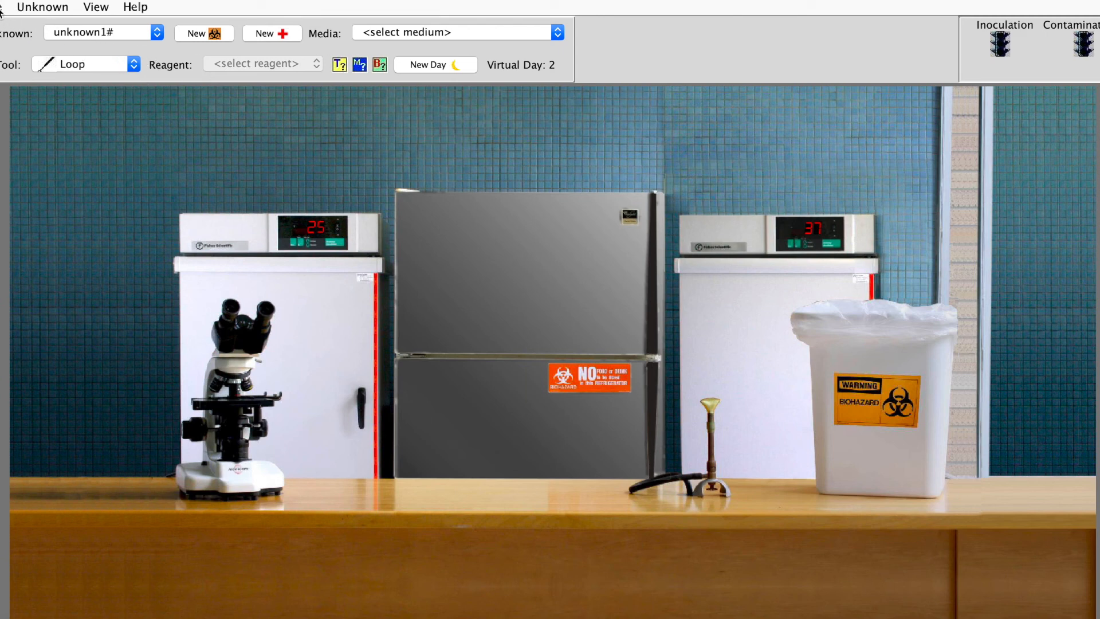
click(42, 7)
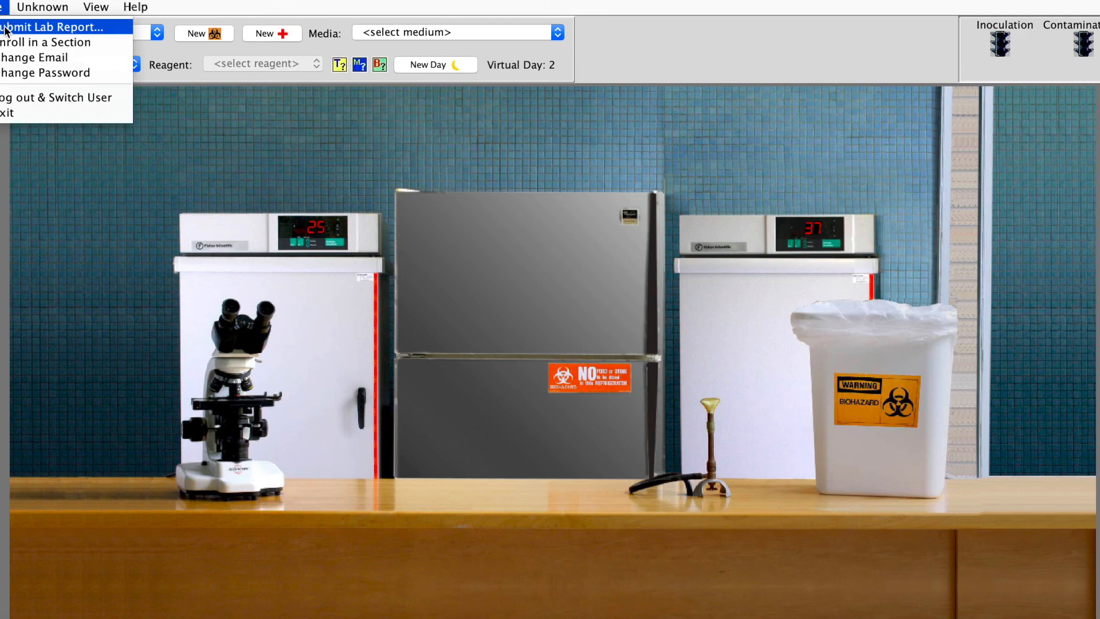
click(49, 26)
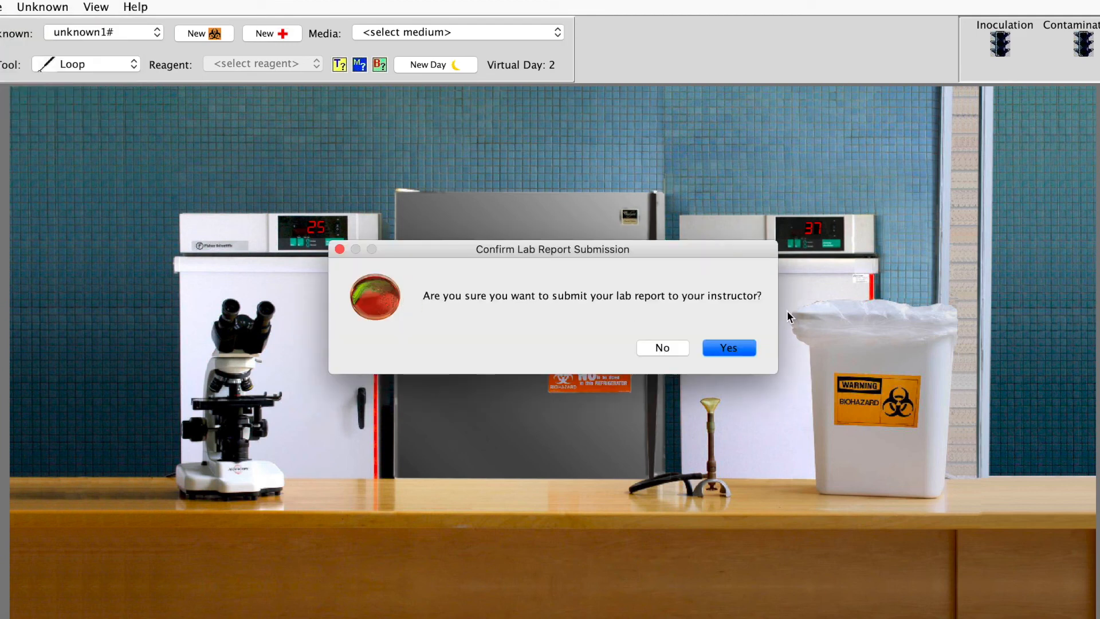
mouse_move(413, 266)
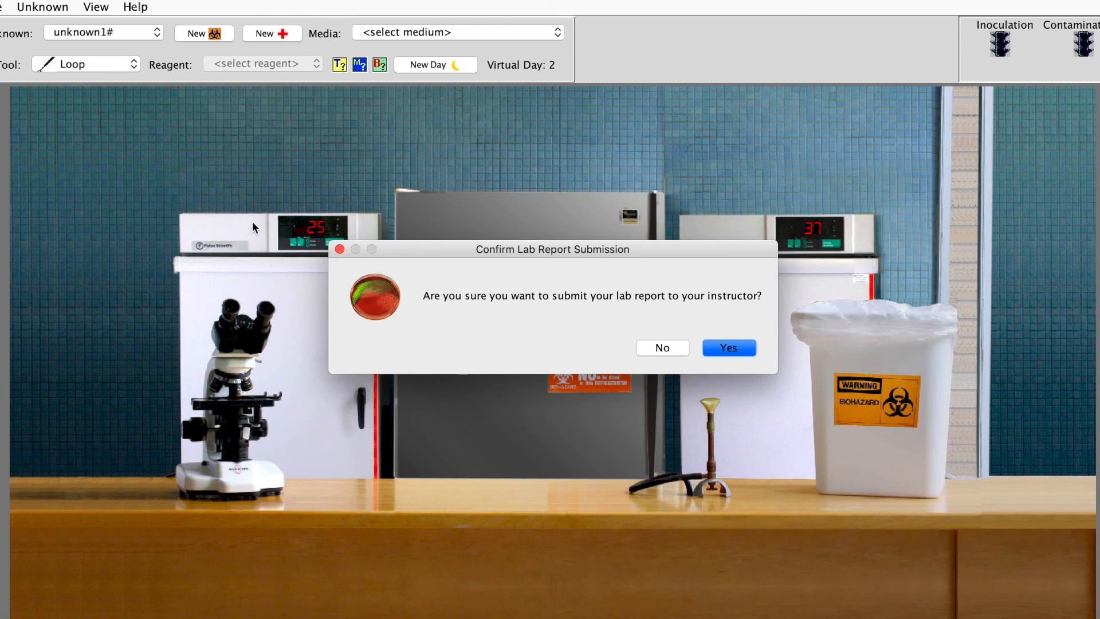
mouse_move(63, 102)
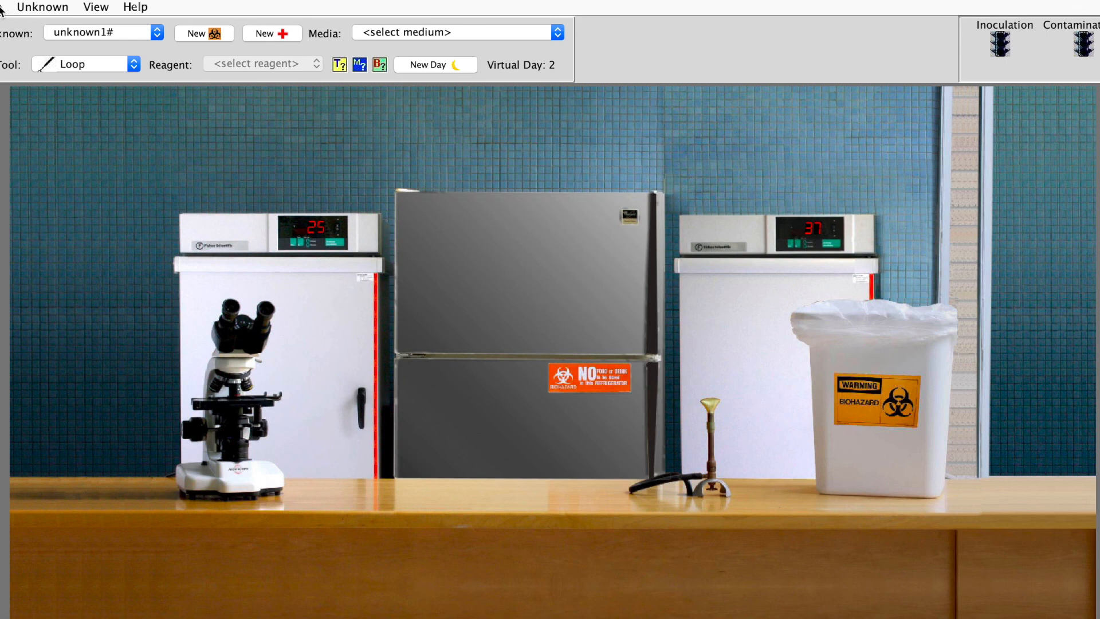
click(41, 7)
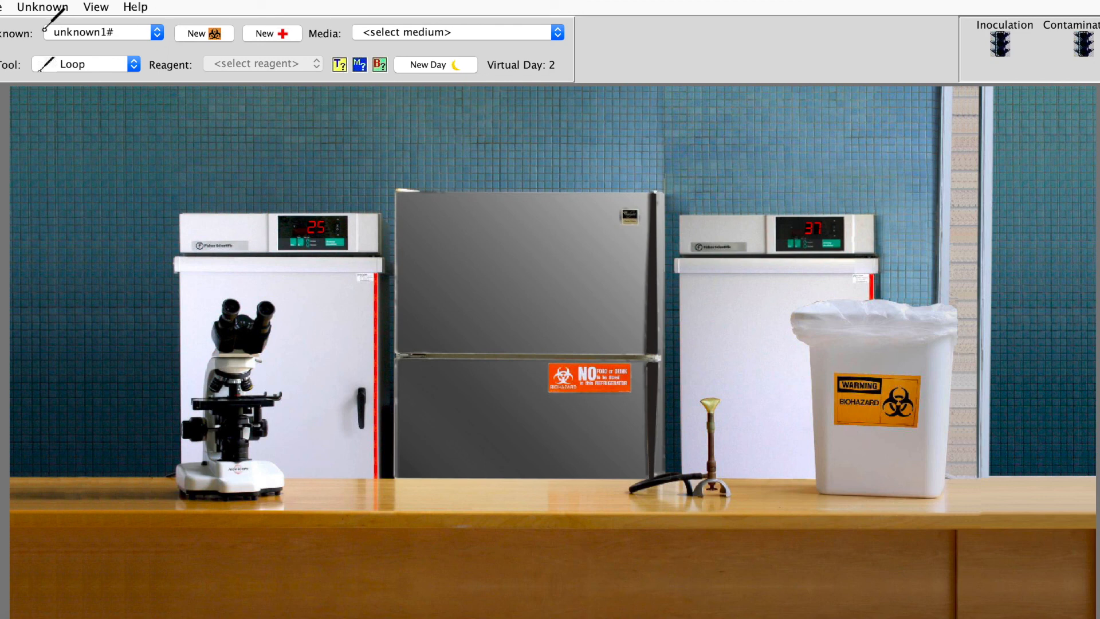
click(96, 7)
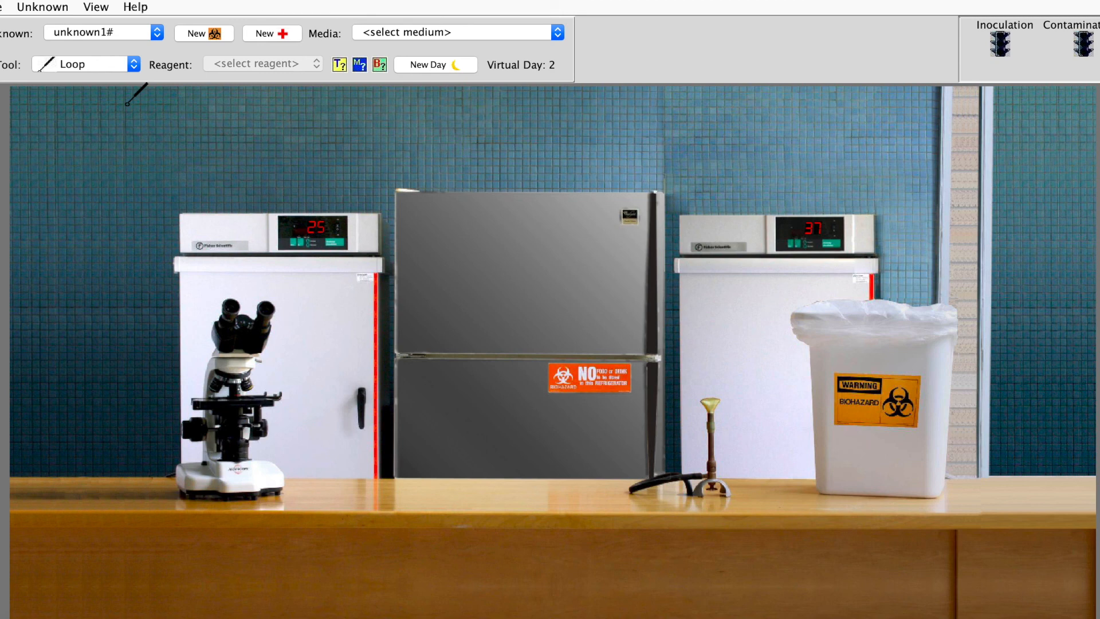
mouse_move(463, 241)
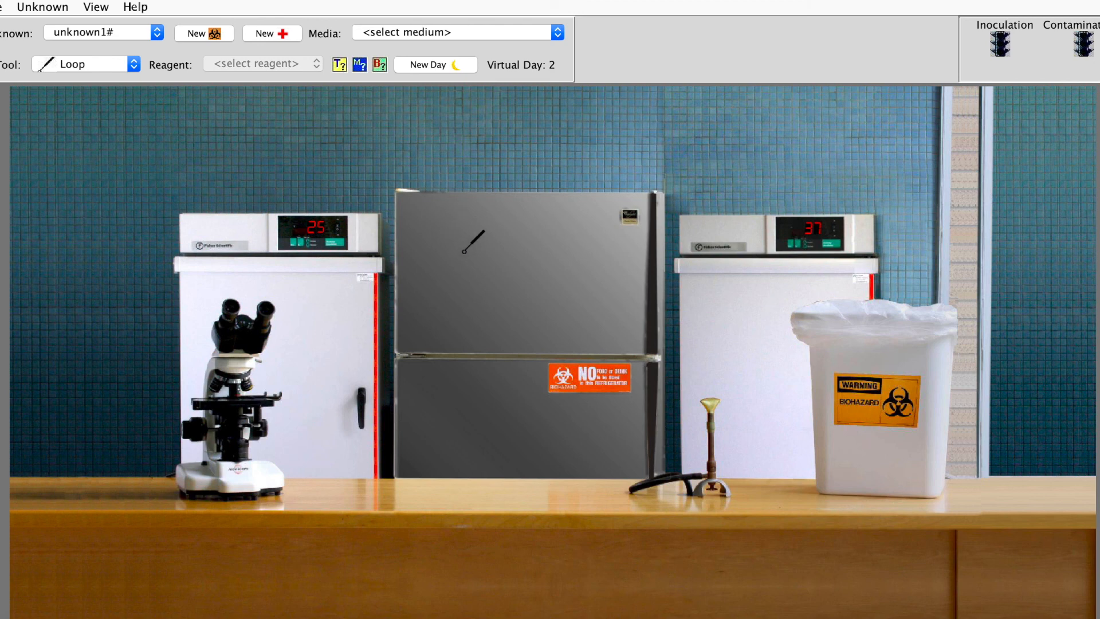
mouse_move(49, 27)
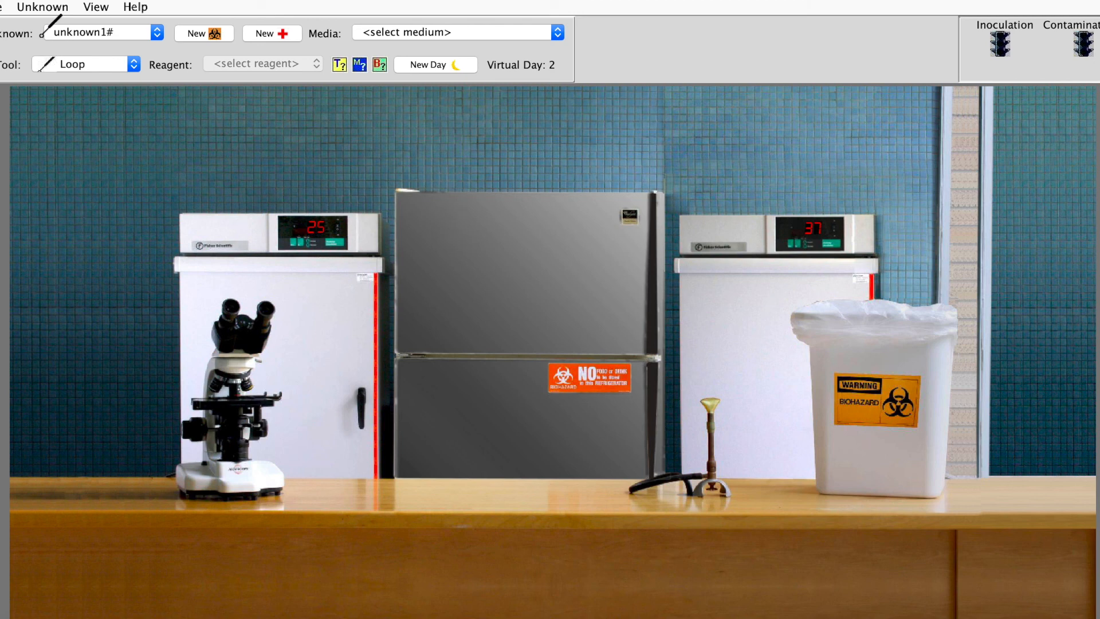